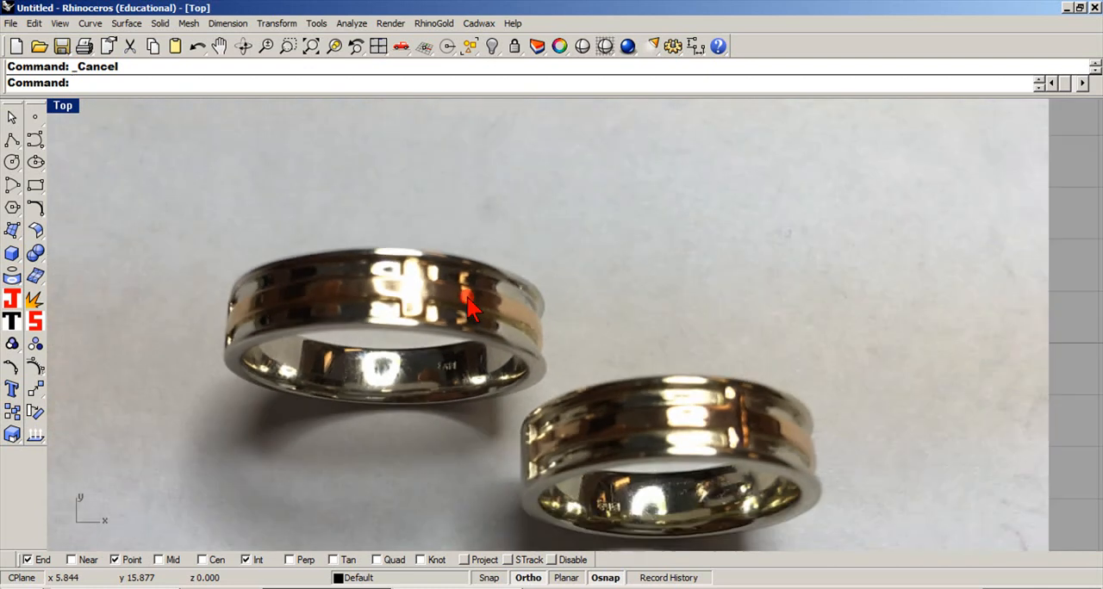
{"action": "mouse_move", "coordinate": [754, 276]}
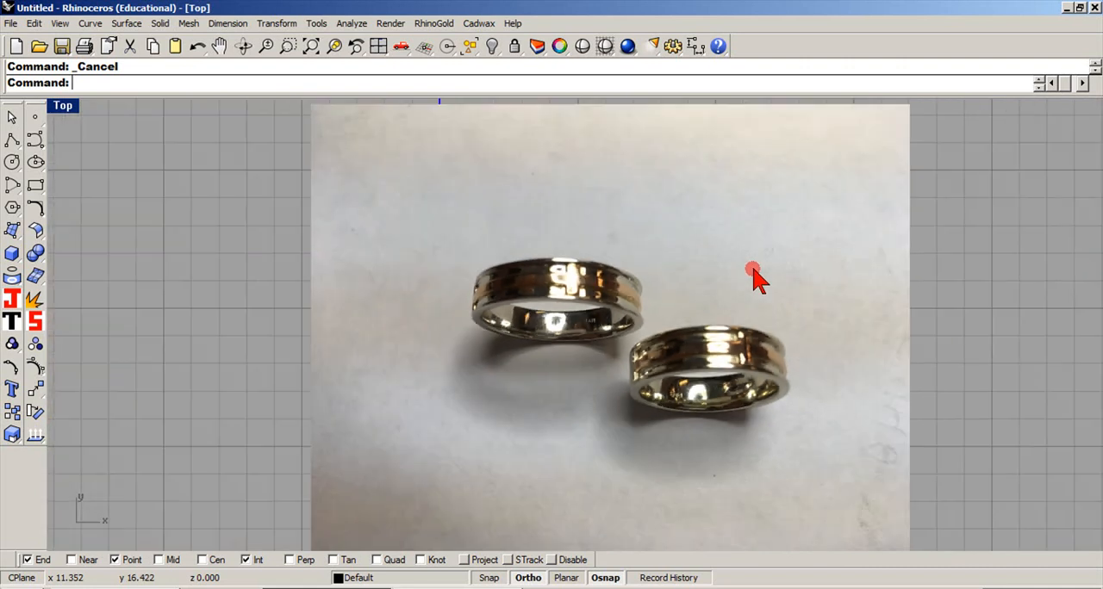
{"action": "mouse_move", "coordinate": [746, 271]}
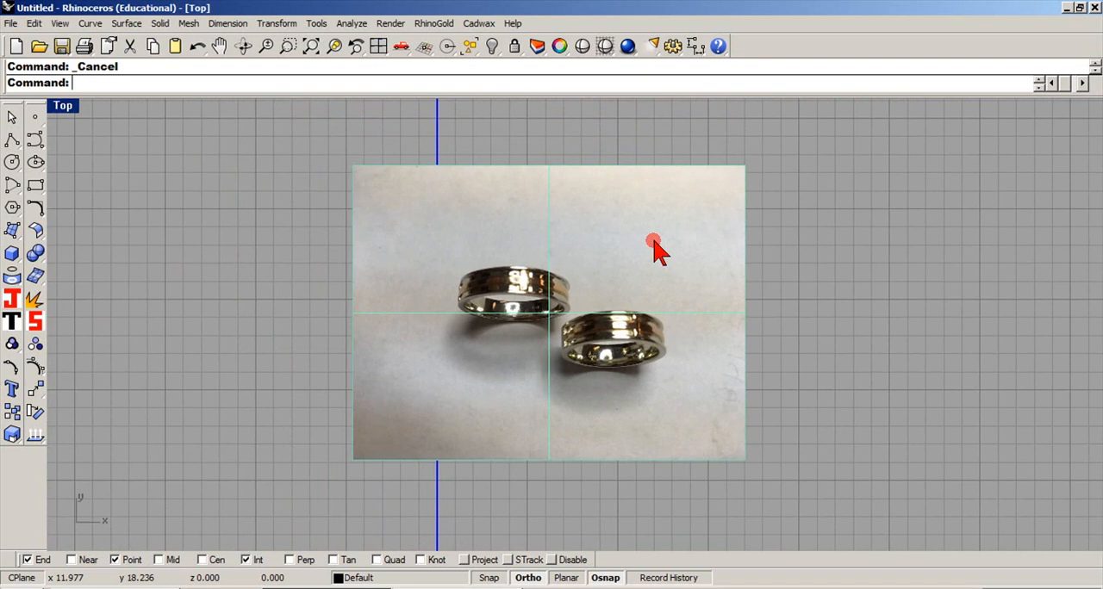
Step: Offset the Front-view circle outward by 1.8 to form the band's outer circle
{"action": "left_click", "coordinate": [129, 46]}
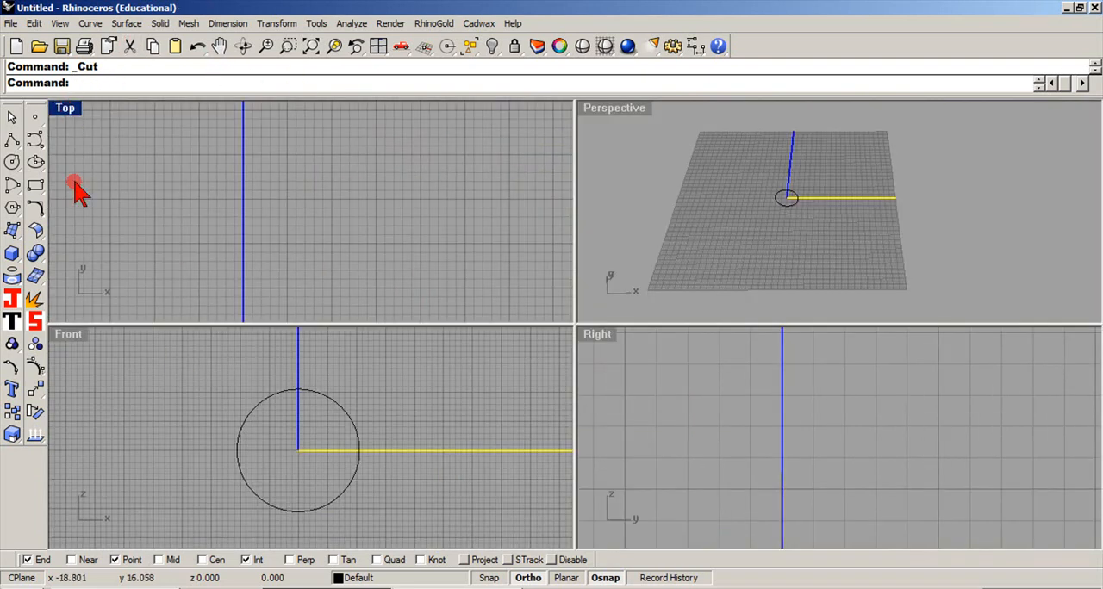
{"action": "mouse_move", "coordinate": [231, 412]}
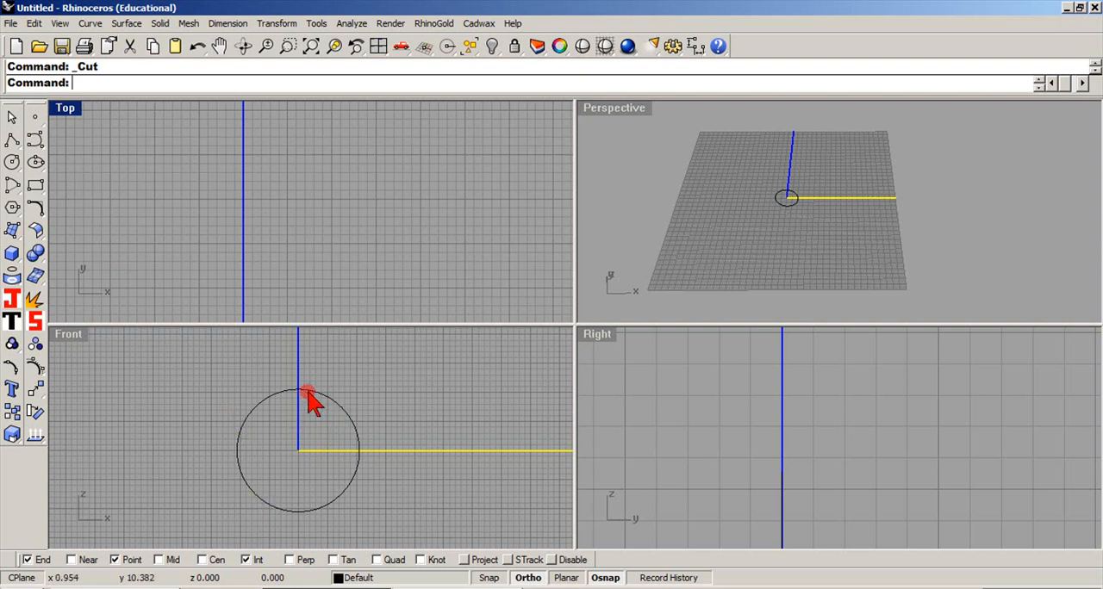
{"action": "mouse_move", "coordinate": [375, 448]}
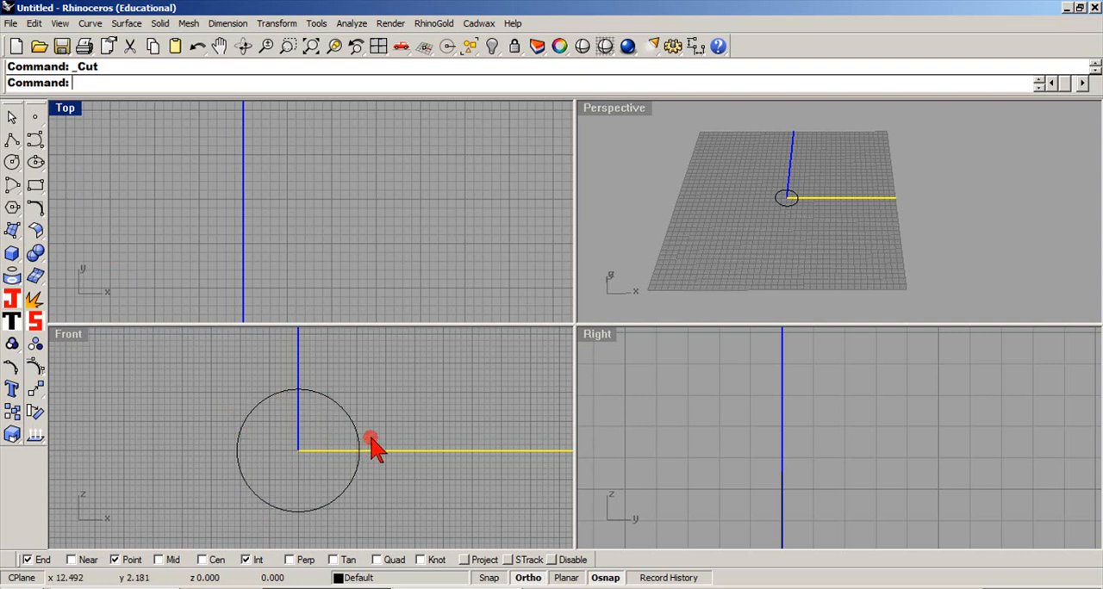
{"action": "mouse_move", "coordinate": [73, 336]}
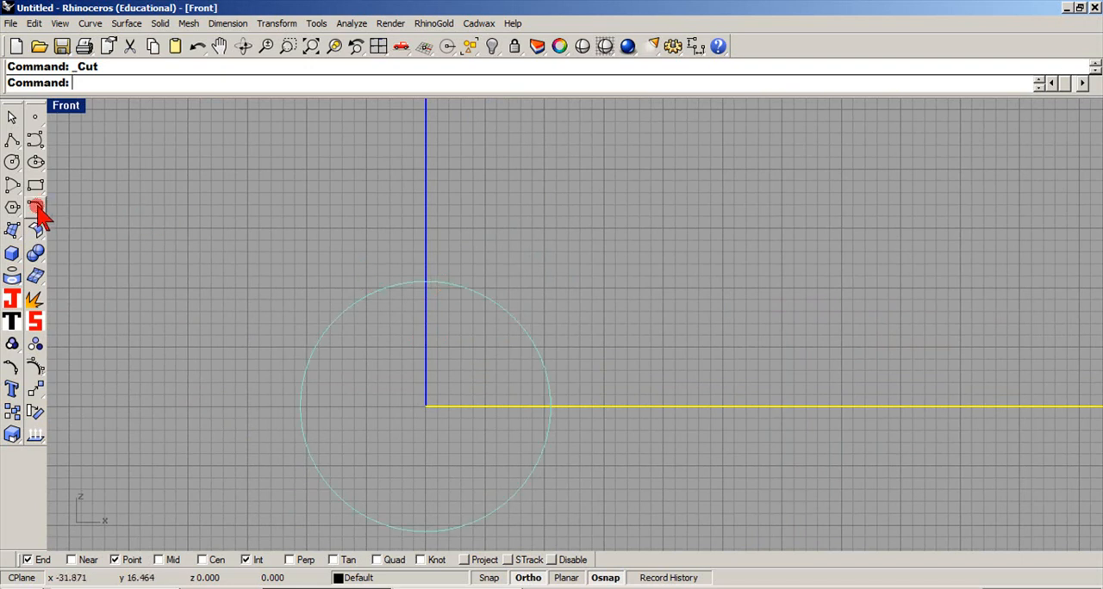
{"action": "left_click", "coordinate": [36, 206]}
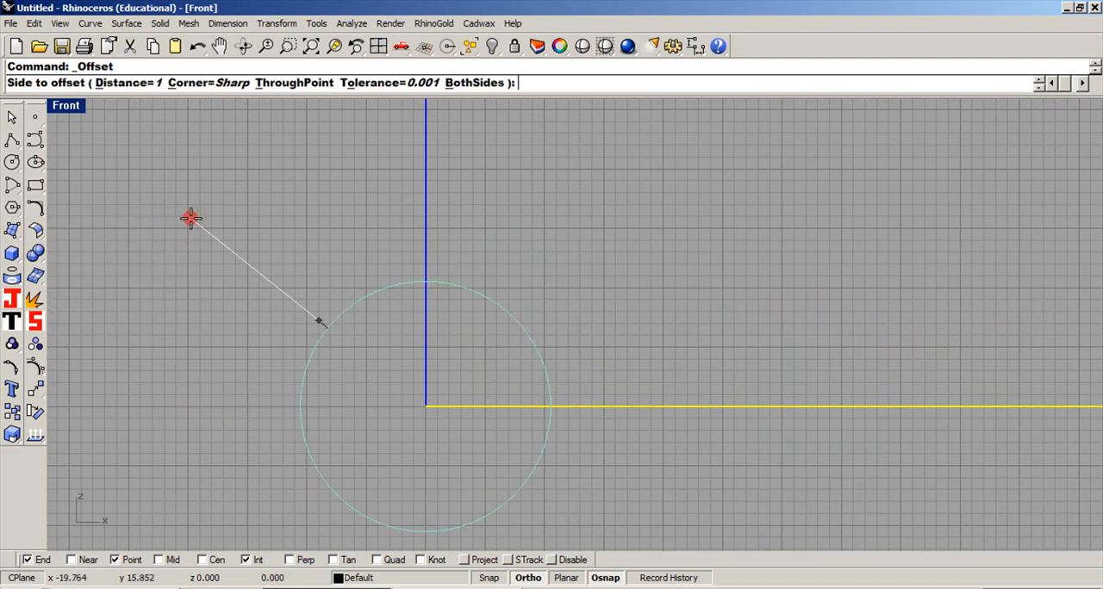
{"action": "mouse_move", "coordinate": [281, 177]}
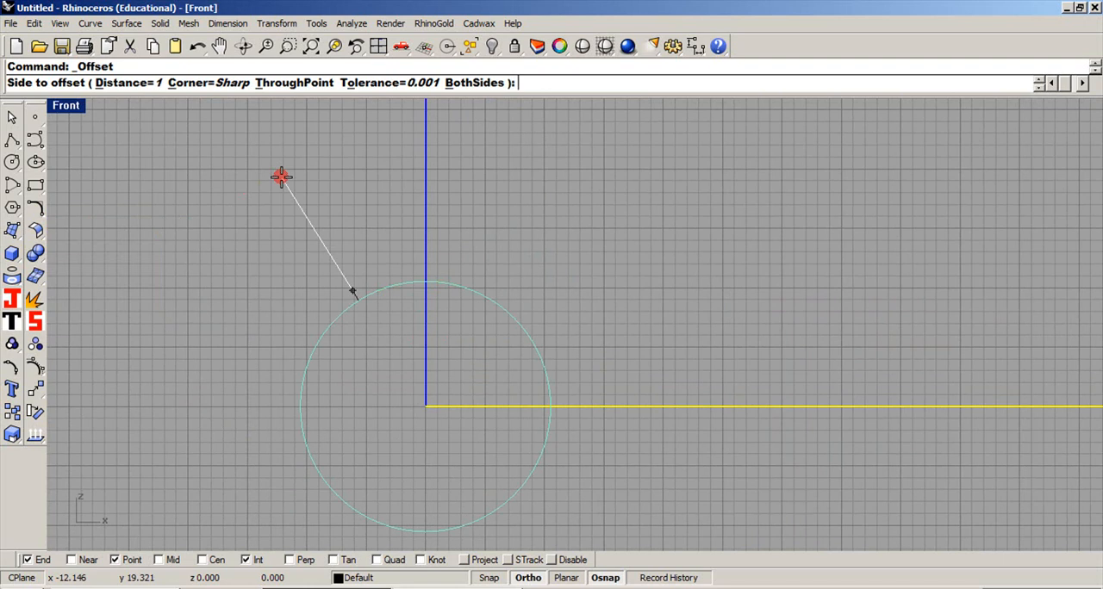
{"action": "type", "text": "1.8"}
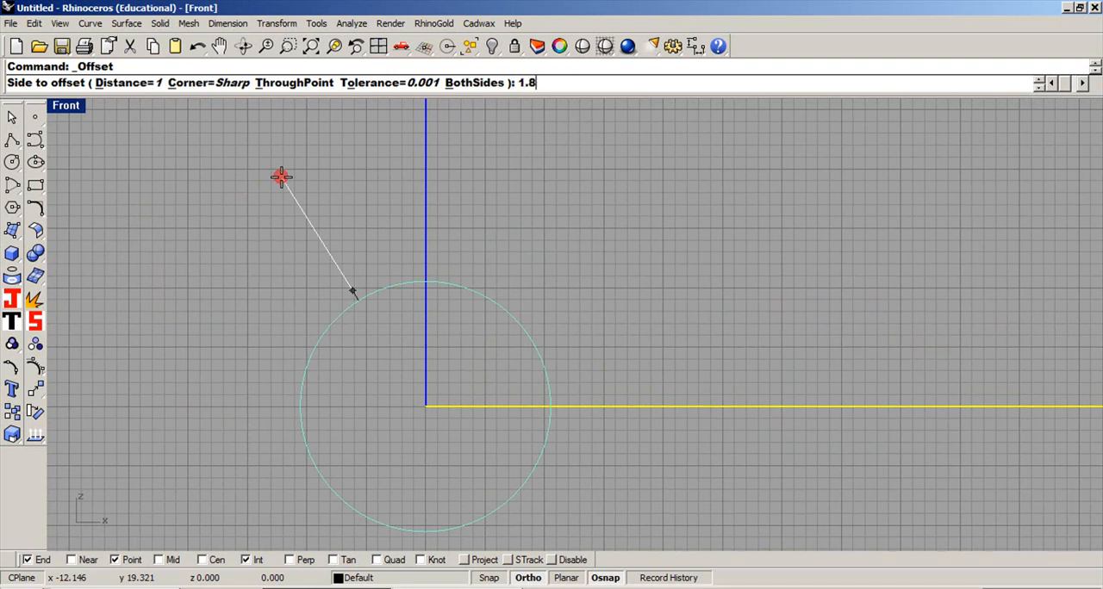
{"action": "left_click", "coordinate": [409, 213]}
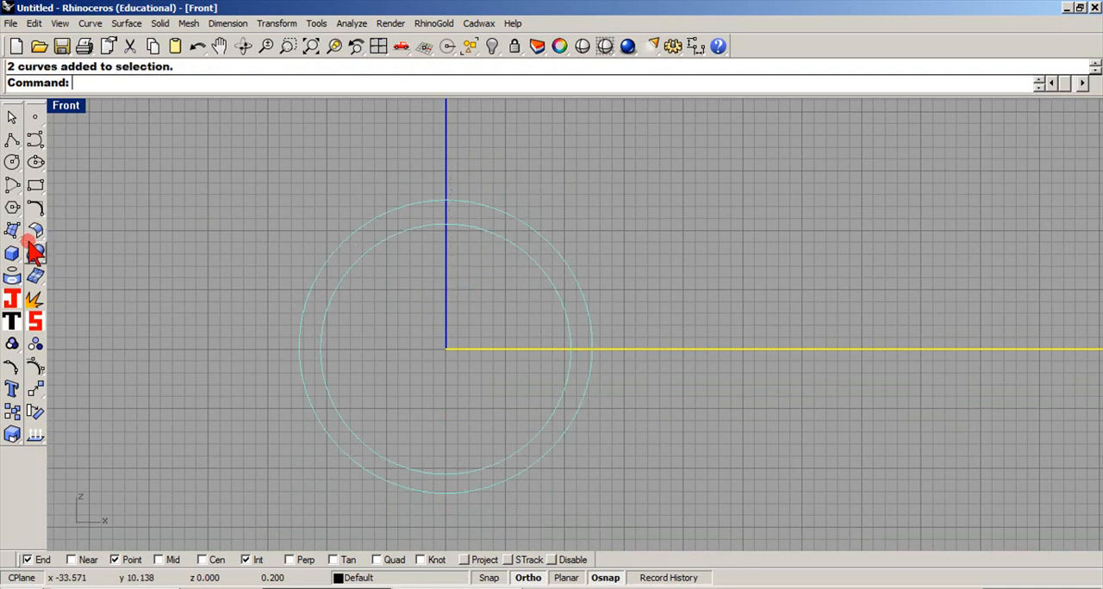
Step: Extrude both circles 3 in both directions with caps into a solid band
{"action": "left_click", "coordinate": [35, 229]}
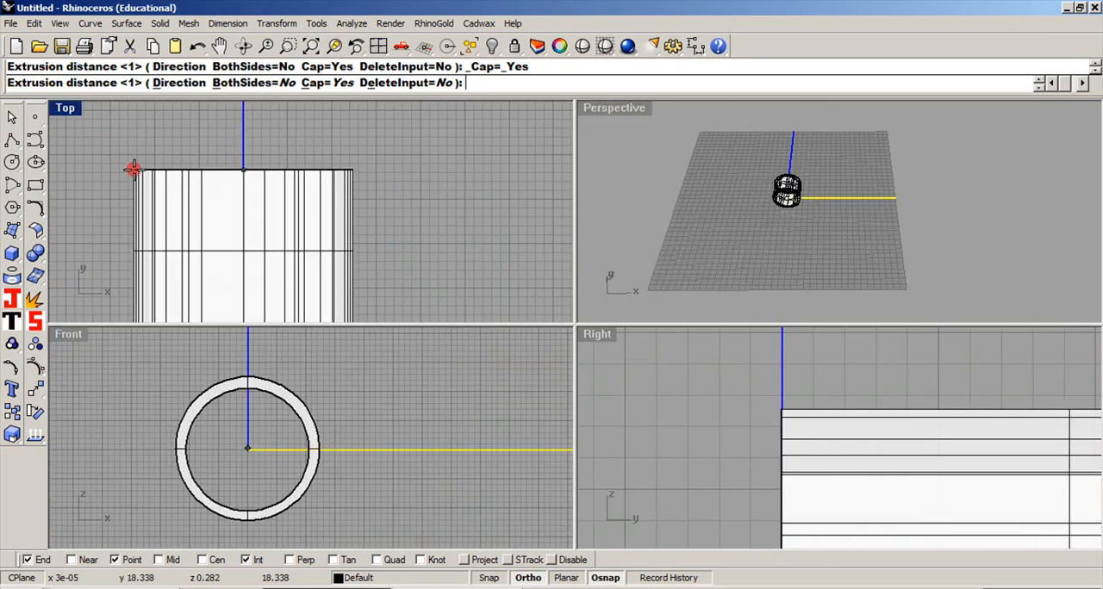
{"action": "left_click", "coordinate": [241, 83]}
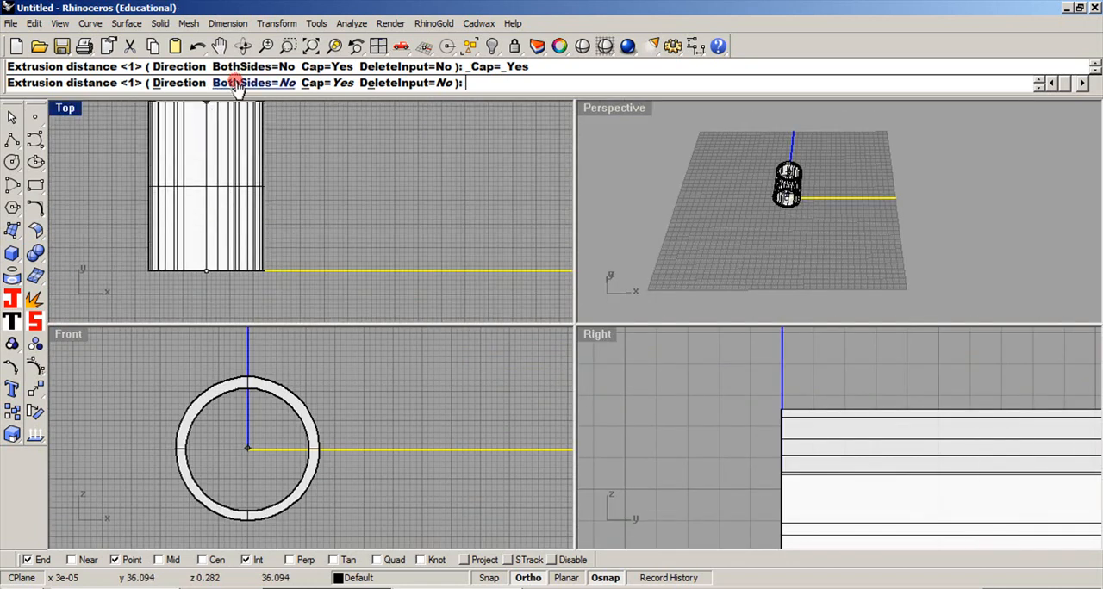
{"action": "left_click", "coordinate": [244, 82]}
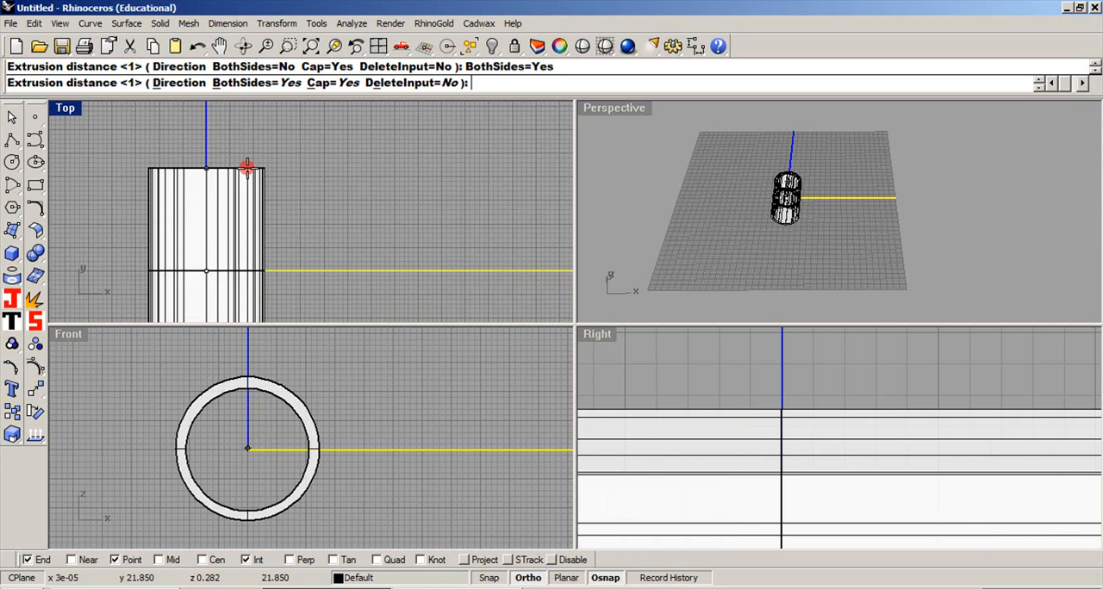
{"action": "type", "text": "3"}
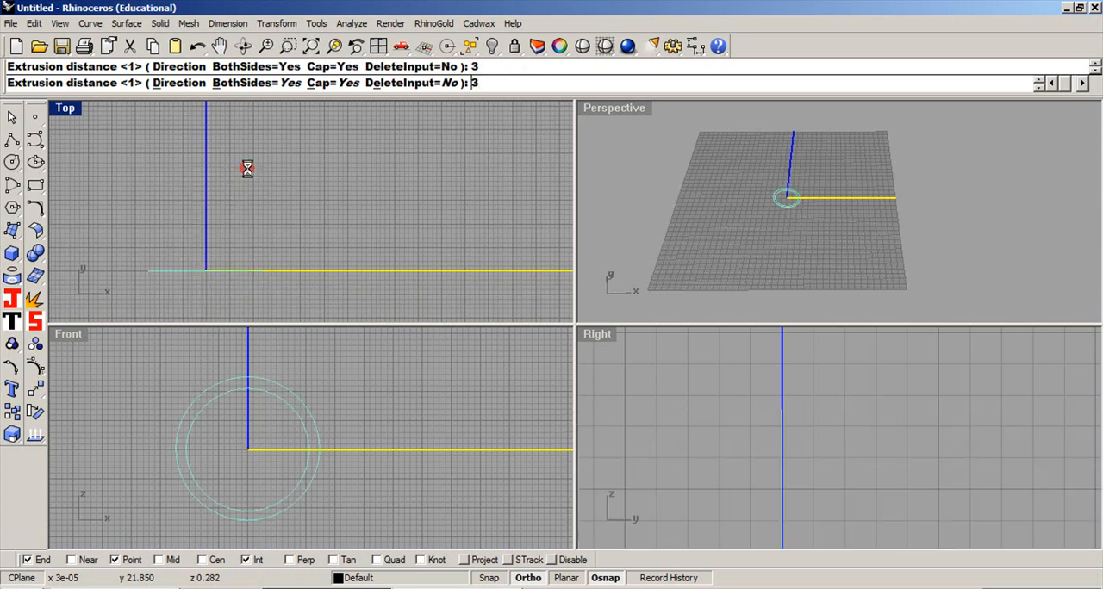
{"action": "key", "text": "Enter"}
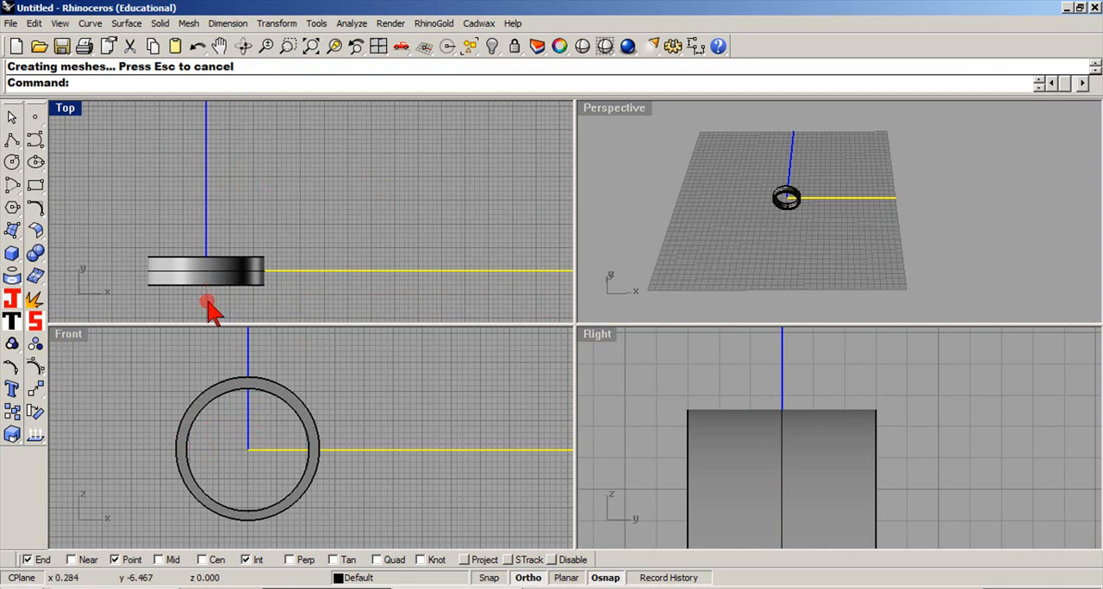
{"action": "left_click_drag", "start_coordinate": [211, 306], "coordinate": [300, 205]}
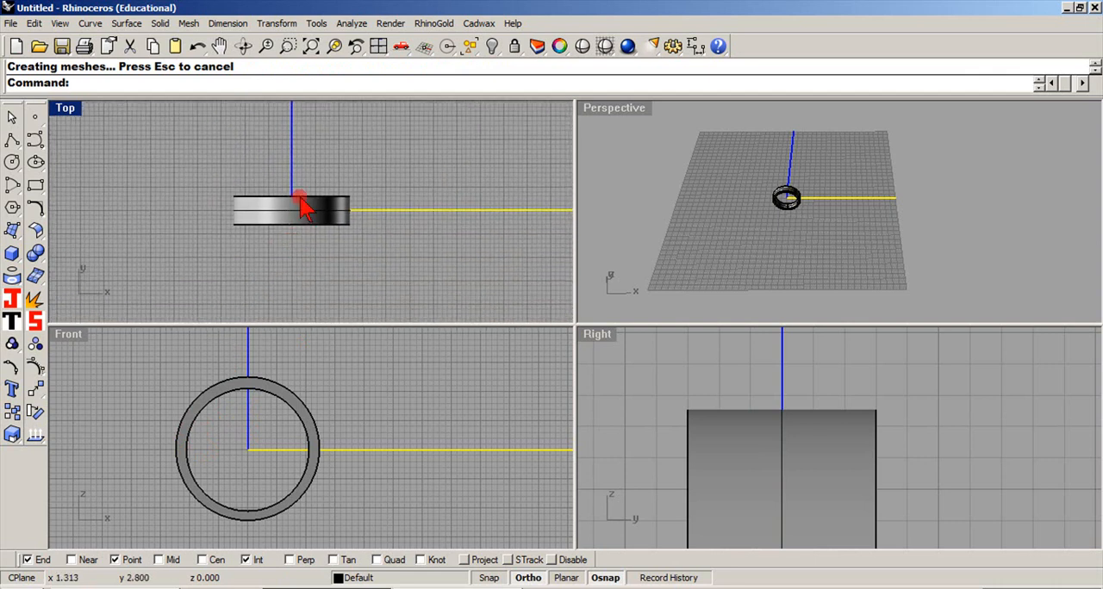
{"action": "mouse_move", "coordinate": [284, 220]}
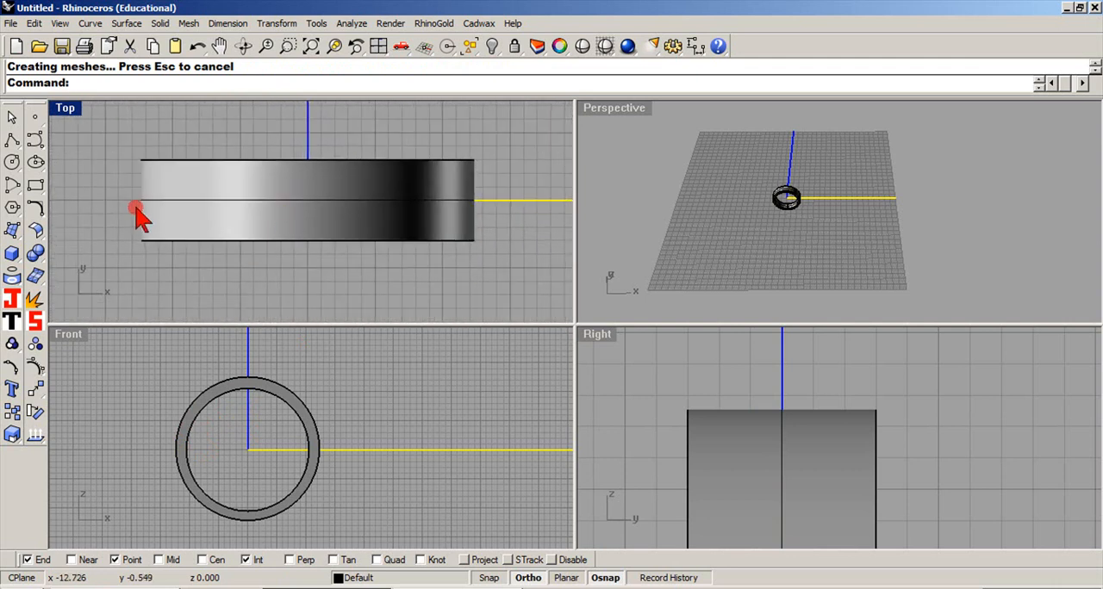
{"action": "mouse_move", "coordinate": [35, 230]}
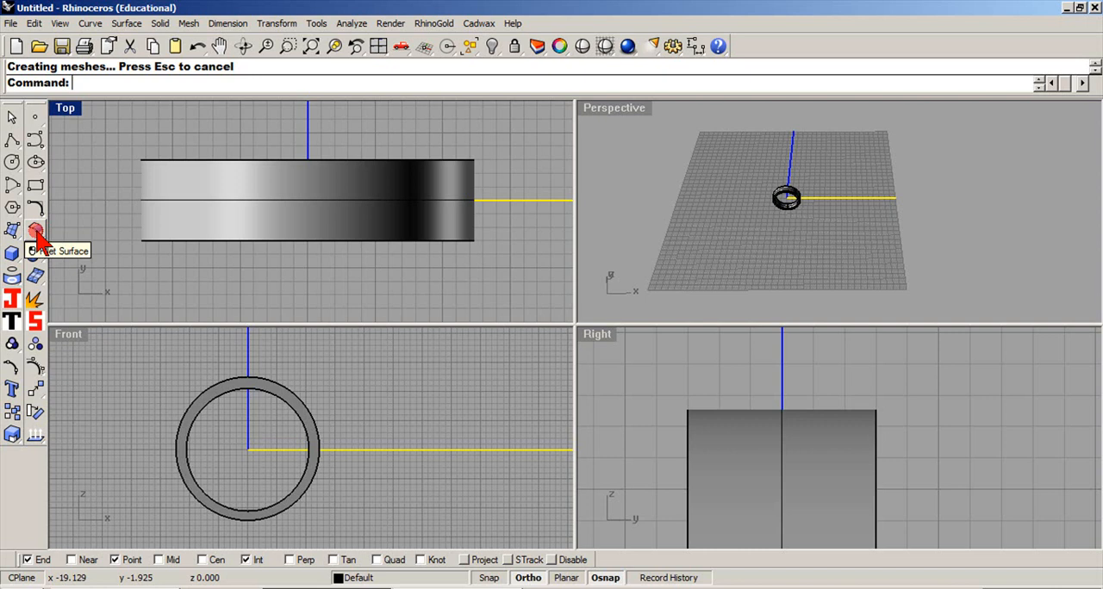
Step: Offset the band's two outer rim edges inward by 1.8 and 1 onto its face
{"action": "left_click", "coordinate": [36, 230]}
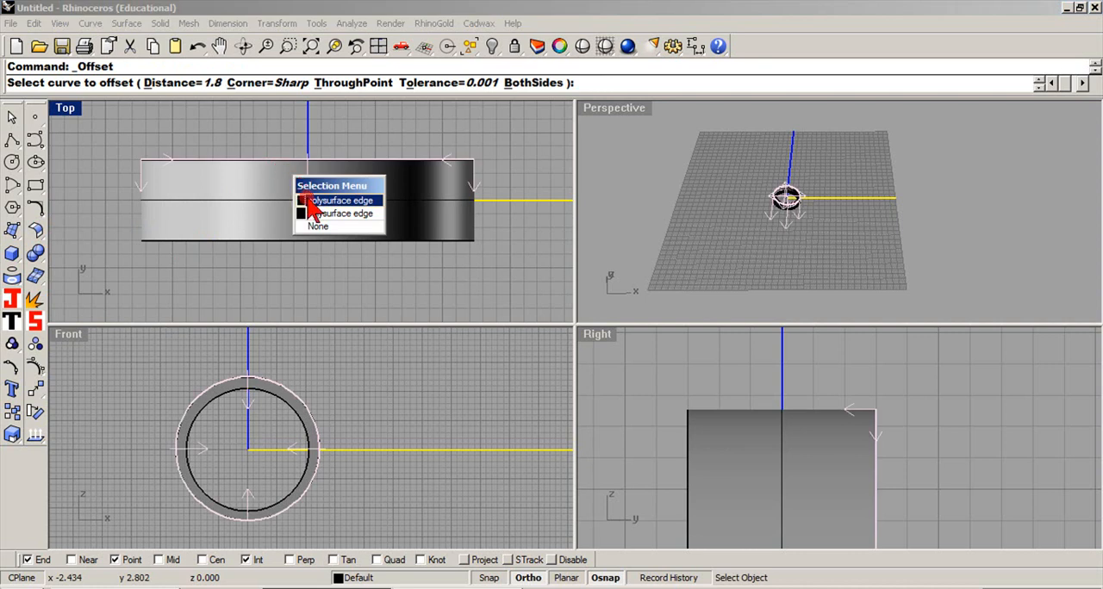
{"action": "left_click", "coordinate": [339, 200]}
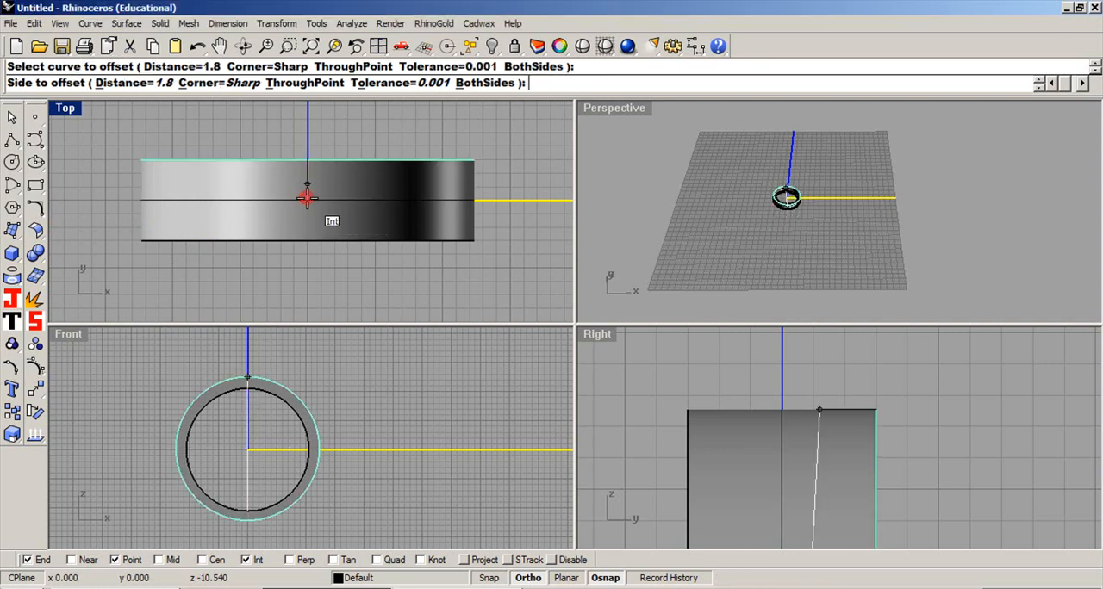
{"action": "type", "text": "1"}
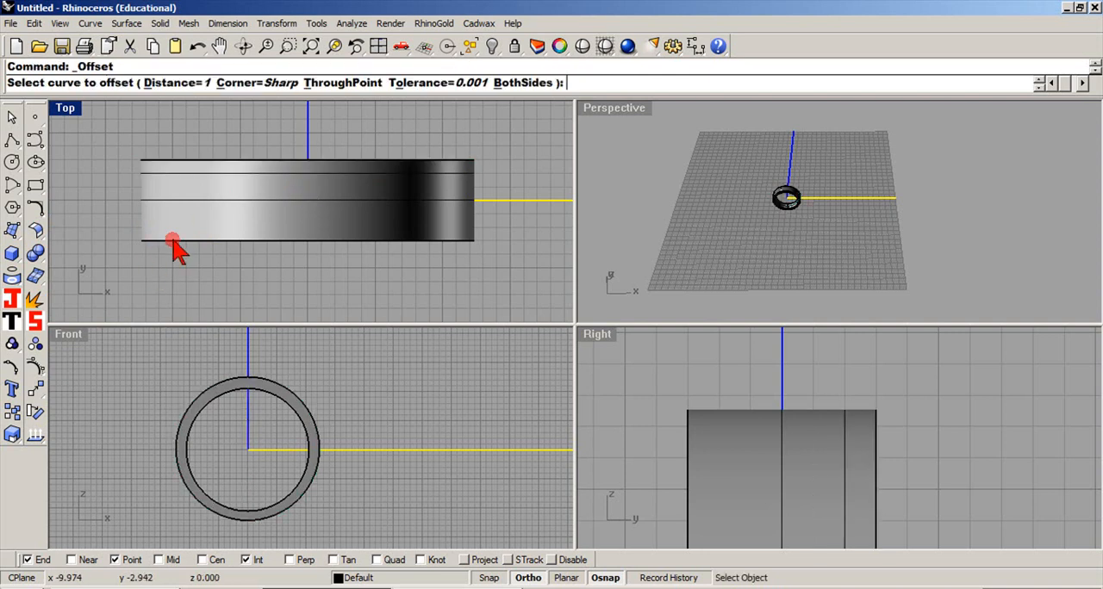
{"action": "left_click", "coordinate": [172, 238]}
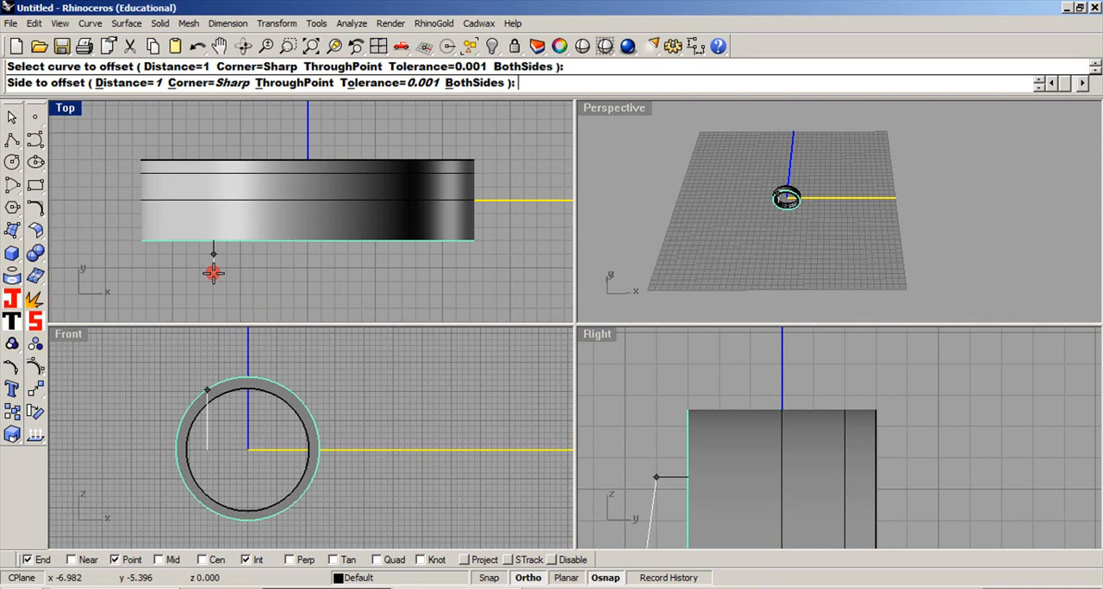
{"action": "mouse_move", "coordinate": [219, 235]}
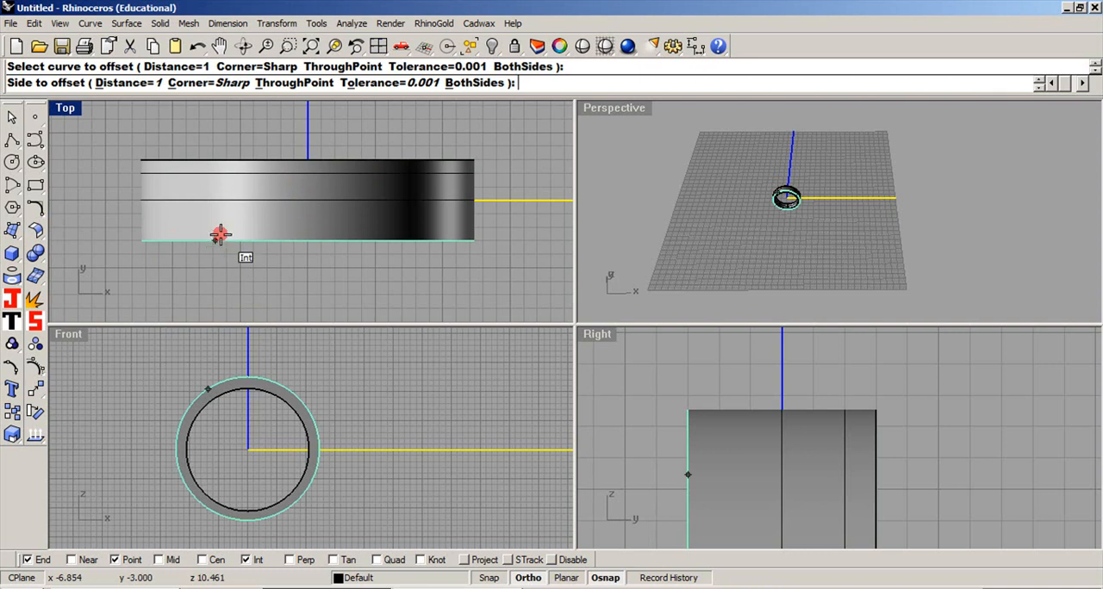
{"action": "left_click", "coordinate": [220, 235]}
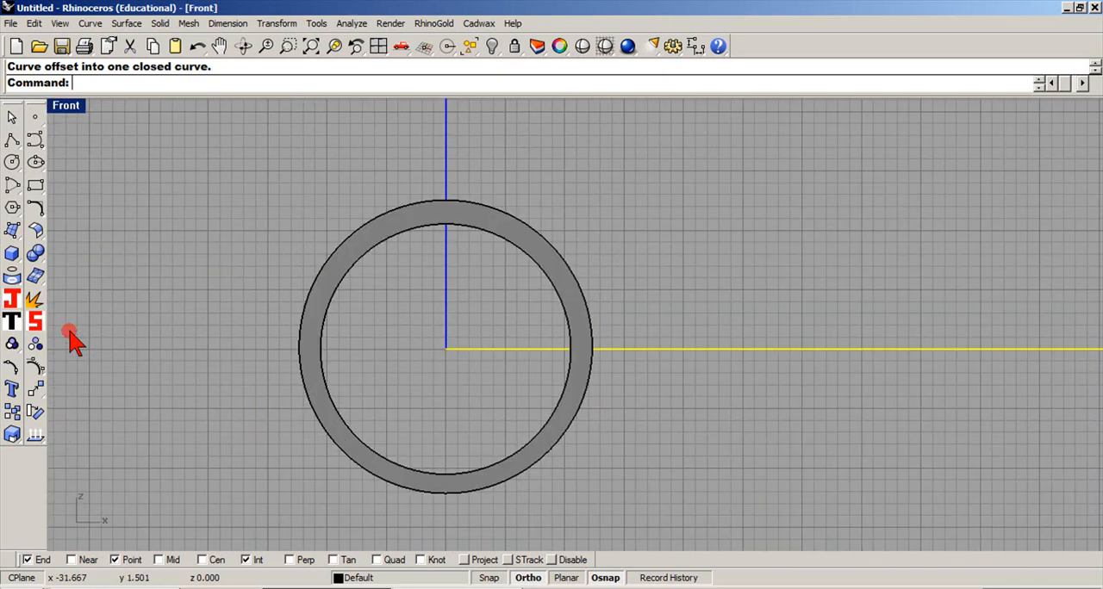
Step: Draw a line from the ring centre past the band and mirror a copy vertically
{"action": "left_click", "coordinate": [12, 139]}
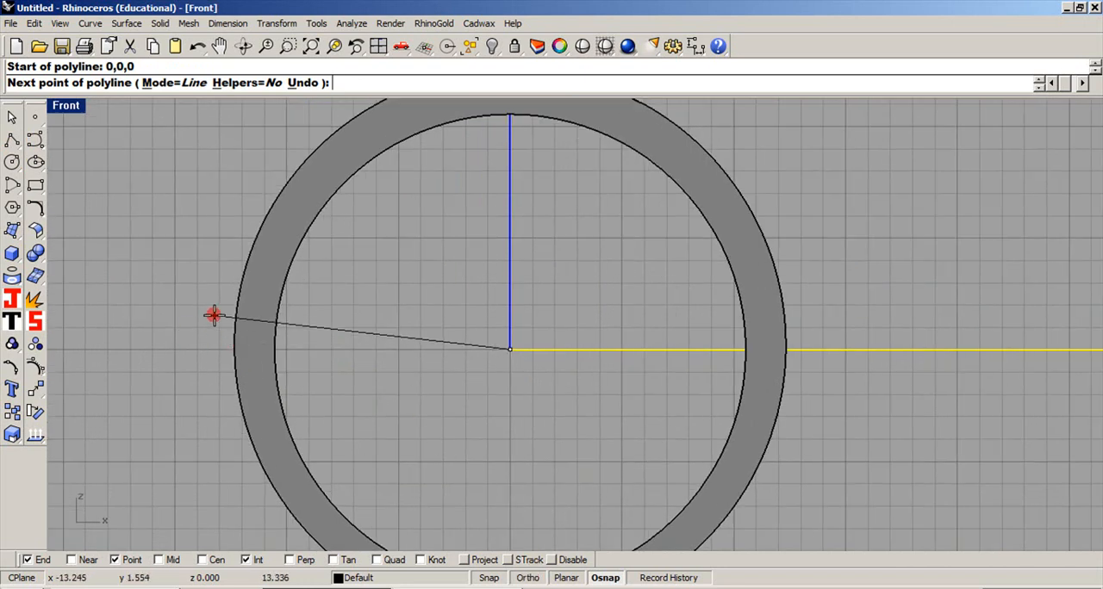
{"action": "mouse_move", "coordinate": [205, 311]}
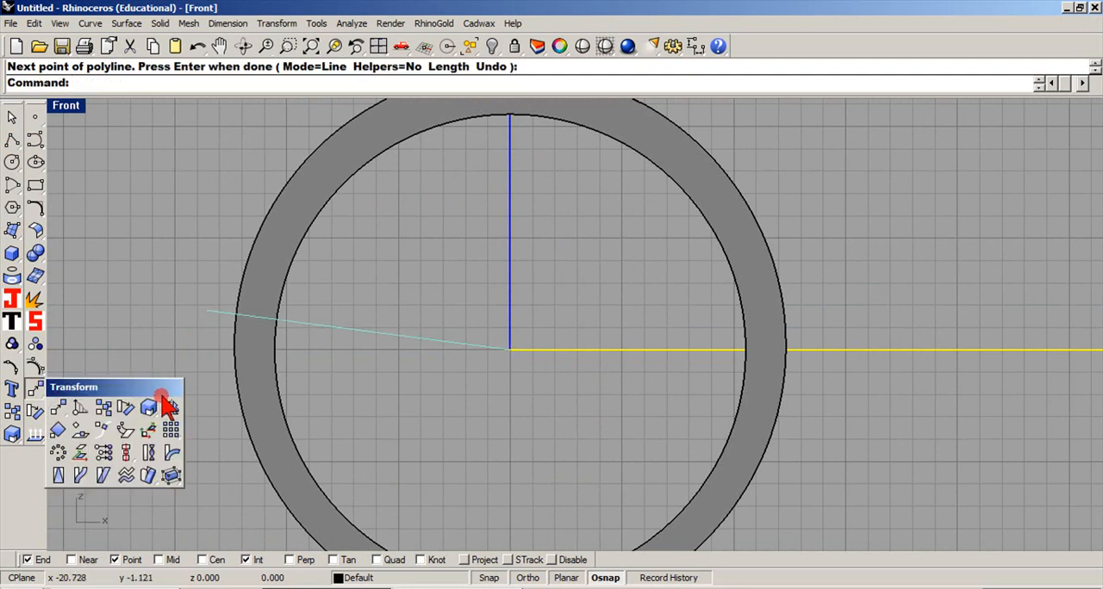
{"action": "left_click", "coordinate": [169, 408]}
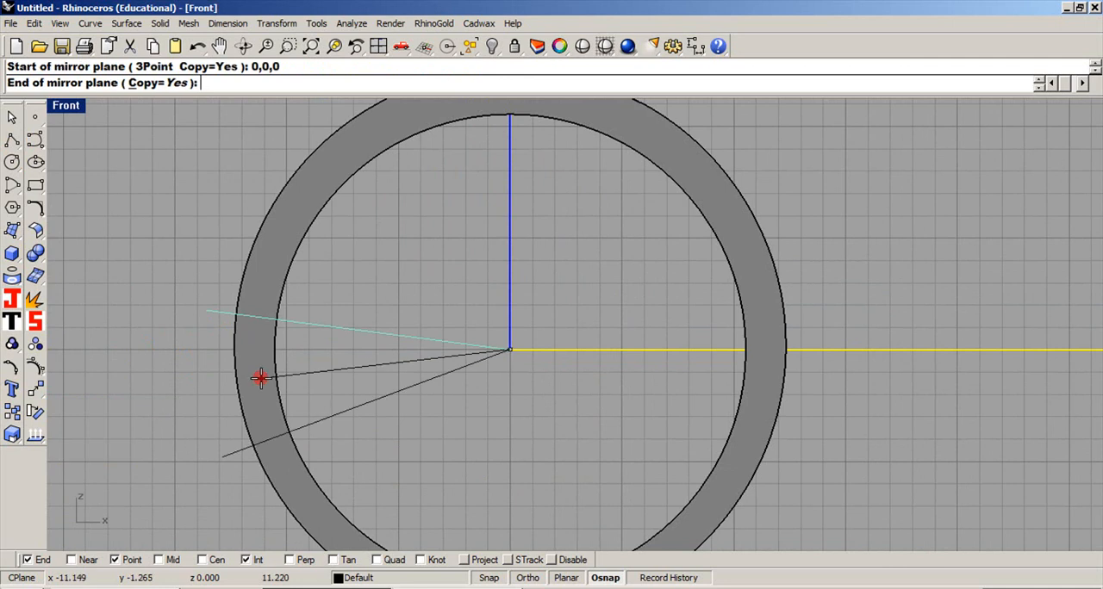
{"action": "left_click", "coordinate": [566, 234]}
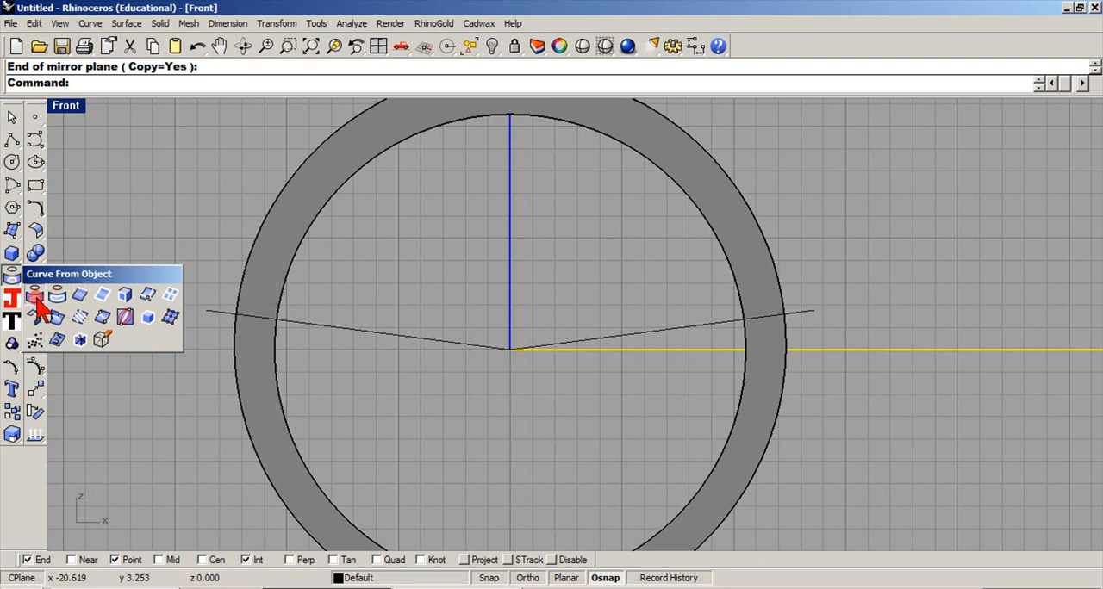
Step: Project the angled lines onto the band and hide the curve circling its outer face
{"action": "left_click", "coordinate": [35, 296]}
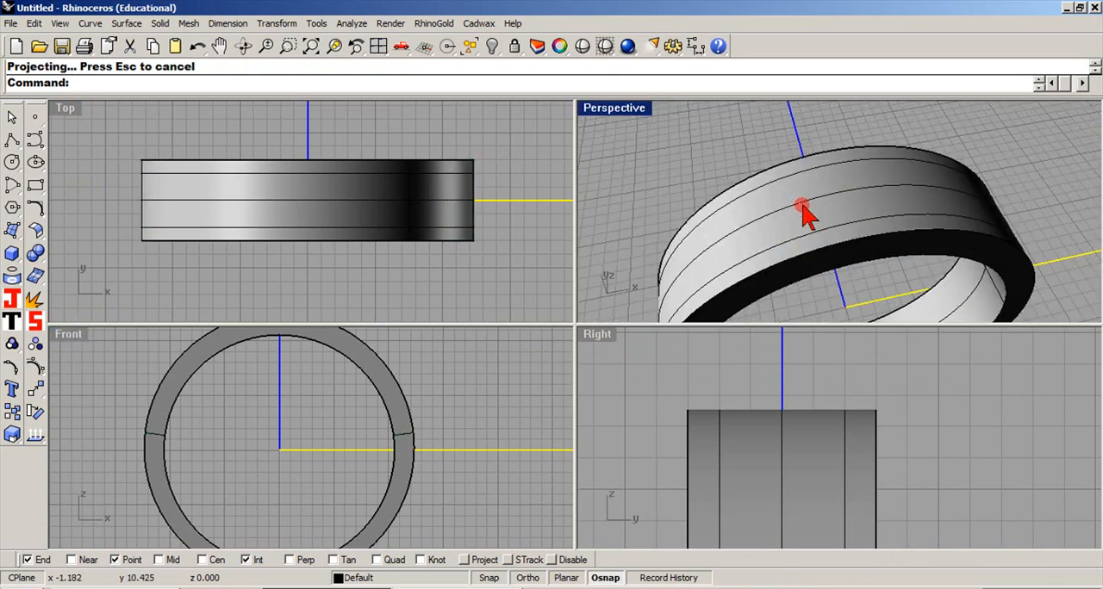
{"action": "mouse_move", "coordinate": [384, 519]}
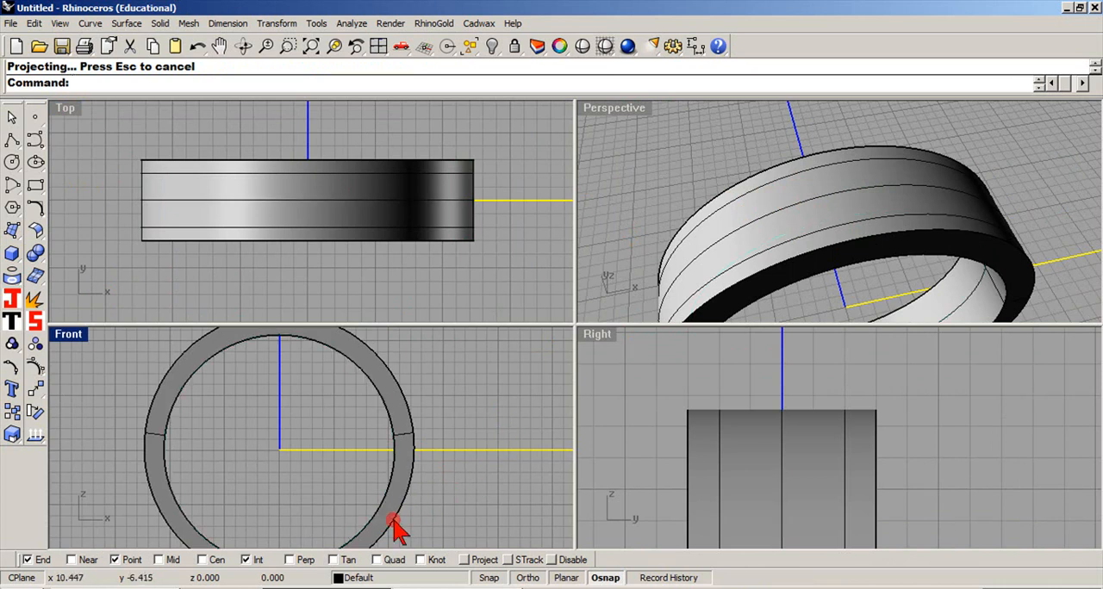
{"action": "left_click", "coordinate": [396, 526]}
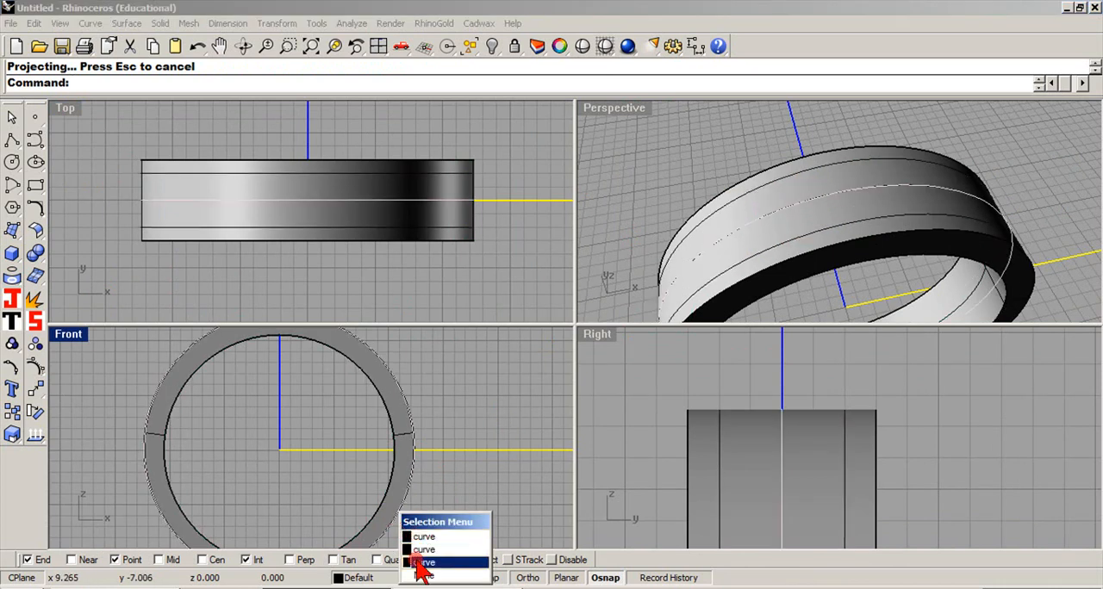
{"action": "left_click", "coordinate": [425, 561]}
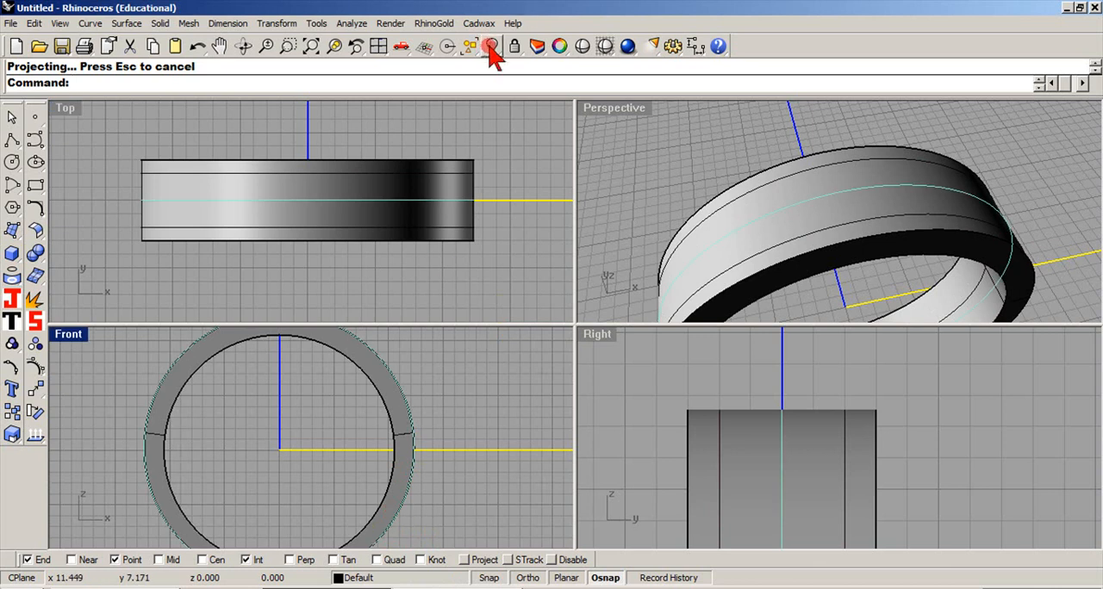
{"action": "left_click", "coordinate": [511, 46]}
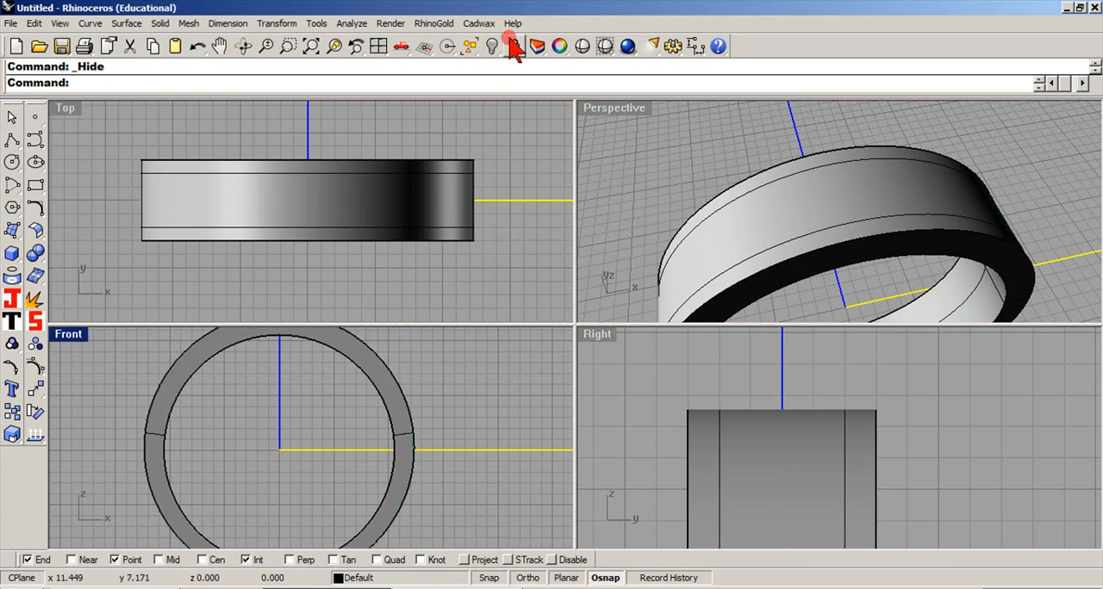
Step: Hide the band, trim the circles' lower halves, and join the arcs into a closed curve
{"action": "left_click", "coordinate": [510, 46]}
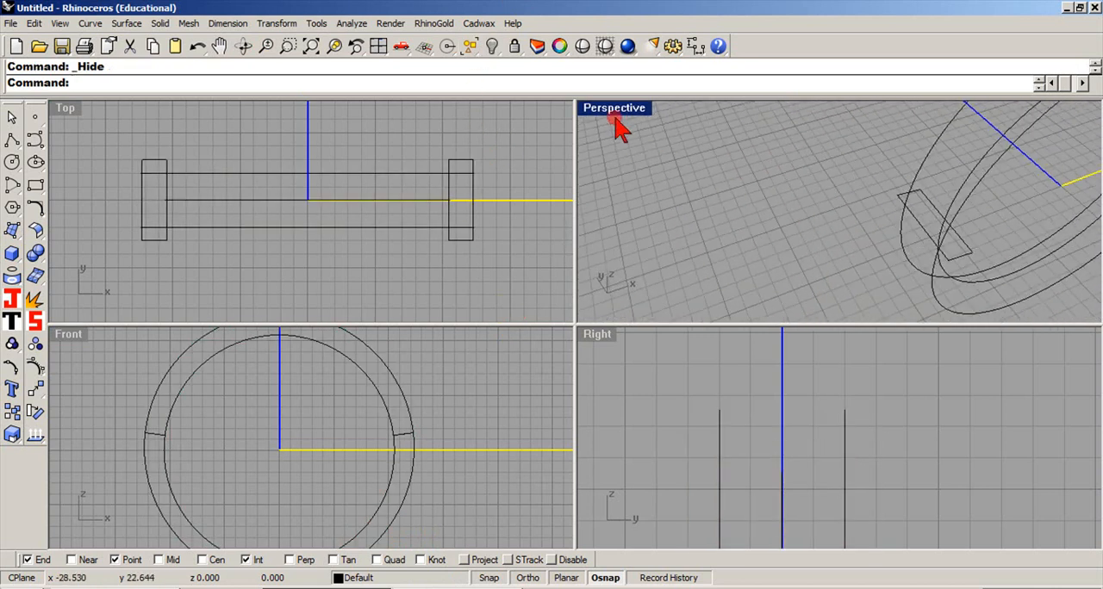
{"action": "double_click", "coordinate": [614, 107]}
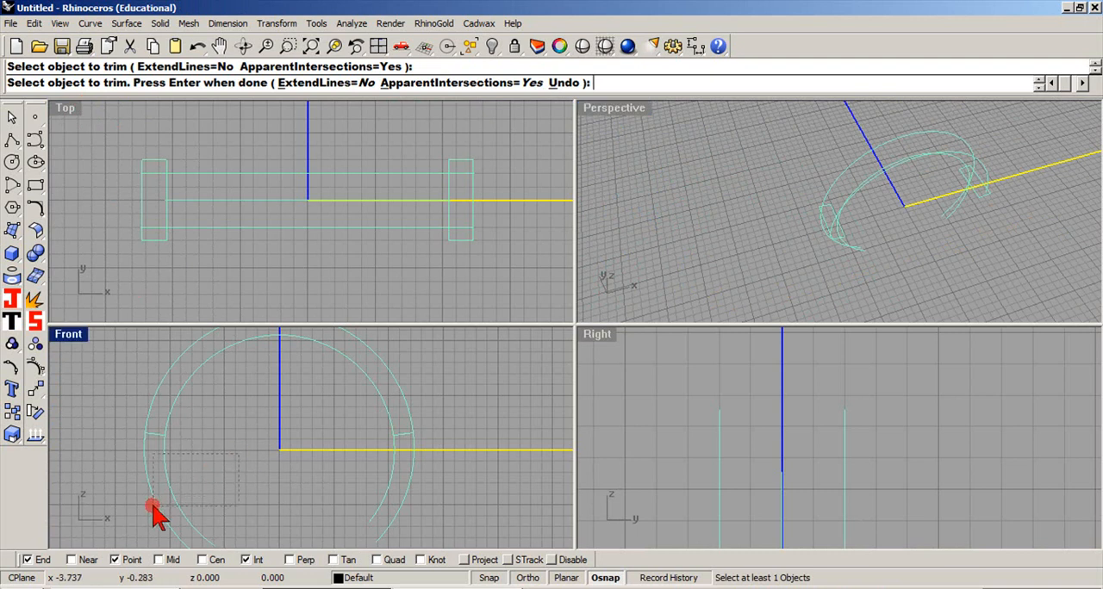
{"action": "left_click", "coordinate": [155, 508]}
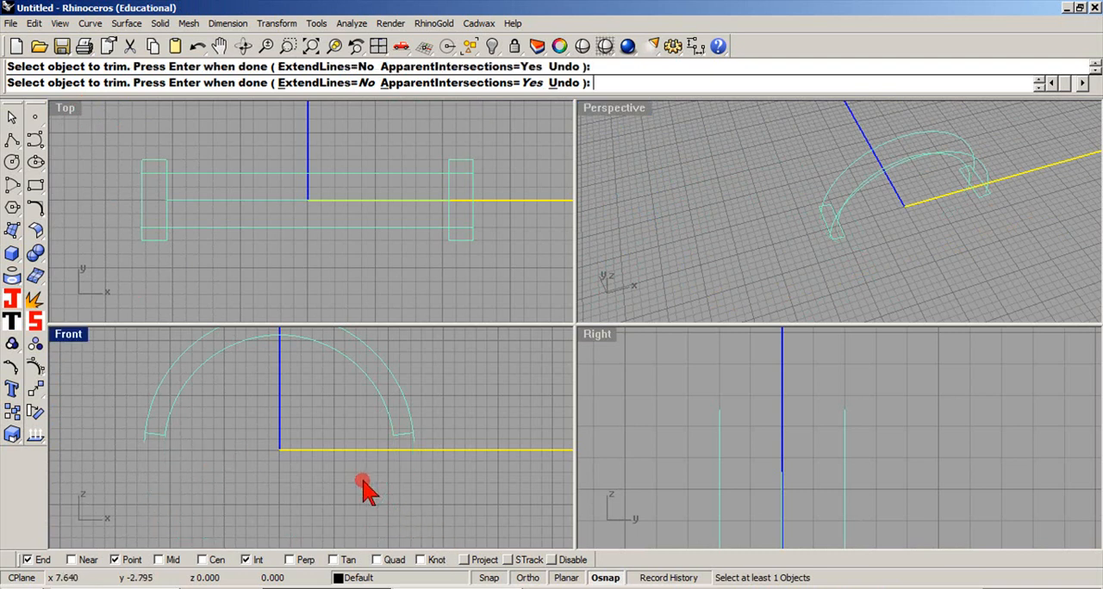
{"action": "left_click", "coordinate": [361, 482]}
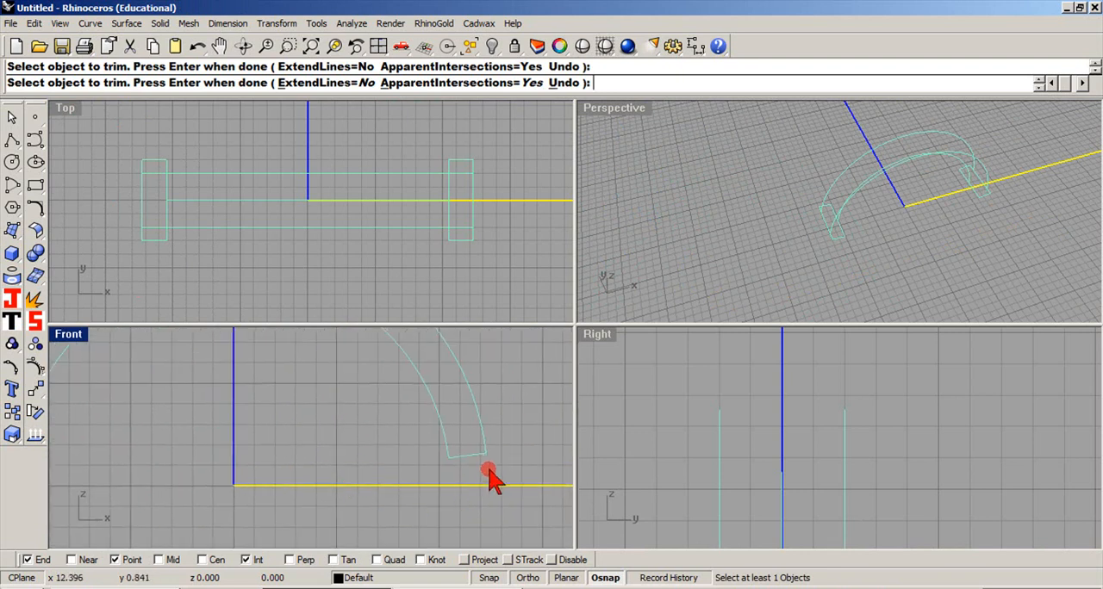
{"action": "double_click", "coordinate": [614, 106]}
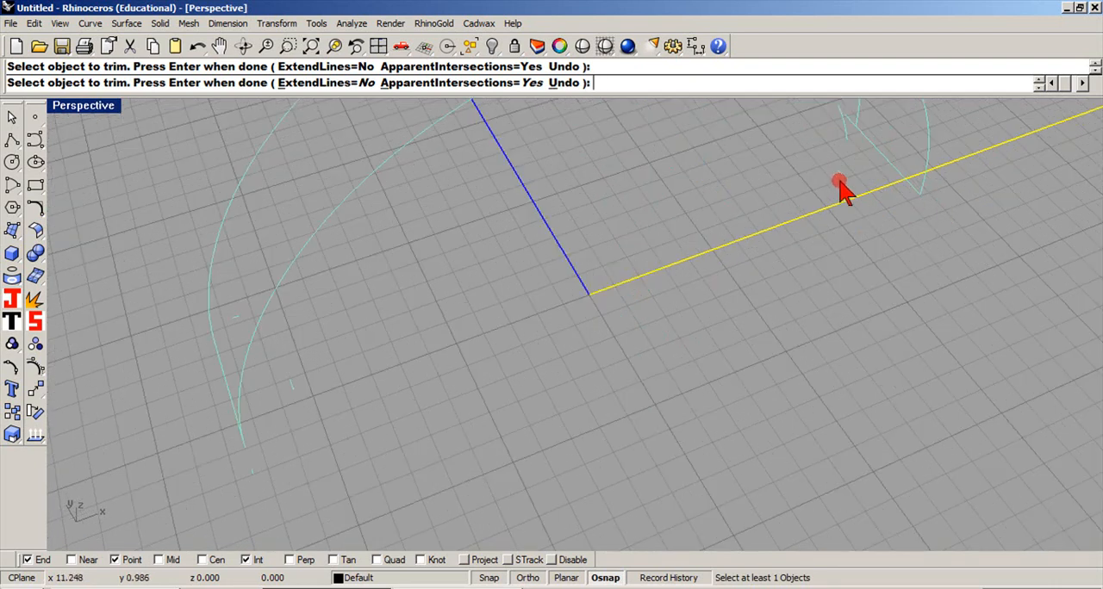
{"action": "mouse_move", "coordinate": [840, 136]}
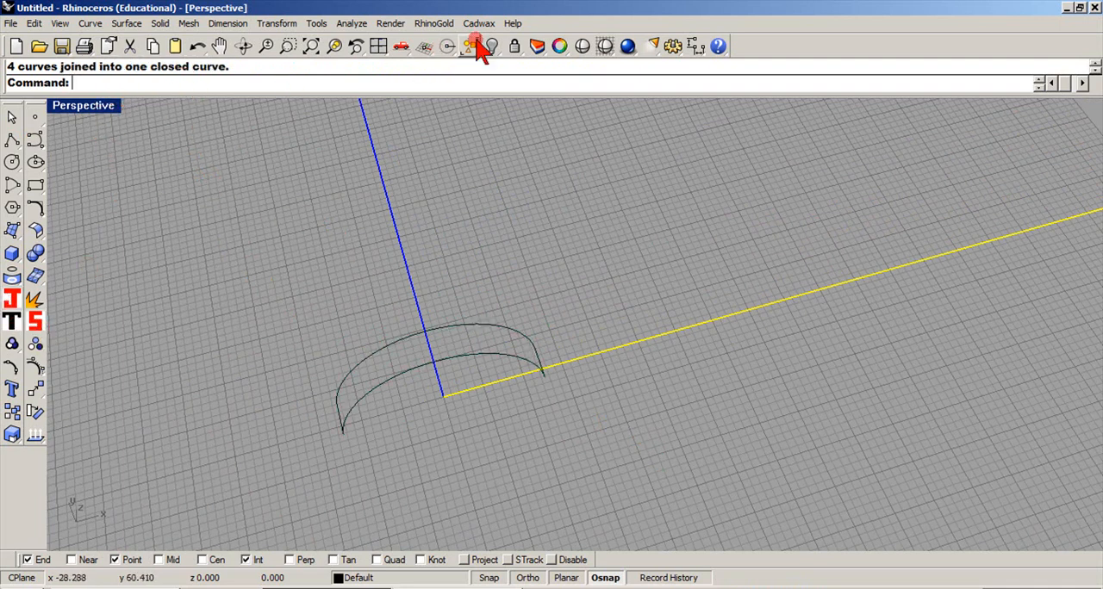
Step: Show the band, split its outer face along the closed curve, and copy the strip in place
{"action": "left_click", "coordinate": [469, 46]}
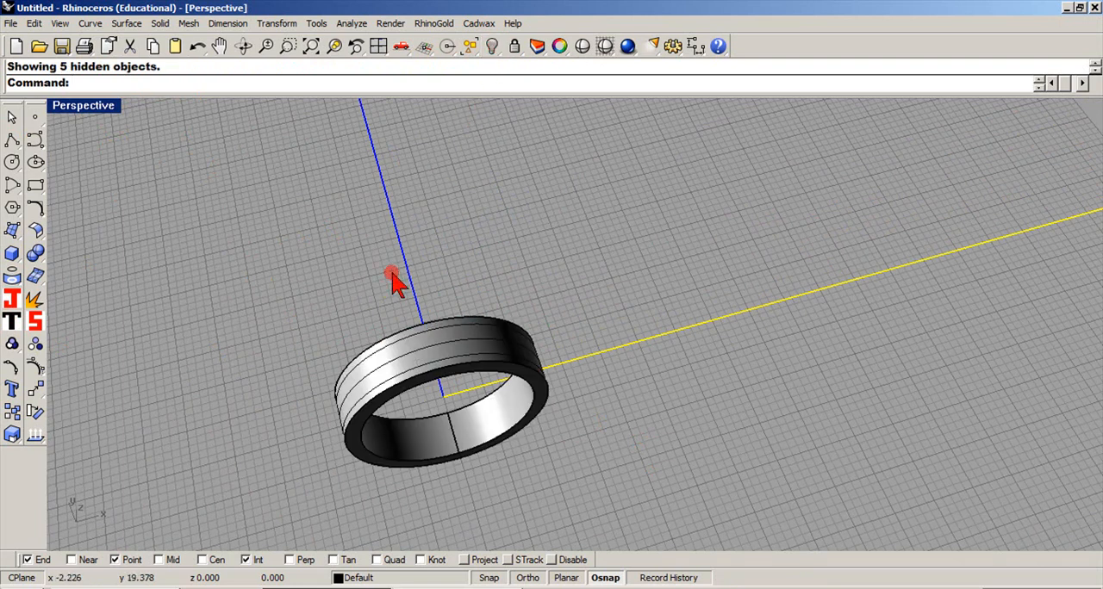
{"action": "left_click_drag", "start_coordinate": [396, 284], "coordinate": [595, 289]}
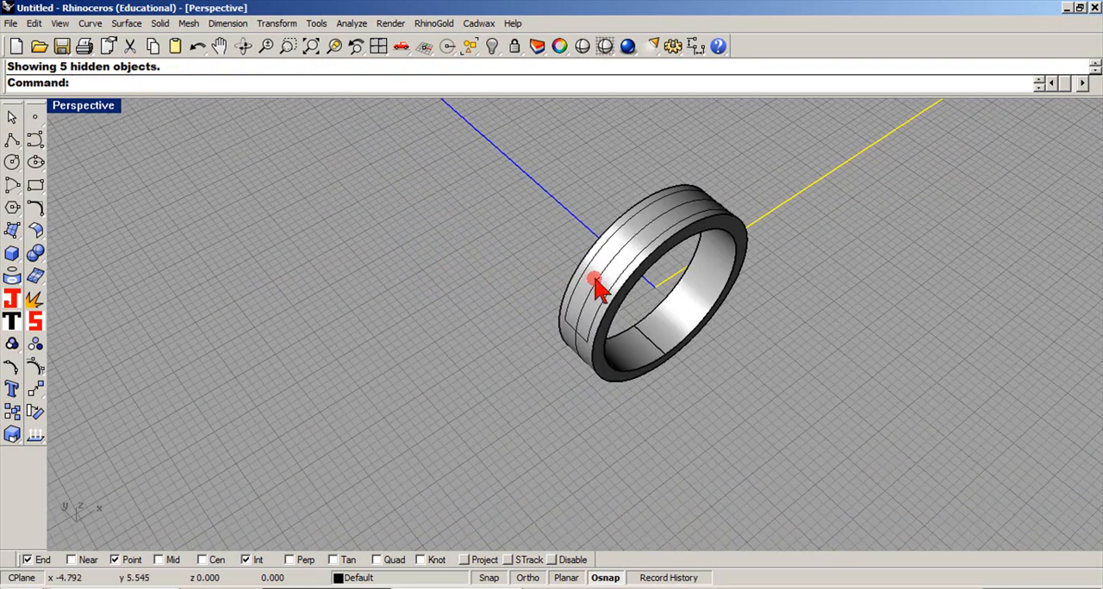
{"action": "left_click", "coordinate": [593, 284]}
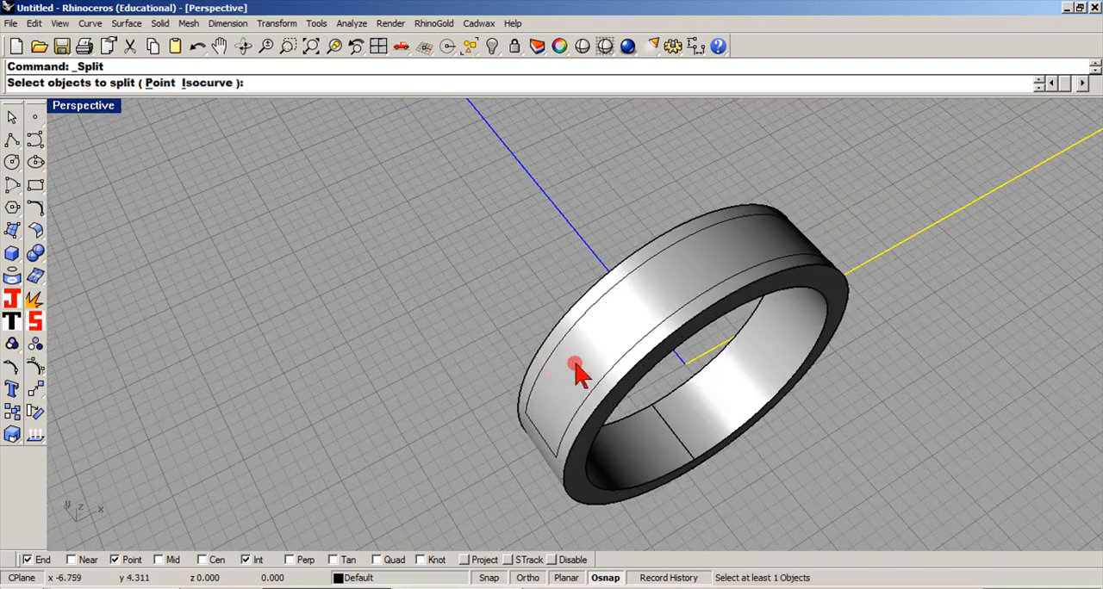
{"action": "left_click", "coordinate": [577, 366]}
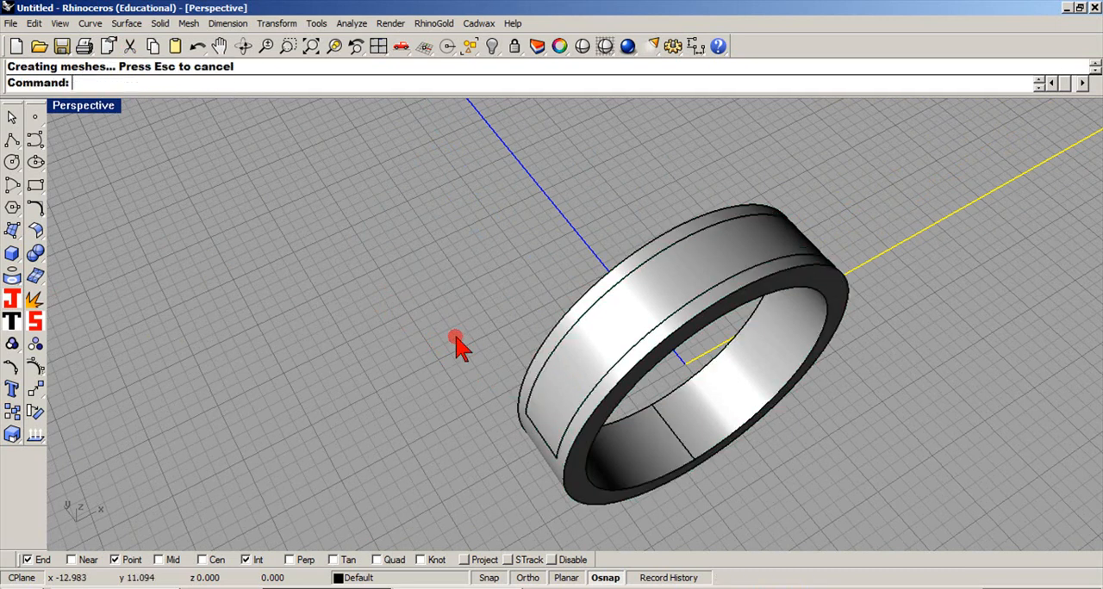
{"action": "mouse_move", "coordinate": [478, 293]}
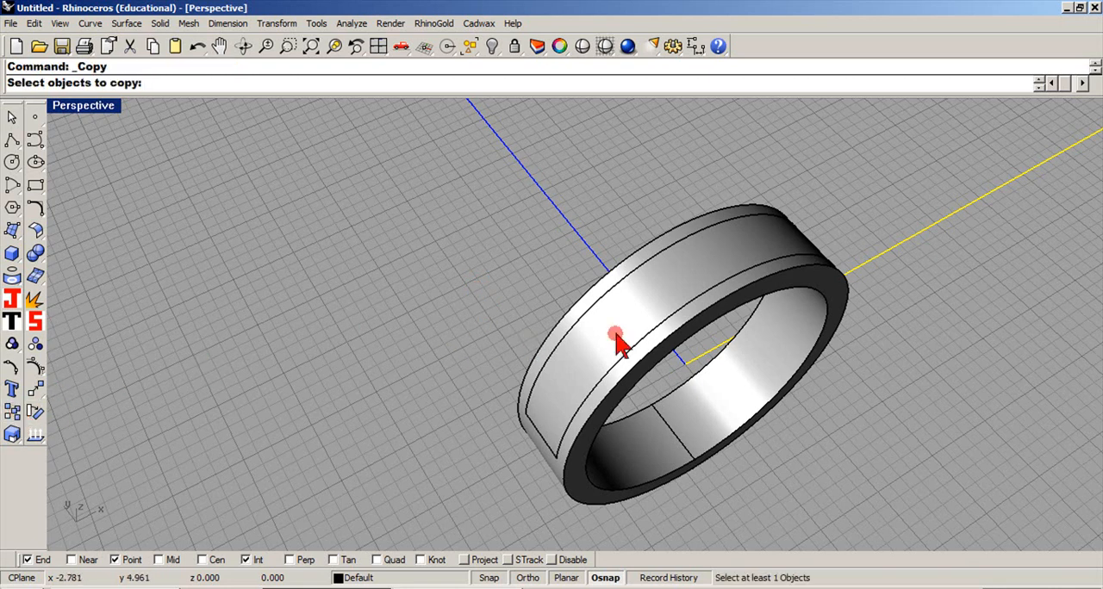
{"action": "left_click", "coordinate": [616, 336]}
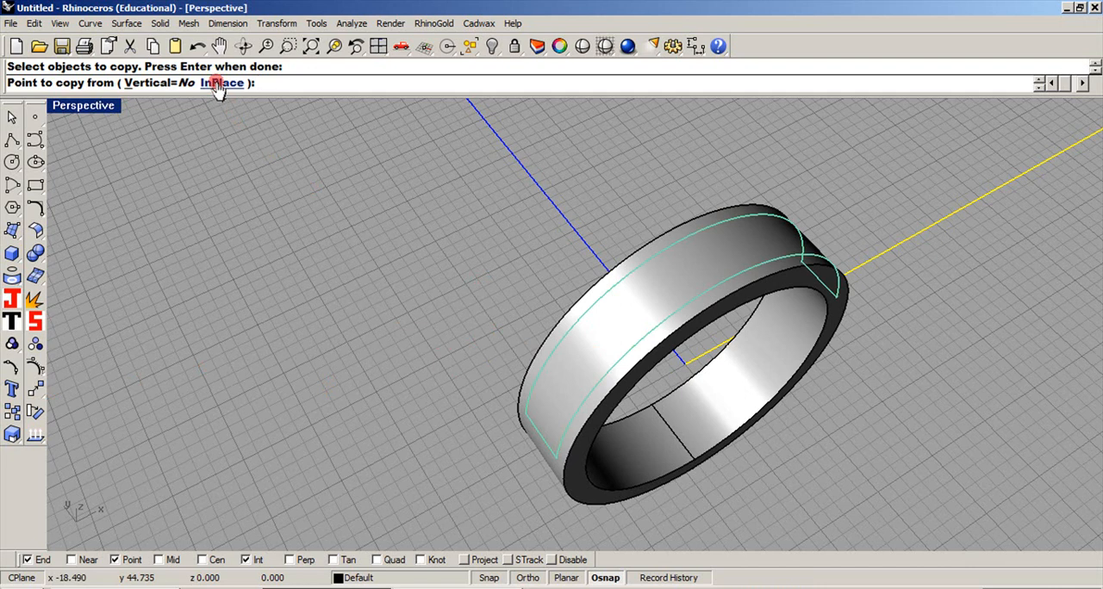
{"action": "left_click", "coordinate": [222, 82]}
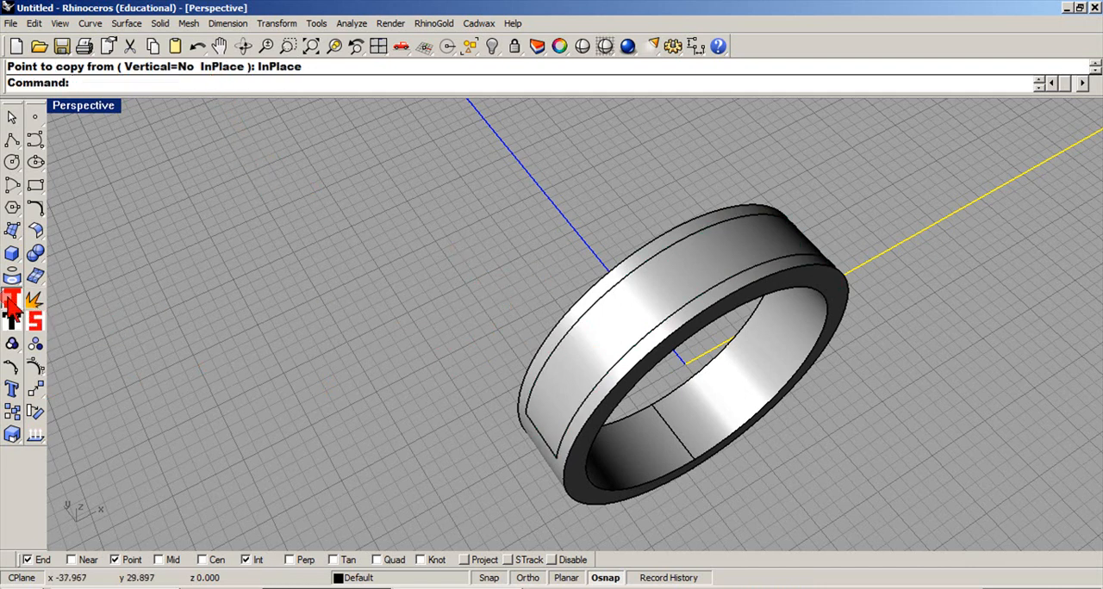
Step: Join the overlapping strip surfaces, picked via the Selection Menu, into one surface
{"action": "left_click", "coordinate": [577, 500]}
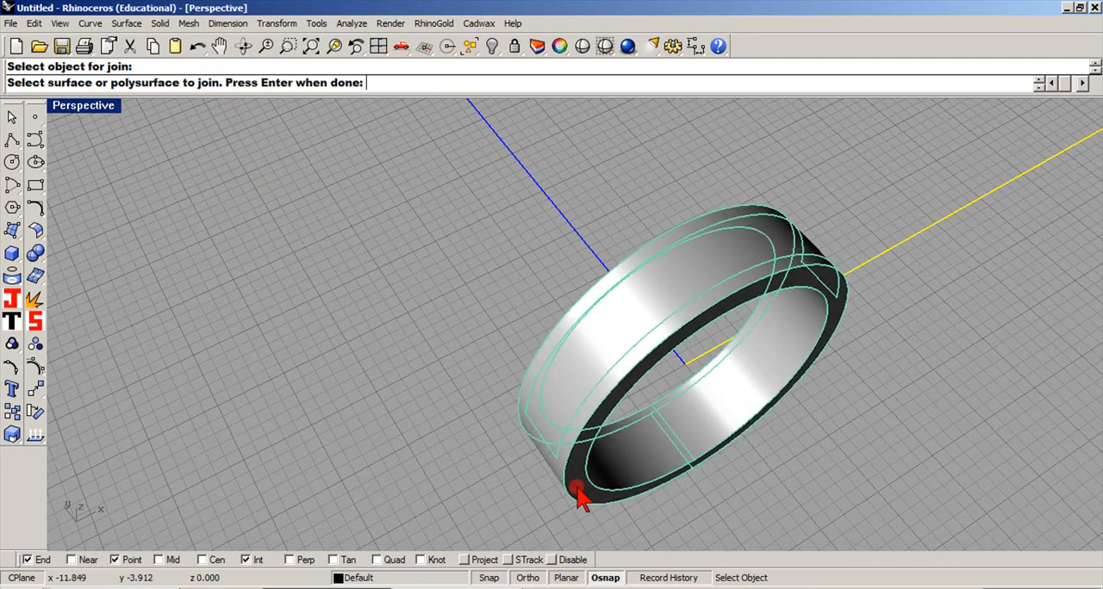
{"action": "left_click", "coordinate": [581, 498]}
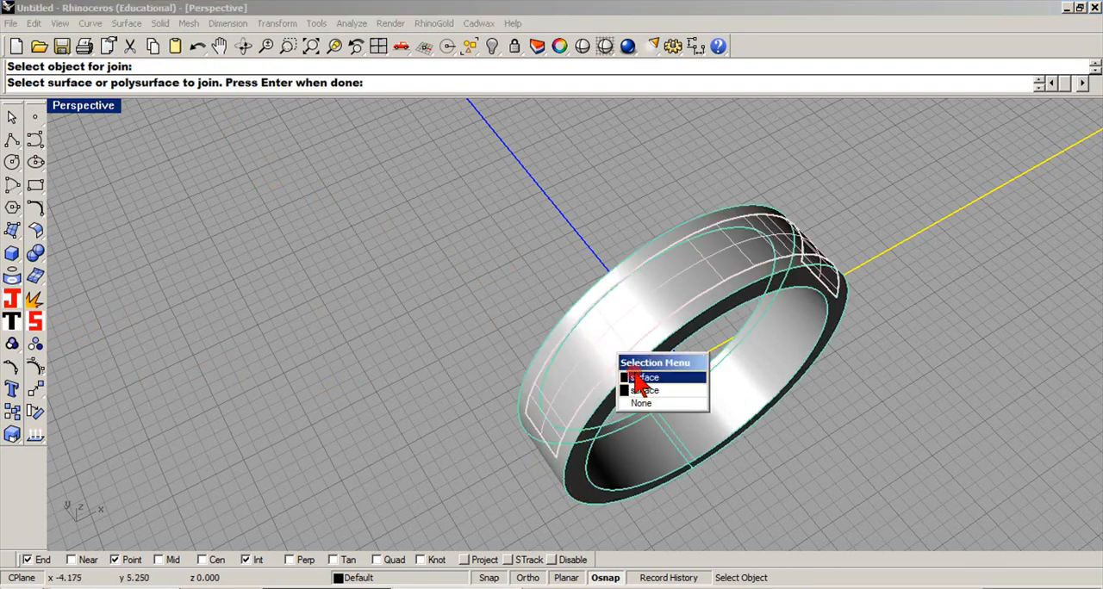
{"action": "left_click", "coordinate": [648, 378]}
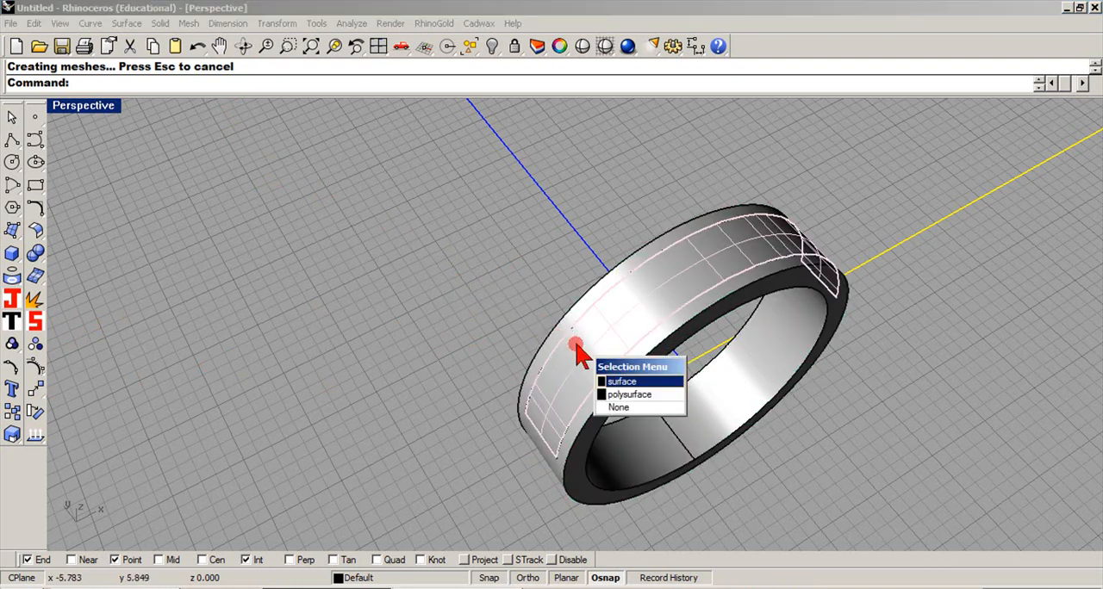
{"action": "left_click", "coordinate": [621, 381]}
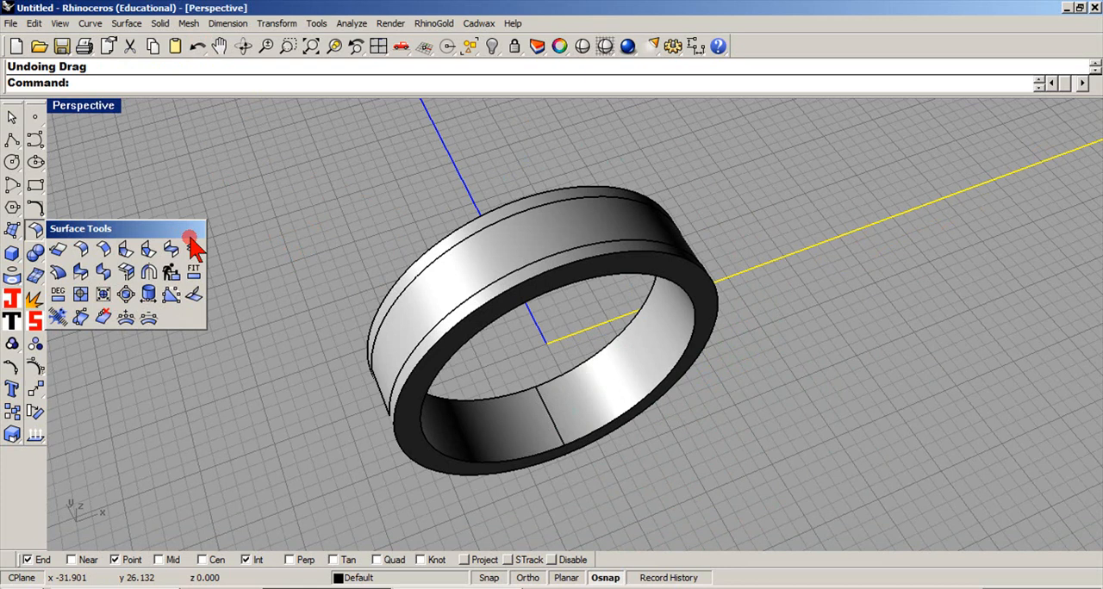
Step: Offset the copied strip into a thin solid and Boolean-subtract it from the band
{"action": "left_click", "coordinate": [191, 248]}
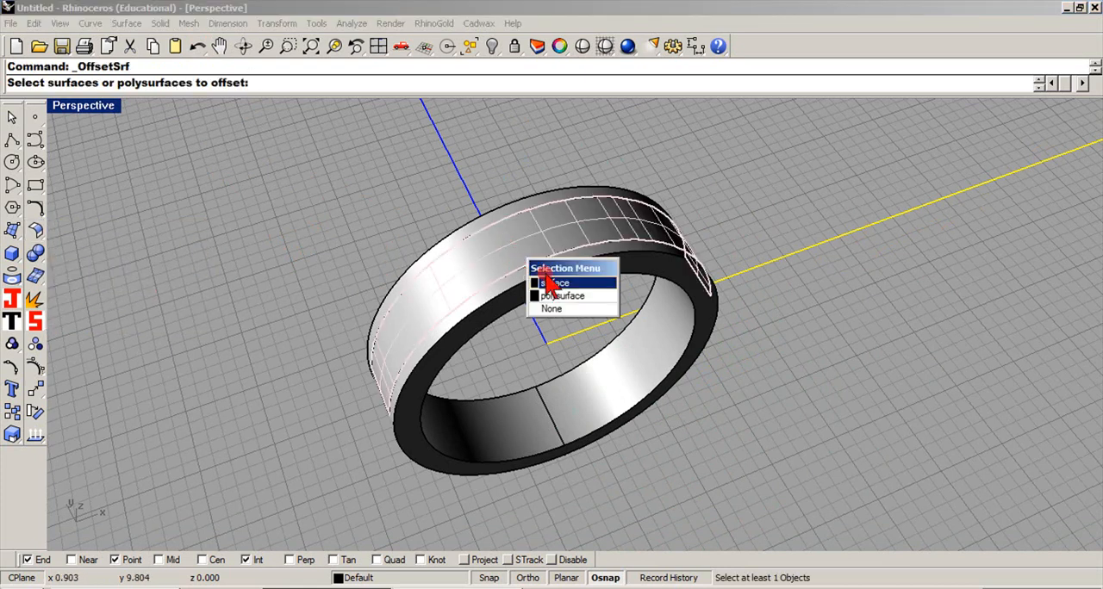
{"action": "left_click", "coordinate": [556, 283]}
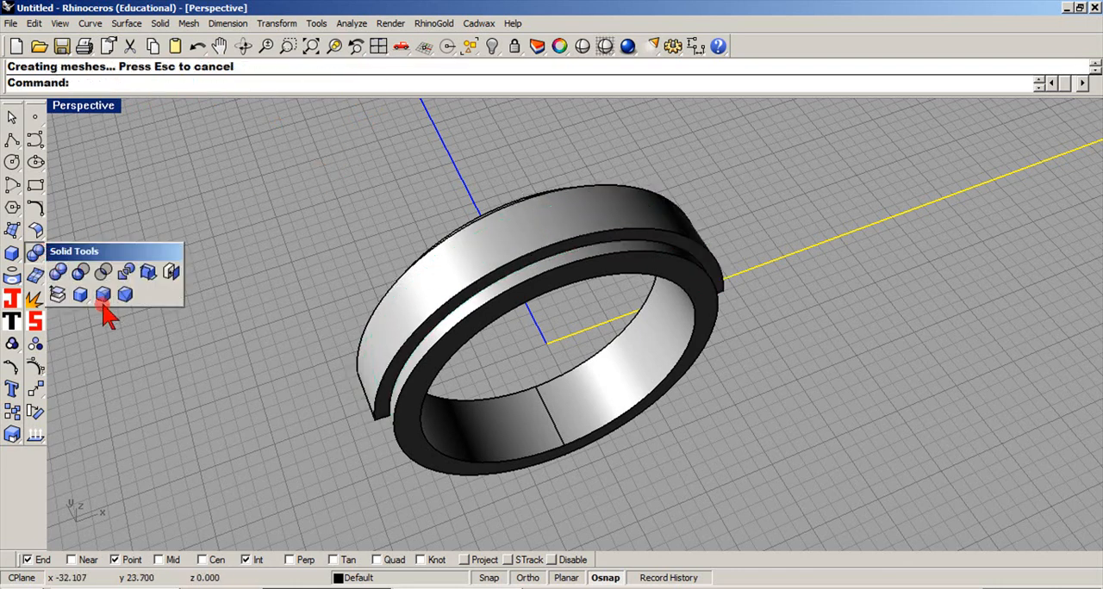
{"action": "left_click", "coordinate": [103, 295]}
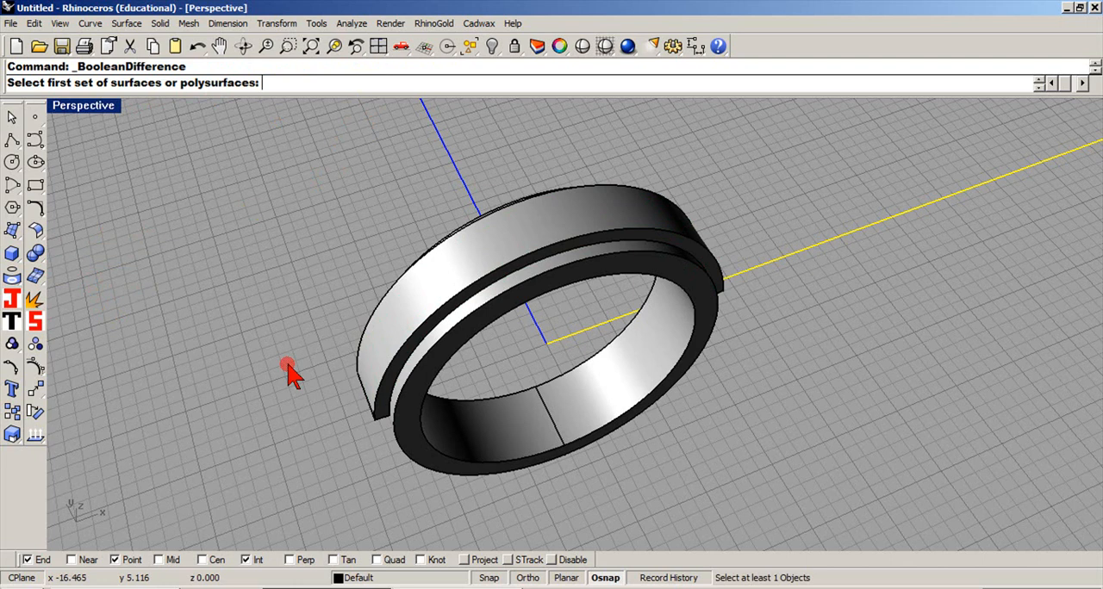
{"action": "left_click", "coordinate": [362, 383]}
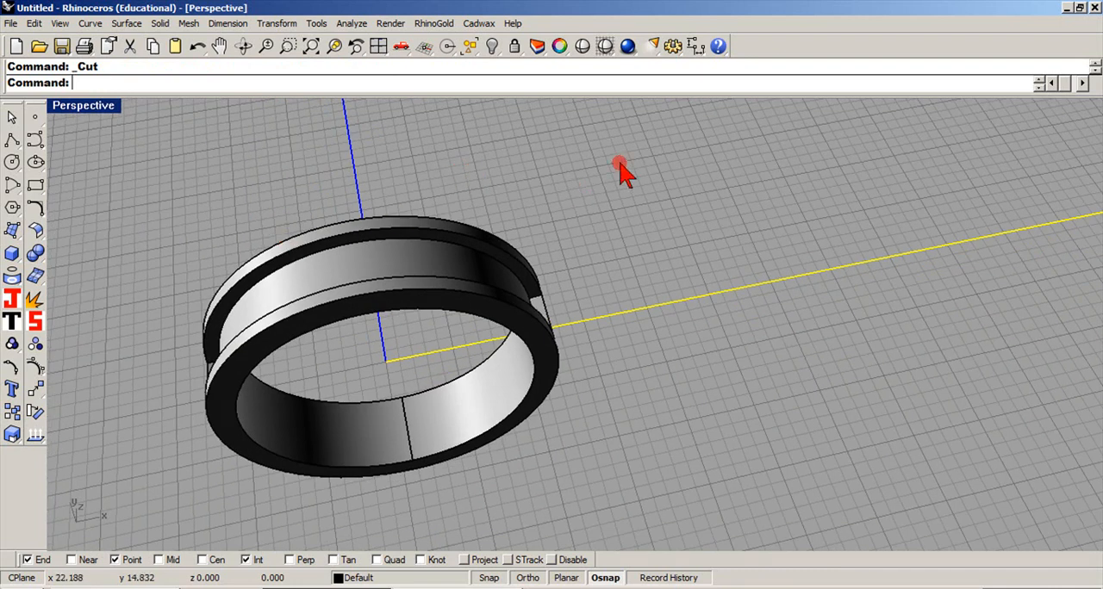
Step: Create flat UV curves from the ring's outer face as a tall rectangle beside the band
{"action": "left_click", "coordinate": [35, 230]}
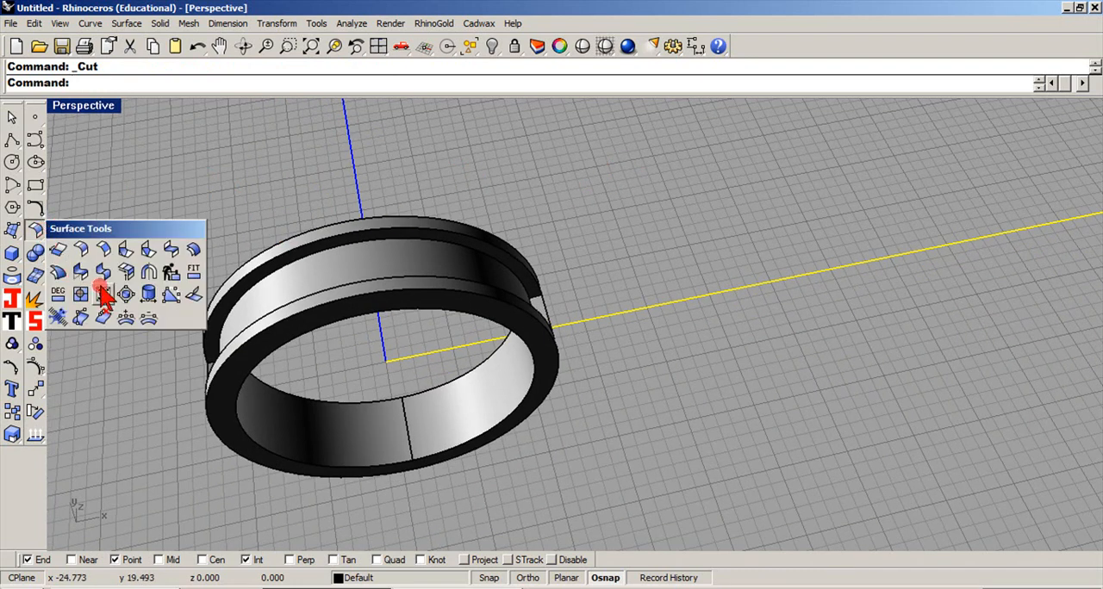
{"action": "left_click", "coordinate": [102, 294]}
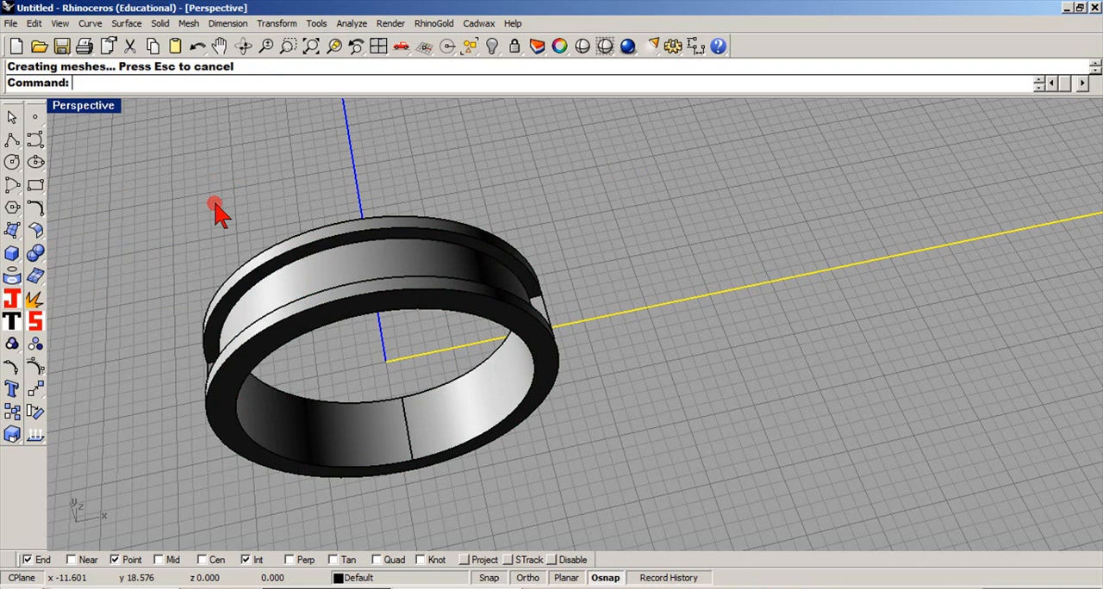
{"action": "left_click", "coordinate": [12, 276]}
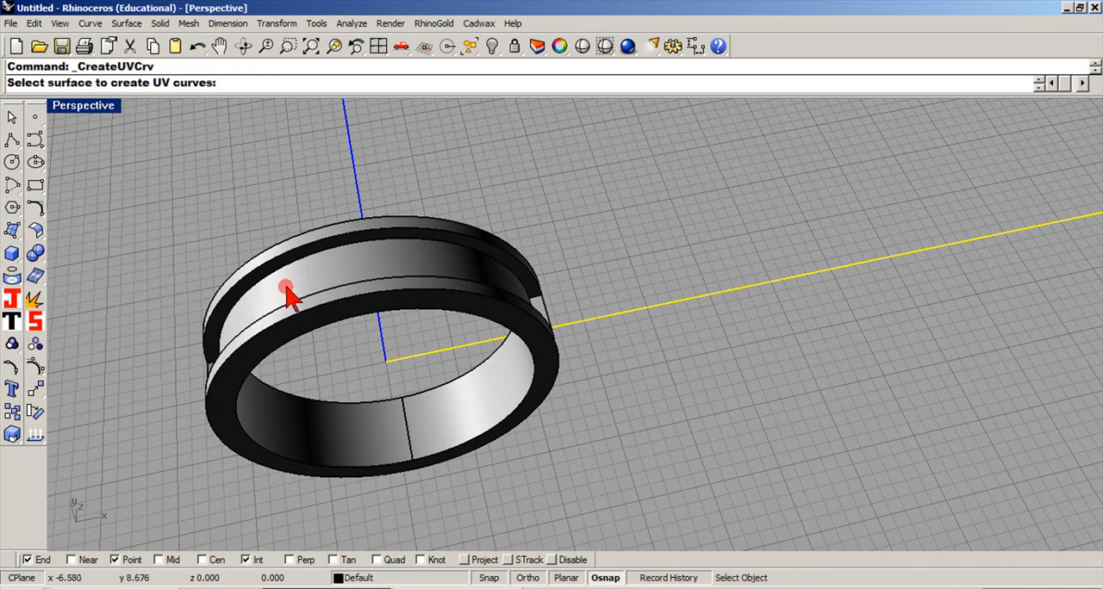
{"action": "left_click", "coordinate": [287, 288]}
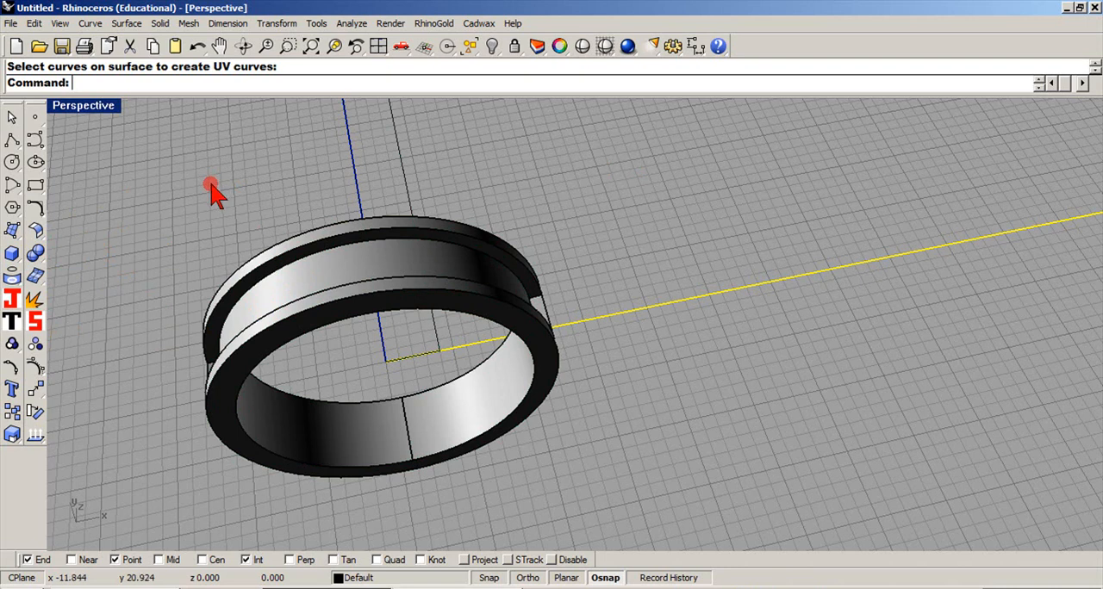
{"action": "left_click_drag", "start_coordinate": [211, 188], "coordinate": [116, 293]}
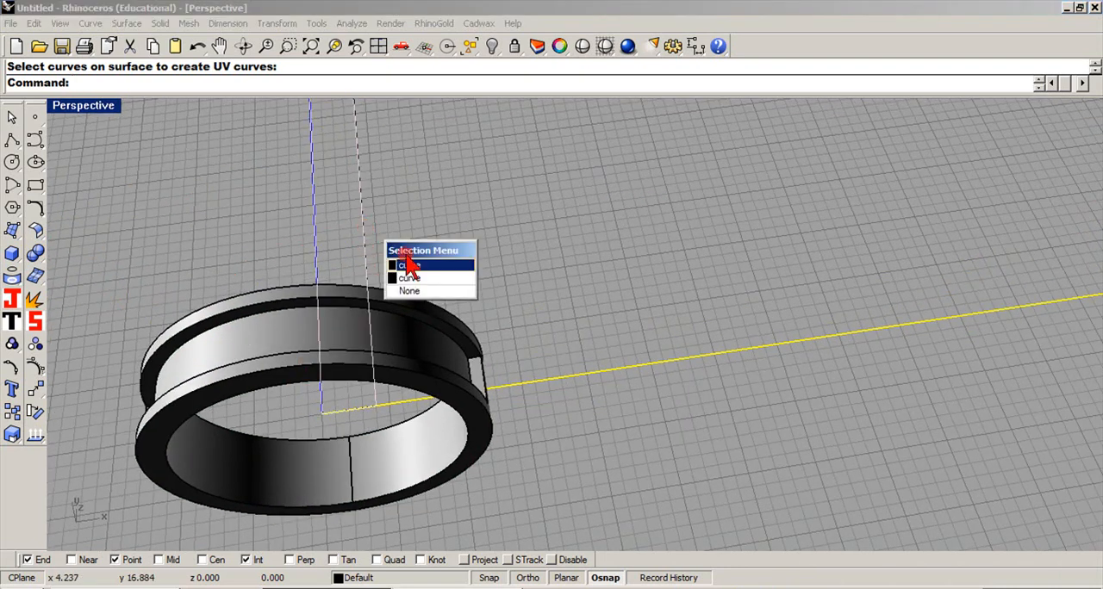
{"action": "left_click", "coordinate": [410, 265]}
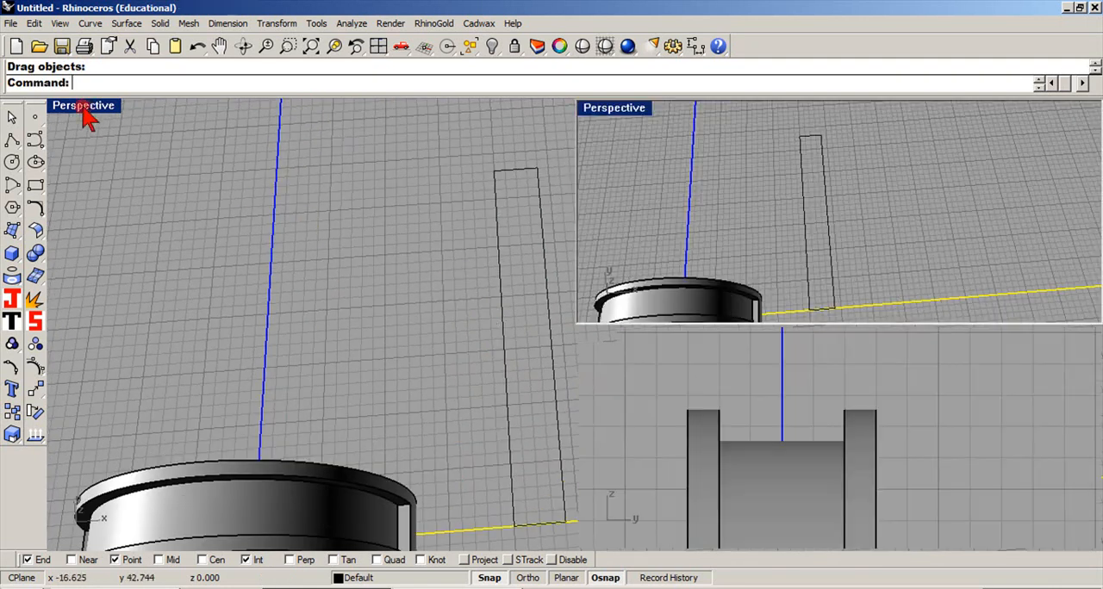
Step: Maximize the Top view and place a point at the rectangle's centre
{"action": "left_click", "coordinate": [83, 105]}
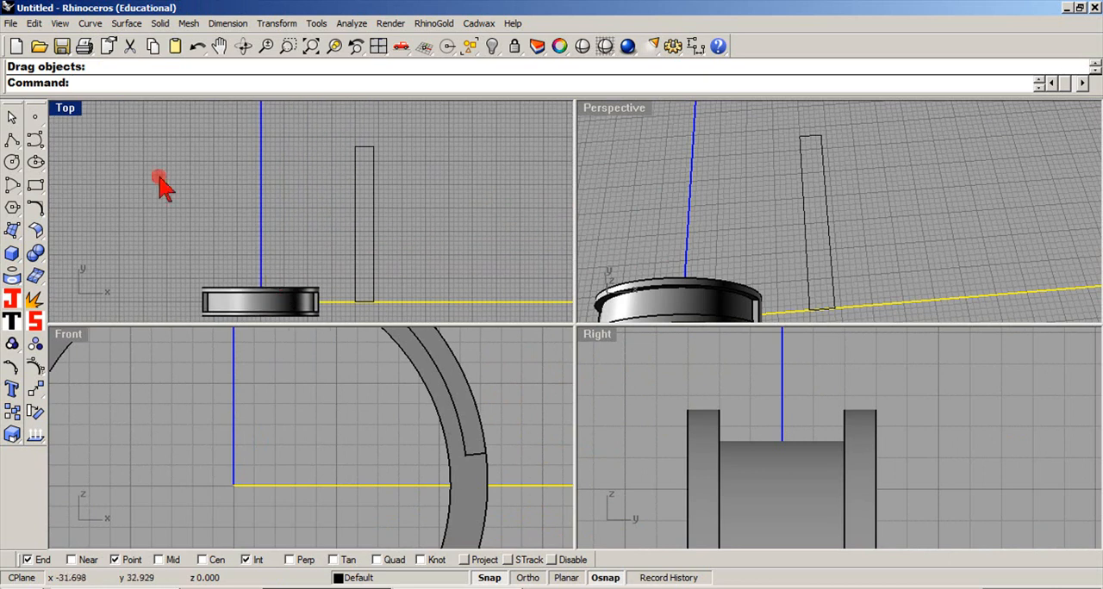
{"action": "double_click", "coordinate": [66, 107]}
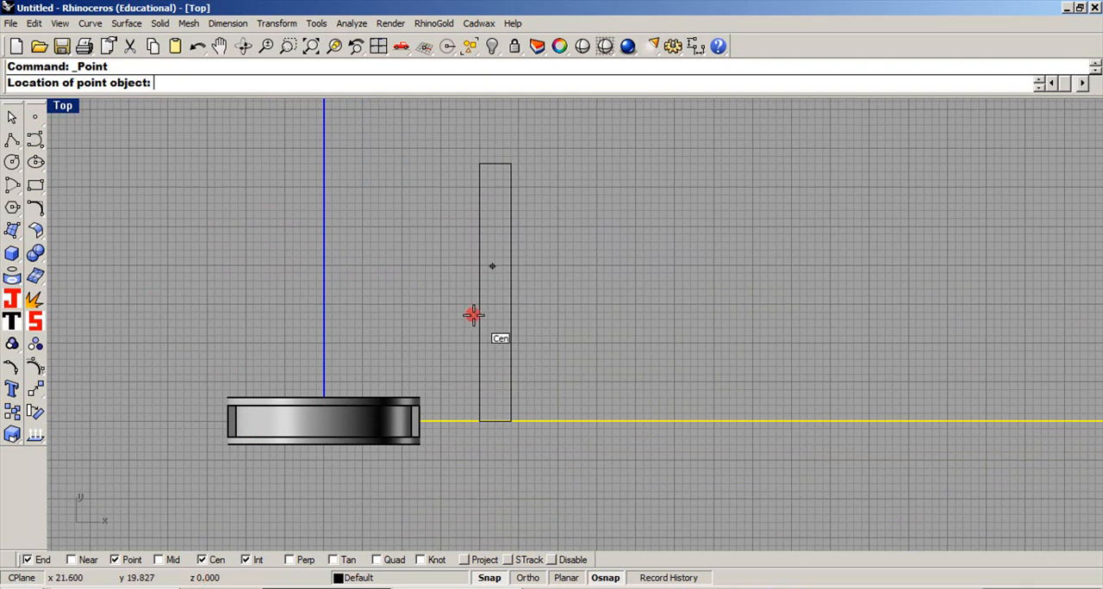
{"action": "mouse_move", "coordinate": [487, 262]}
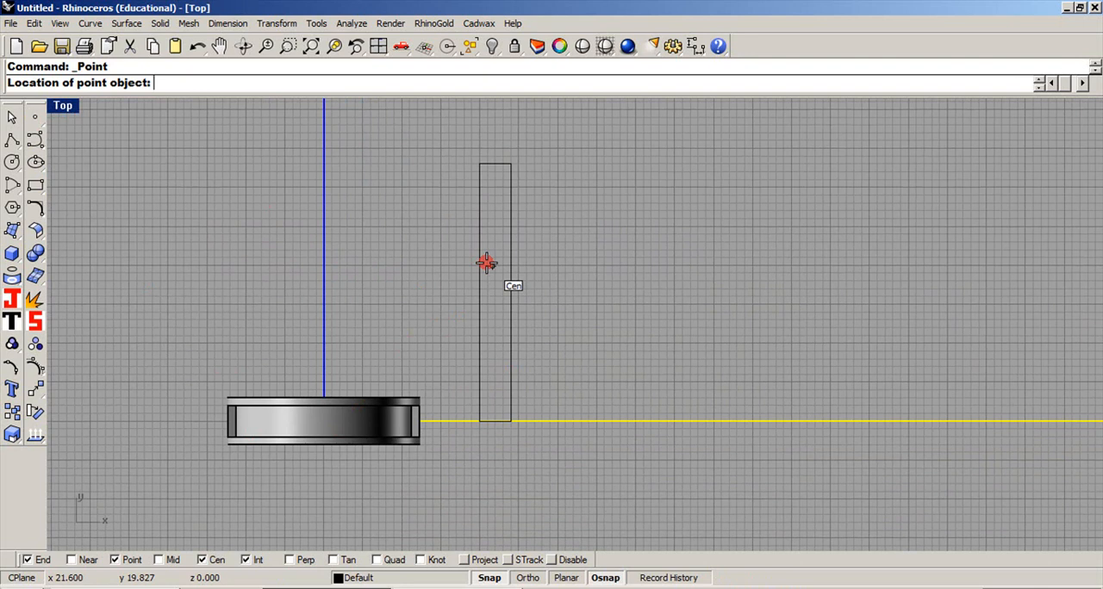
{"action": "mouse_move", "coordinate": [507, 275]}
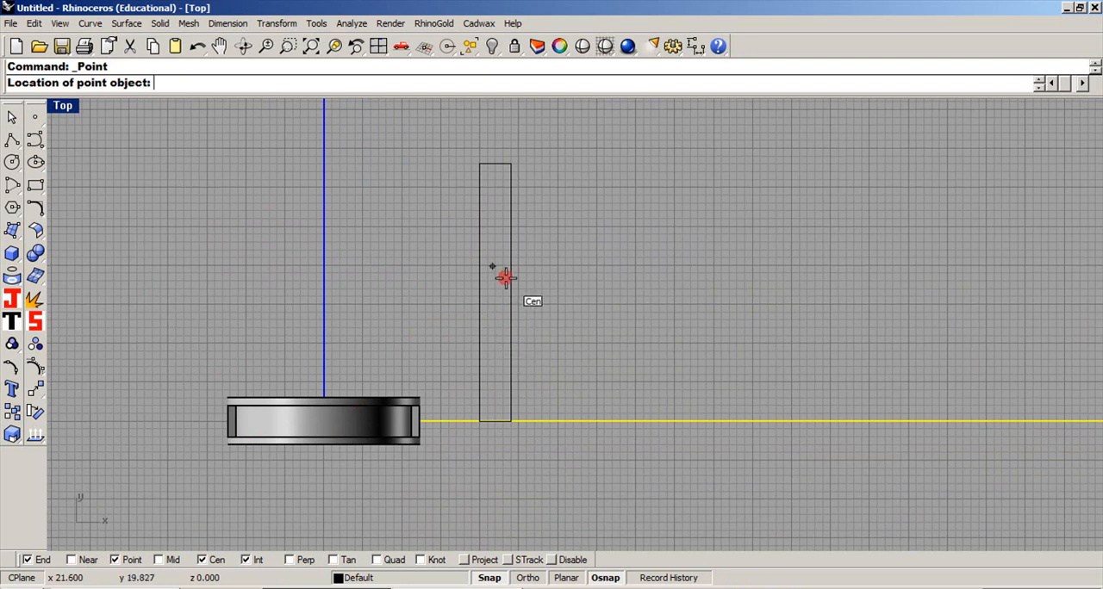
{"action": "left_click", "coordinate": [505, 275]}
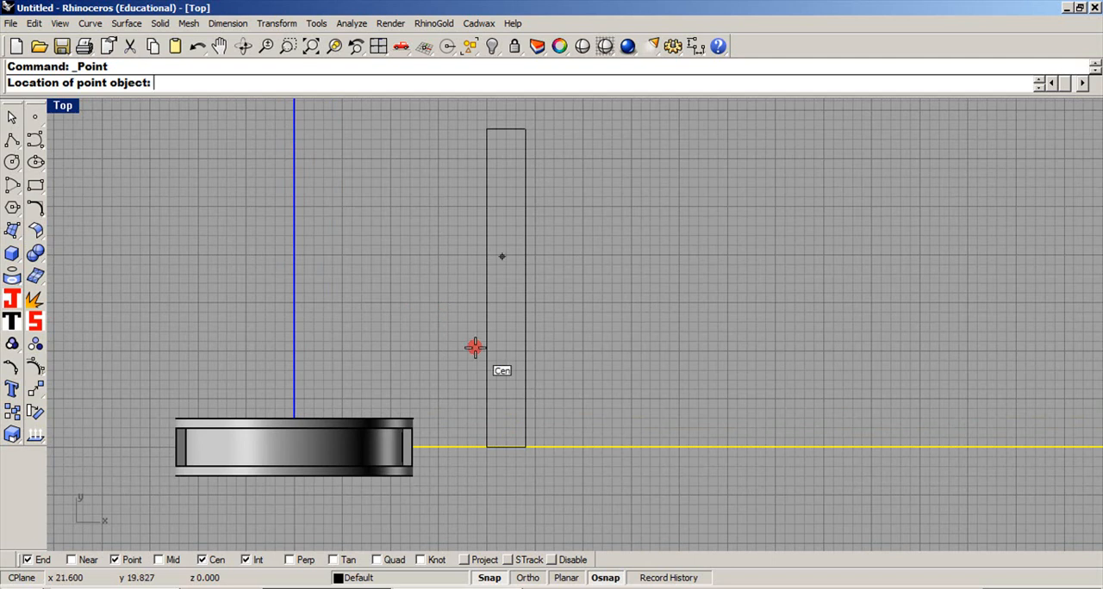
{"action": "mouse_move", "coordinate": [215, 498]}
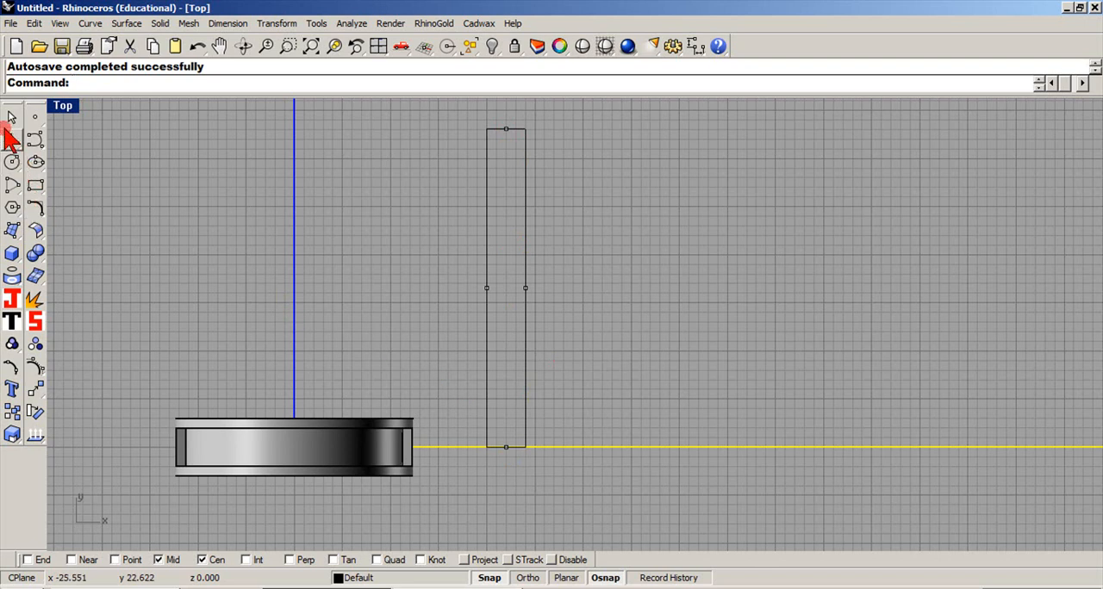
Step: Draw polyline helper lines between the rectangle's side and bottom midpoints
{"action": "left_click", "coordinate": [12, 139]}
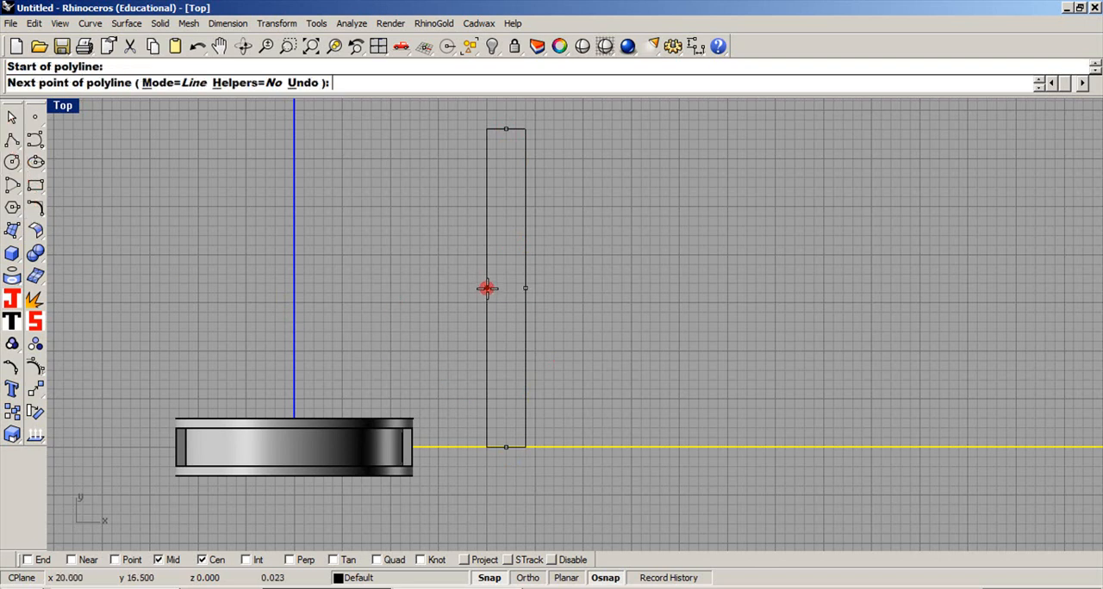
{"action": "left_click", "coordinate": [515, 146]}
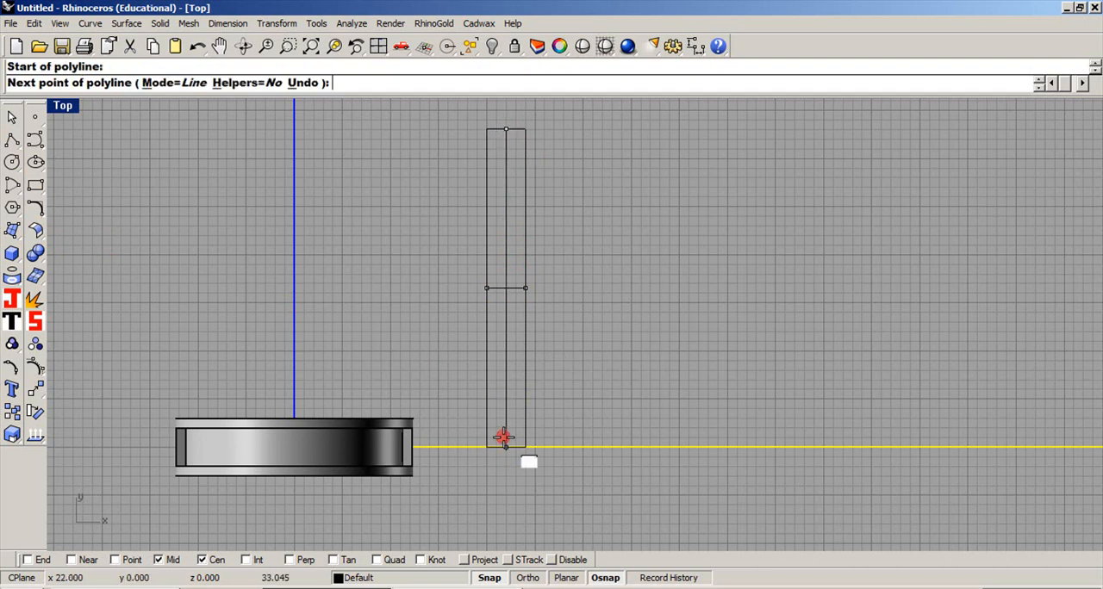
{"action": "left_click", "coordinate": [504, 437]}
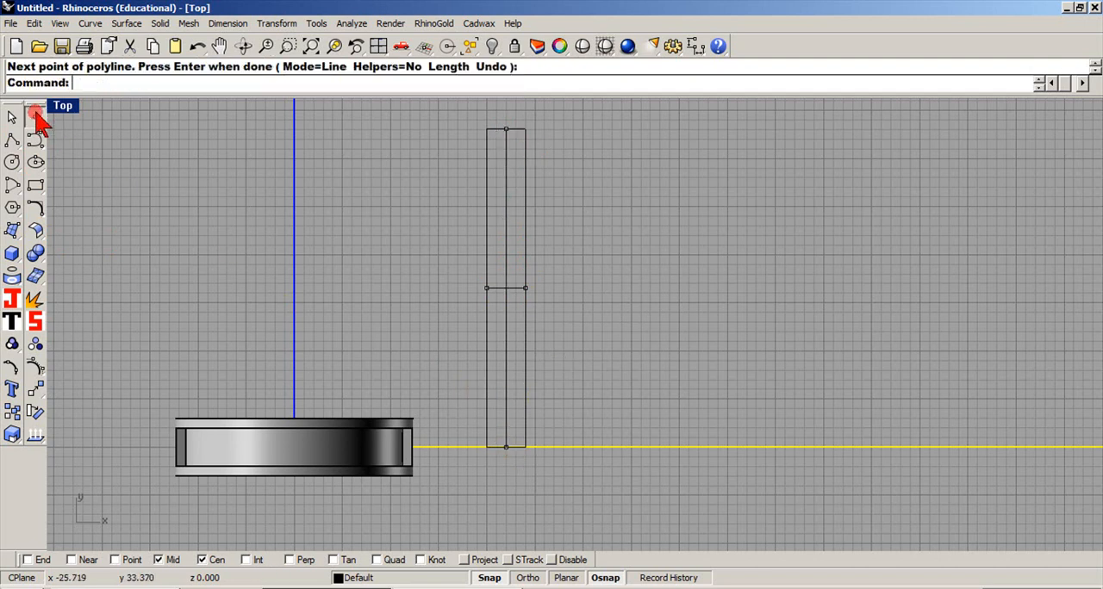
Step: Delete the lengthwise centre line and the extra midpoint marker
{"action": "left_click", "coordinate": [12, 117]}
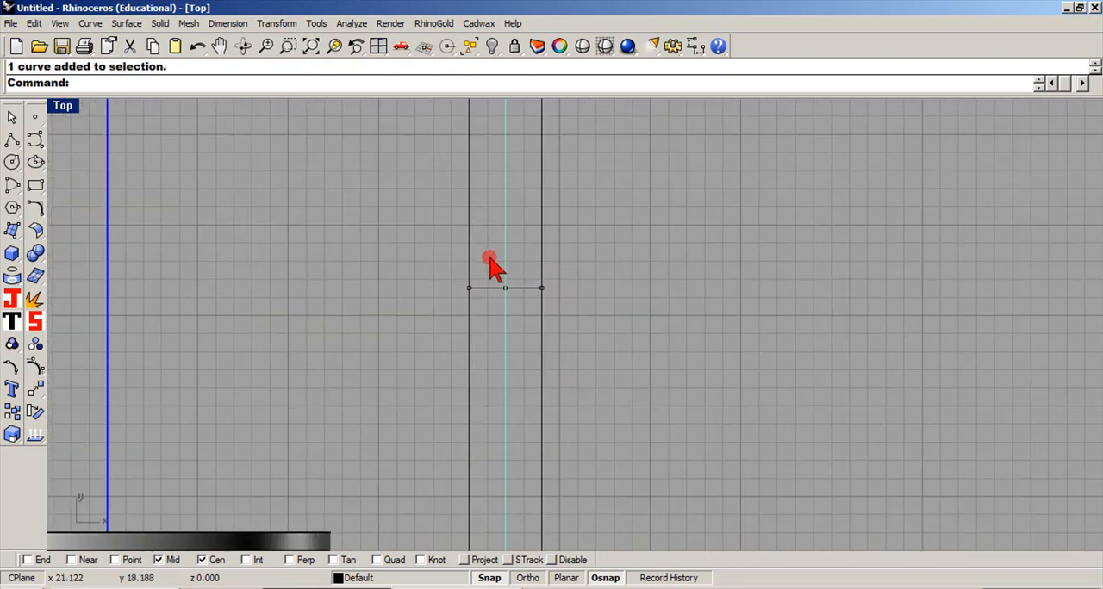
{"action": "key", "text": "Delete"}
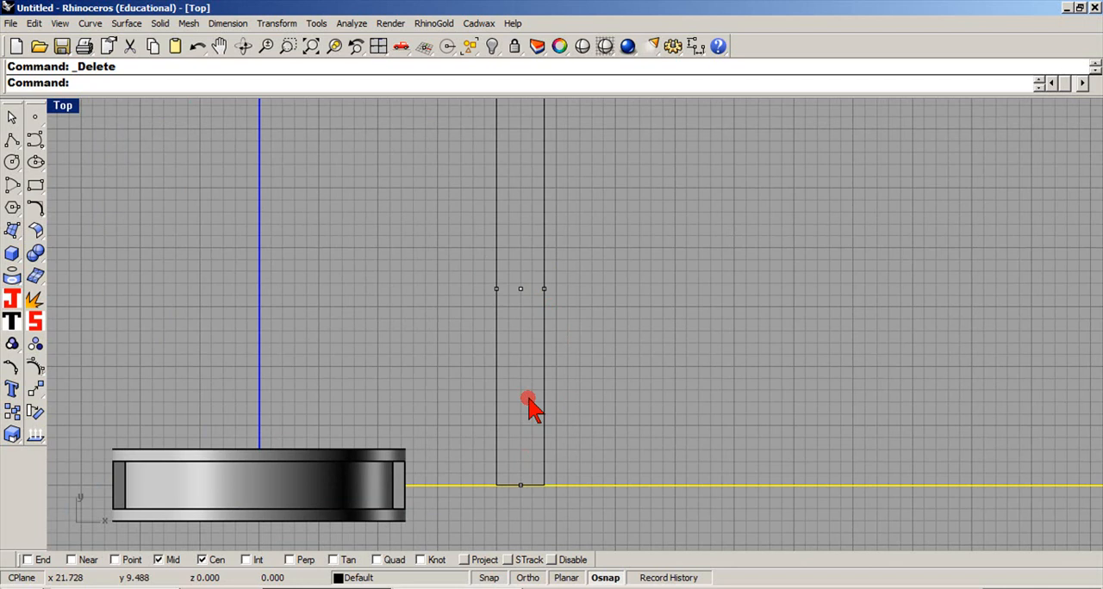
{"action": "left_click", "coordinate": [495, 288]}
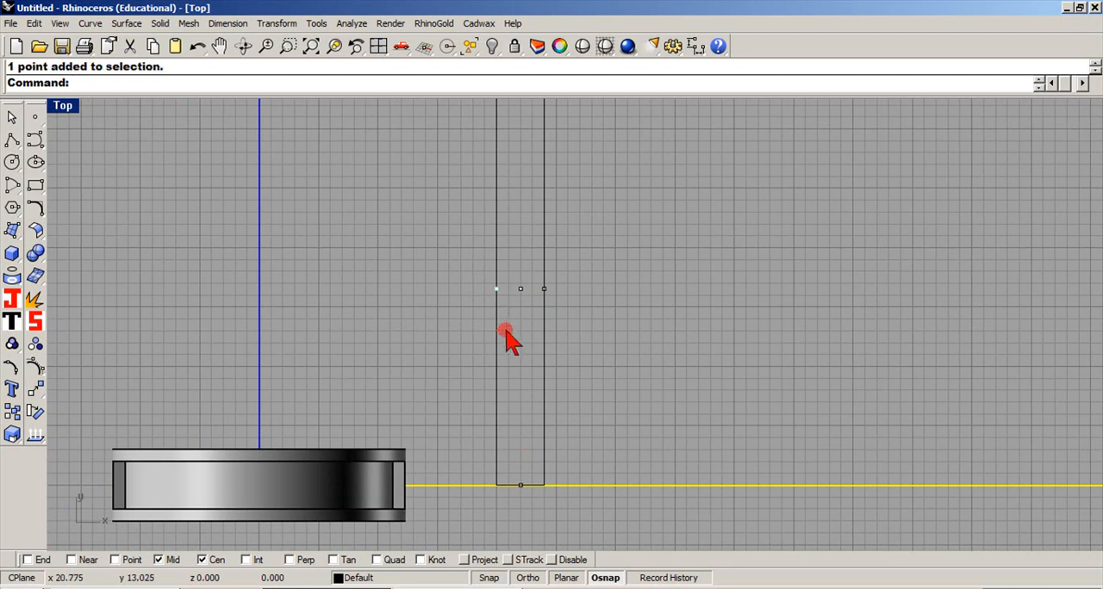
{"action": "key", "text": "Delete"}
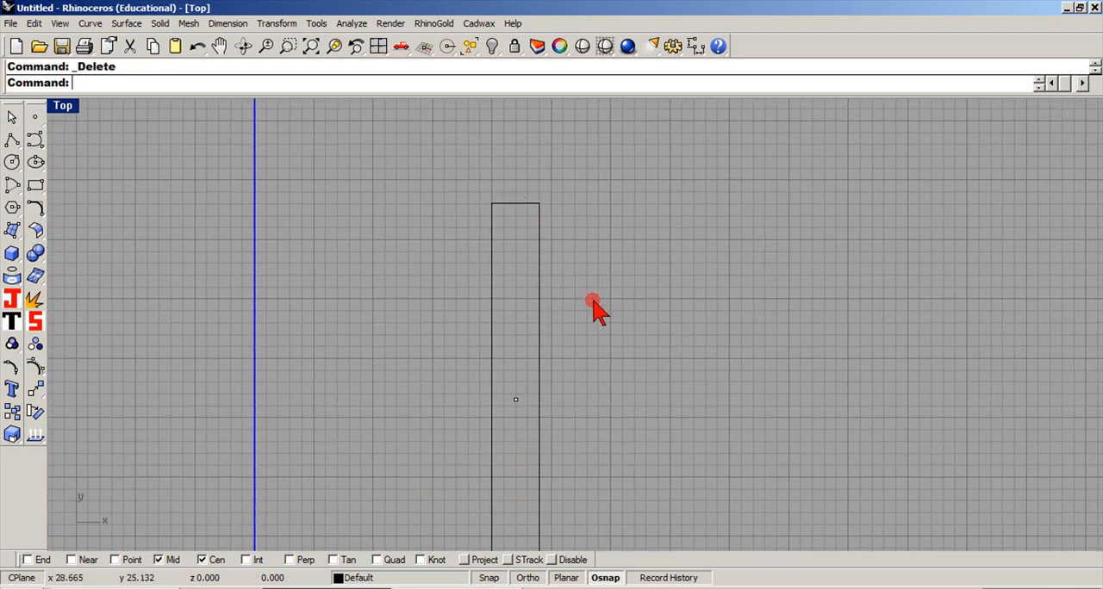
Step: Draw a 0.5 crossbar line at the centre and a lengthwise line, then pick it for mirroring
{"action": "left_click", "coordinate": [12, 138]}
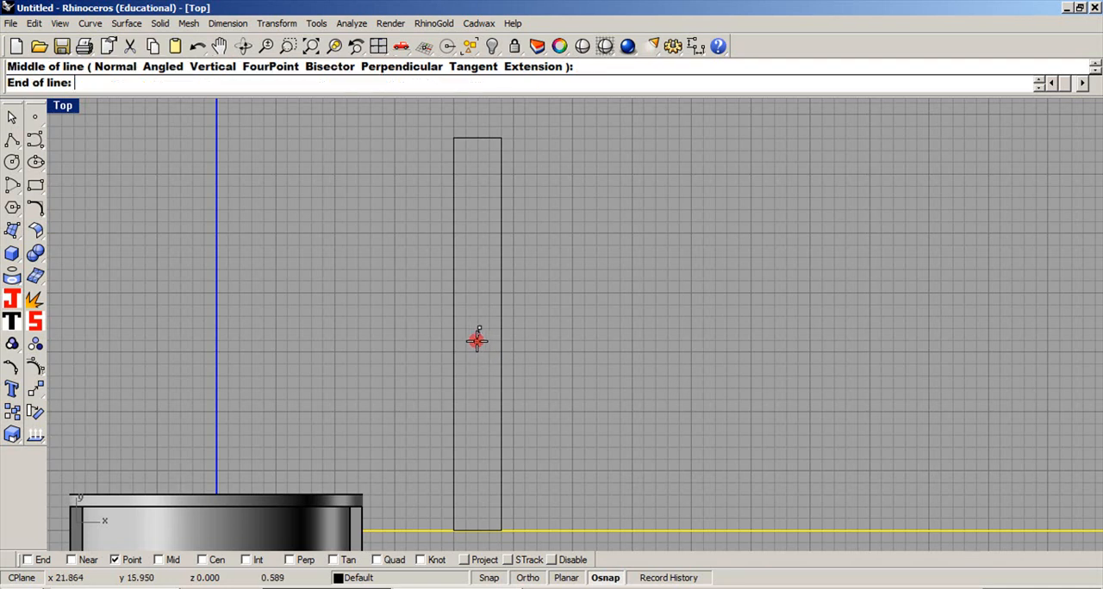
{"action": "type", "text": ".5"}
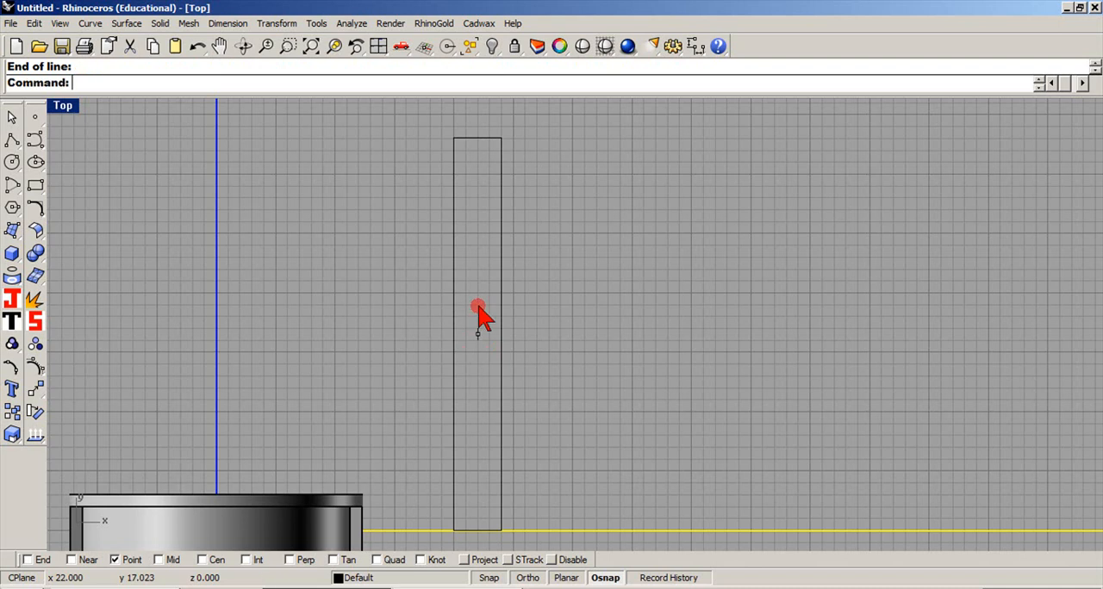
{"action": "left_click", "coordinate": [478, 307]}
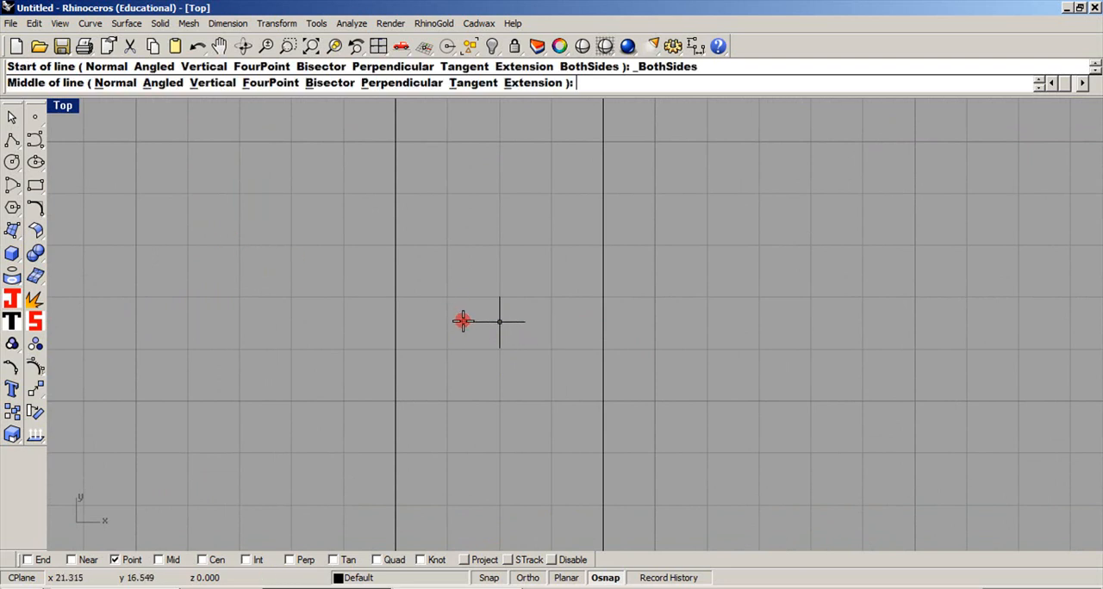
{"action": "mouse_move", "coordinate": [443, 323]}
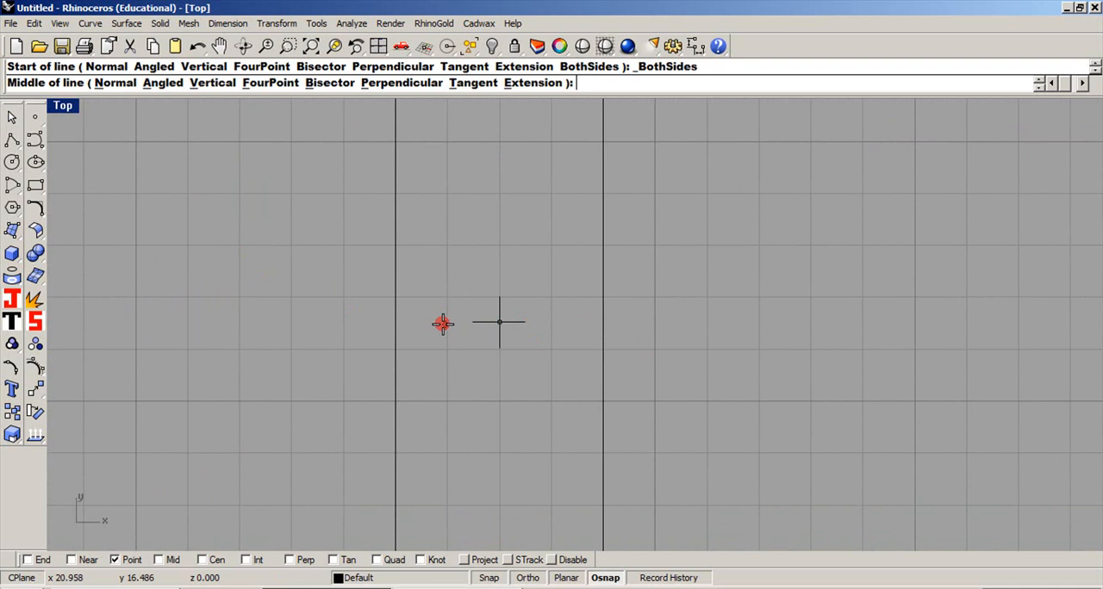
{"action": "mouse_move", "coordinate": [437, 360]}
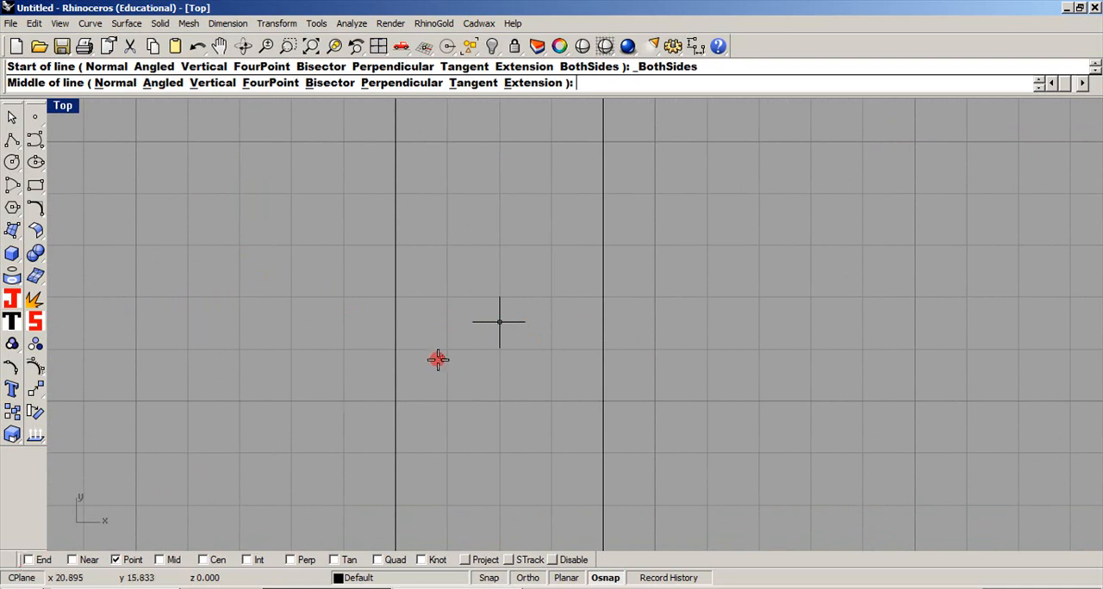
{"action": "mouse_move", "coordinate": [24, 564]}
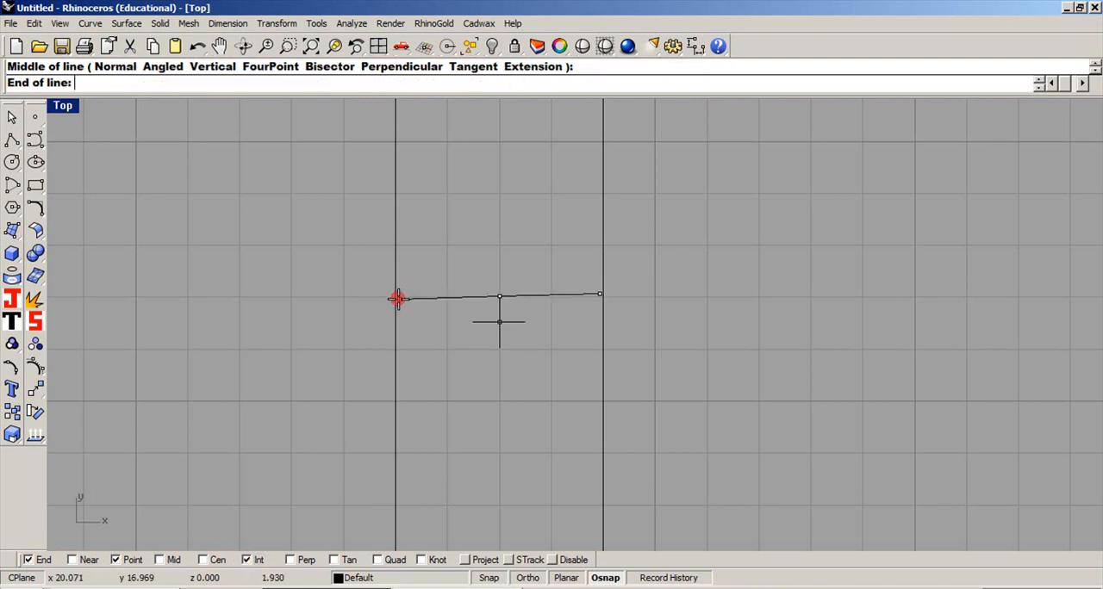
{"action": "mouse_move", "coordinate": [272, 520]}
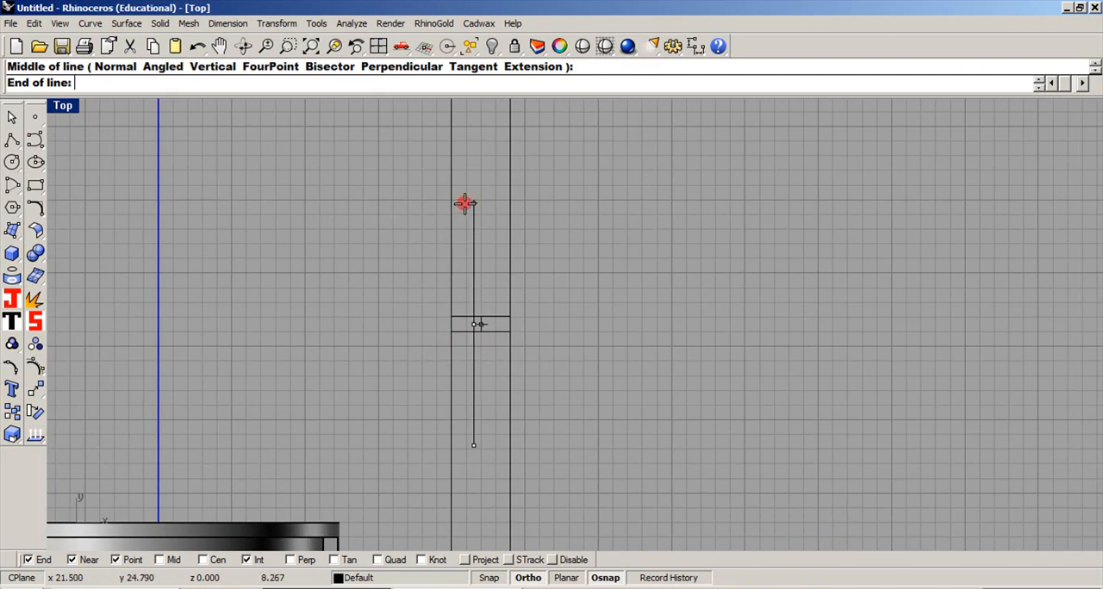
{"action": "left_click", "coordinate": [470, 260]}
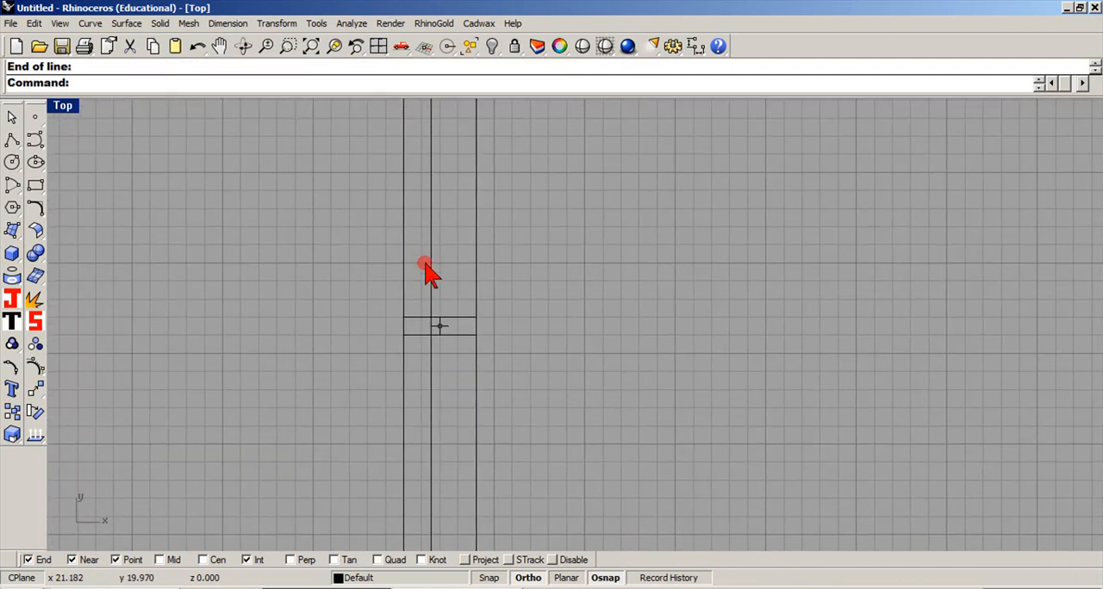
{"action": "left_click", "coordinate": [35, 388]}
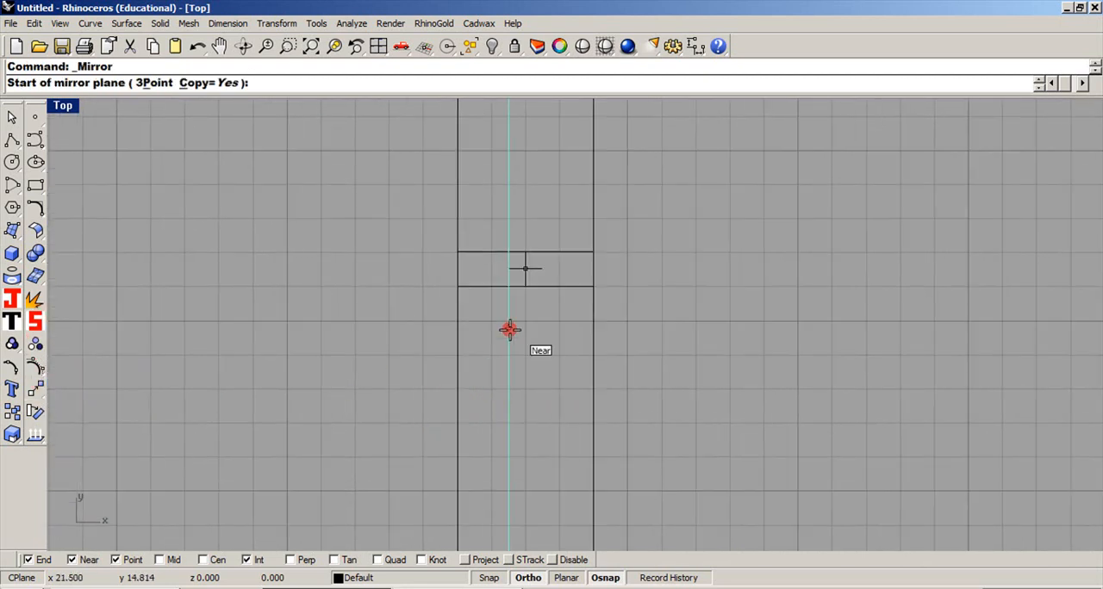
Step: Mirror the lengthwise line, trim the crossbar overlap, close the channel ends and join the outline
{"action": "left_click", "coordinate": [509, 330]}
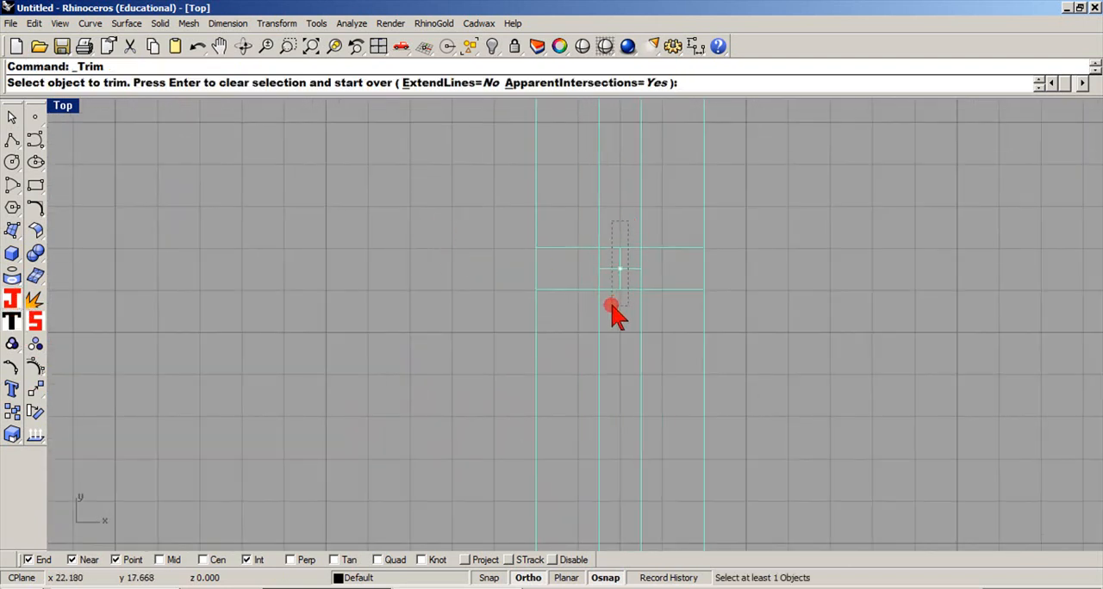
{"action": "left_click", "coordinate": [612, 308]}
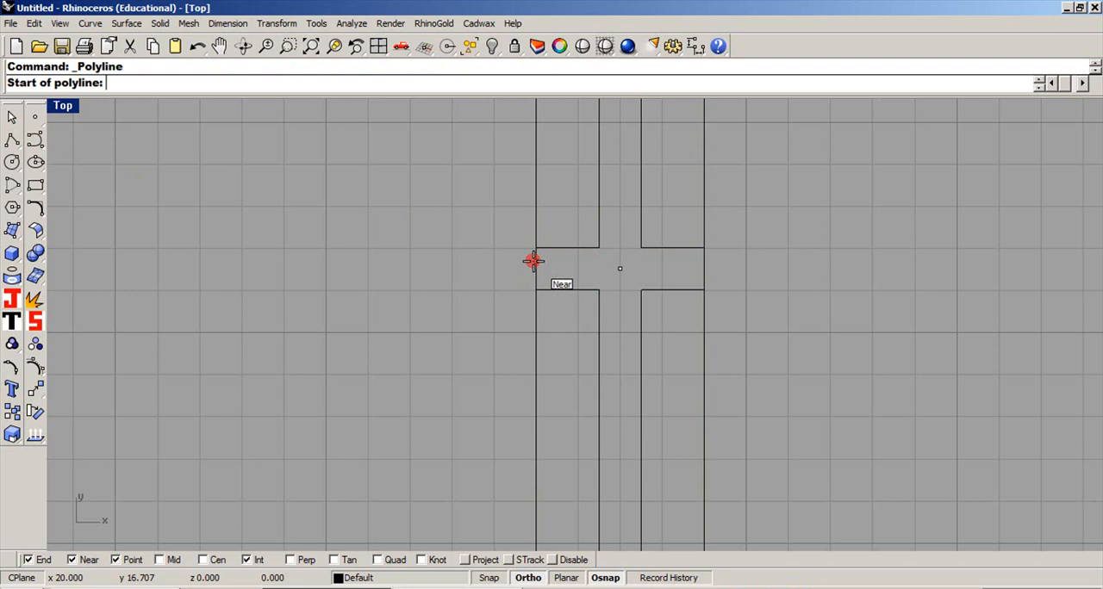
{"action": "left_click", "coordinate": [533, 260]}
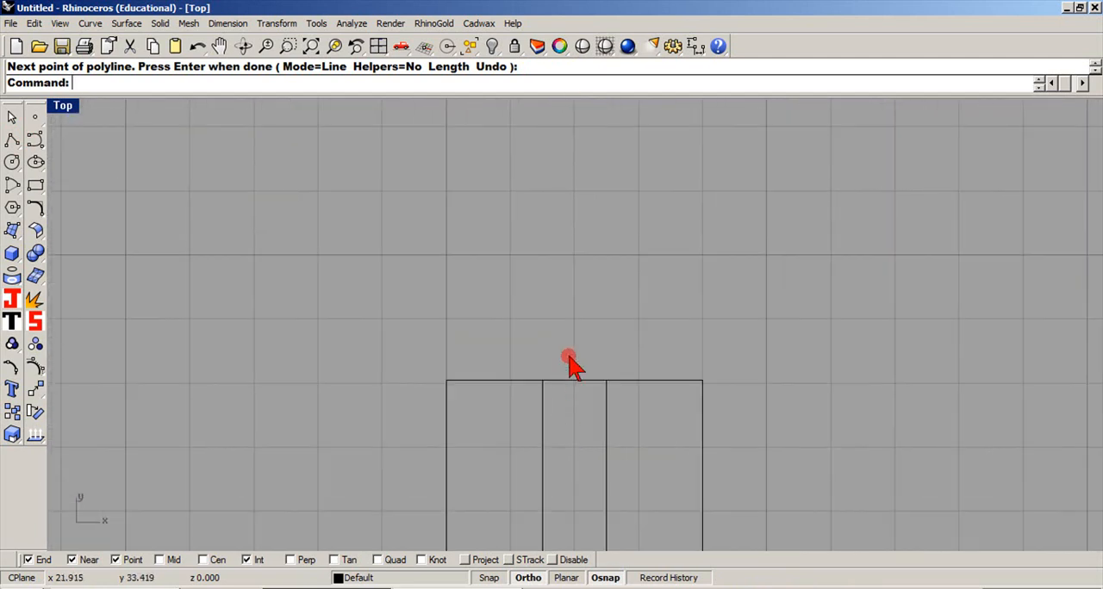
{"action": "left_click", "coordinate": [569, 358]}
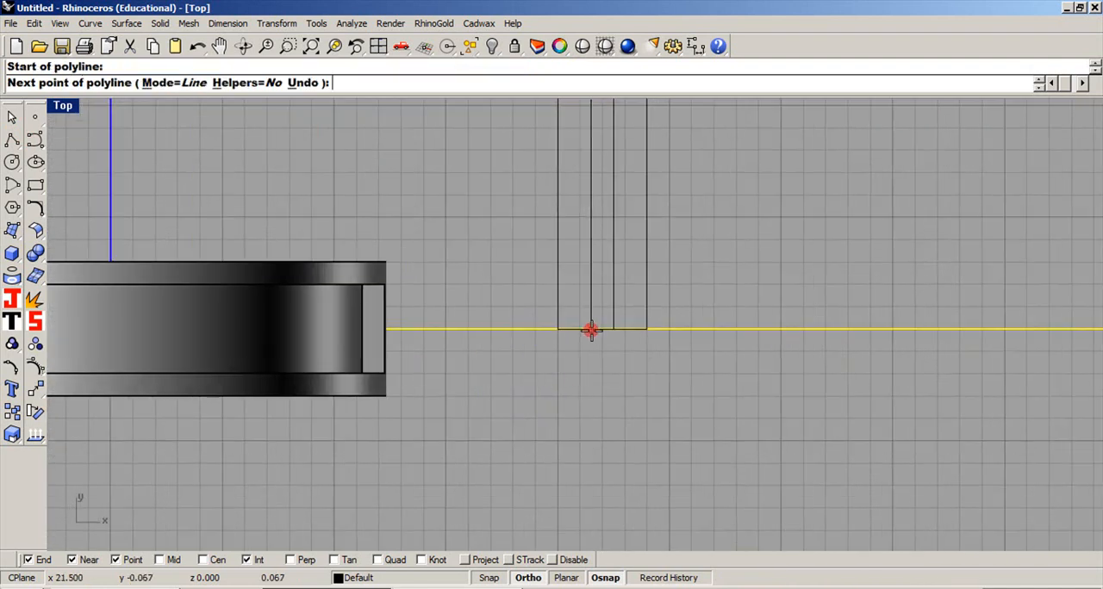
{"action": "left_click", "coordinate": [592, 330]}
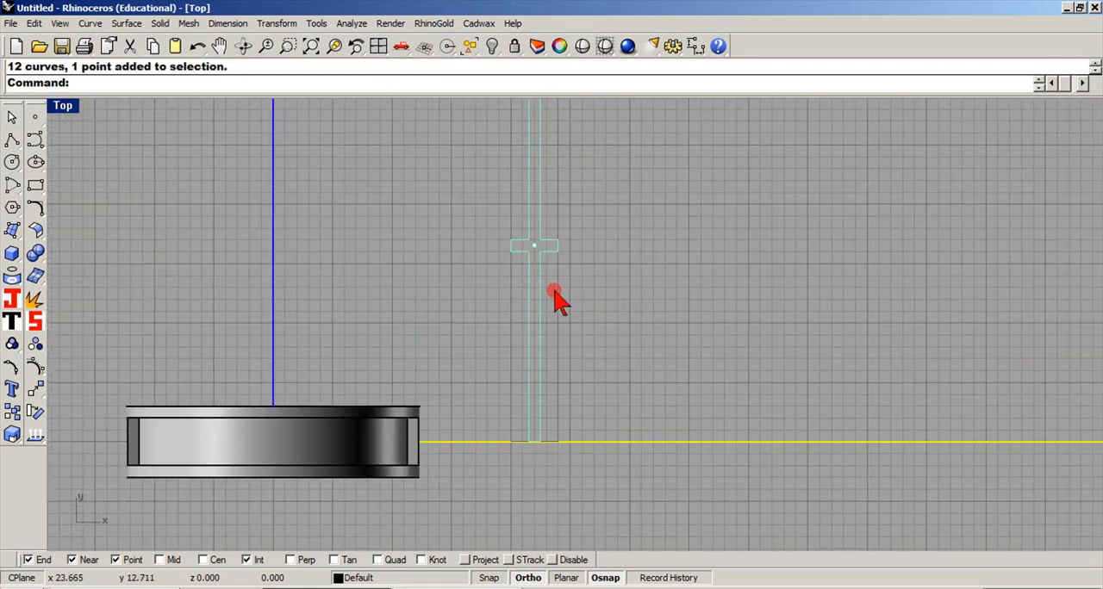
{"action": "left_click", "coordinate": [35, 299]}
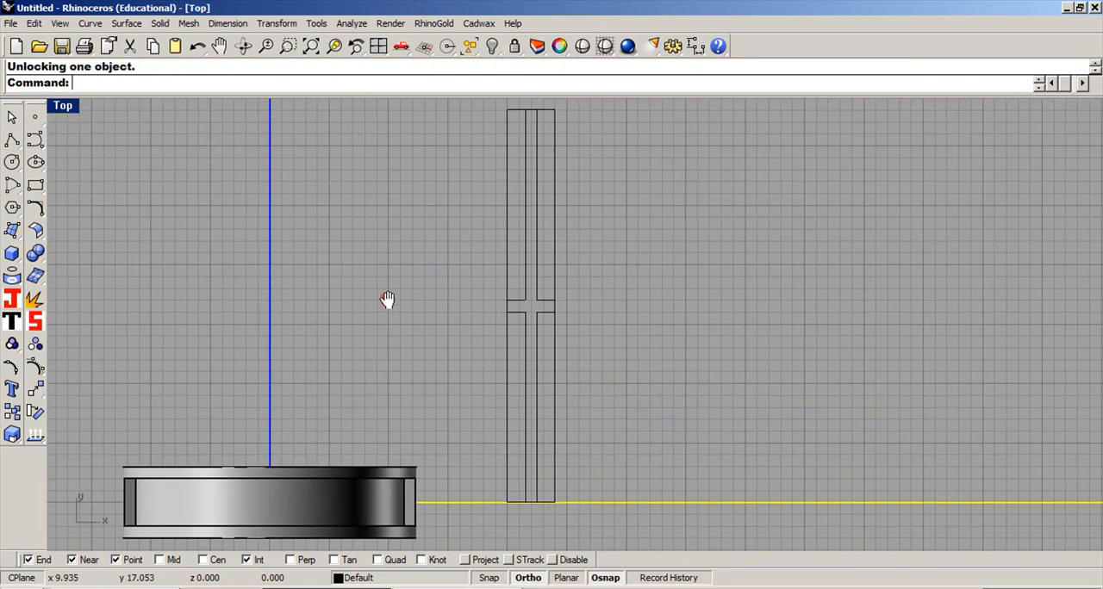
{"action": "left_click", "coordinate": [12, 230]}
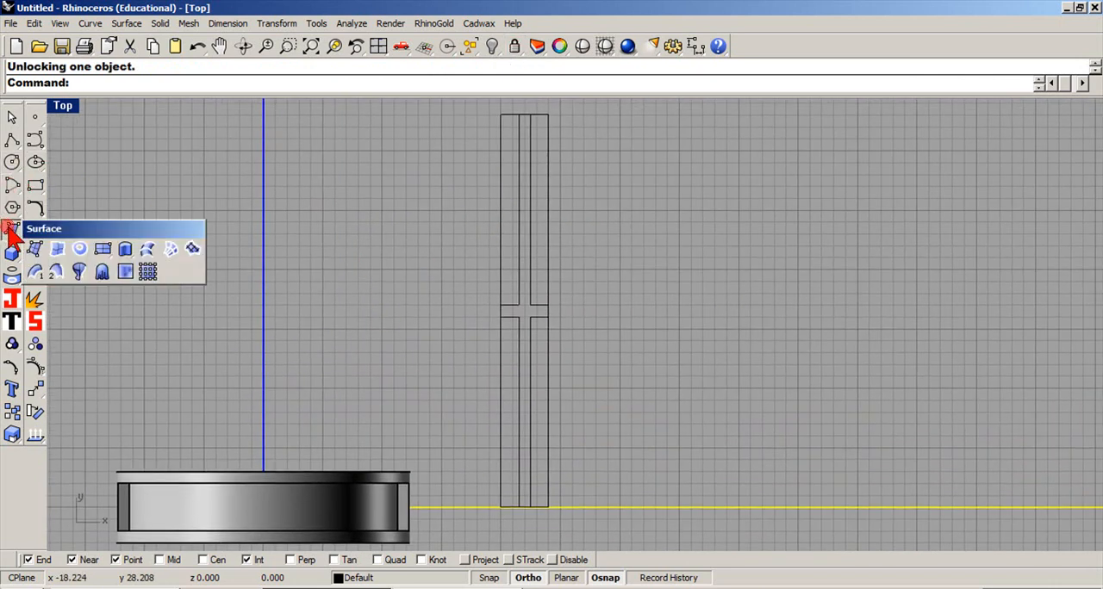
Step: Extrude the cross outline both ways with caps, snapping the height to the band
{"action": "left_click", "coordinate": [34, 249]}
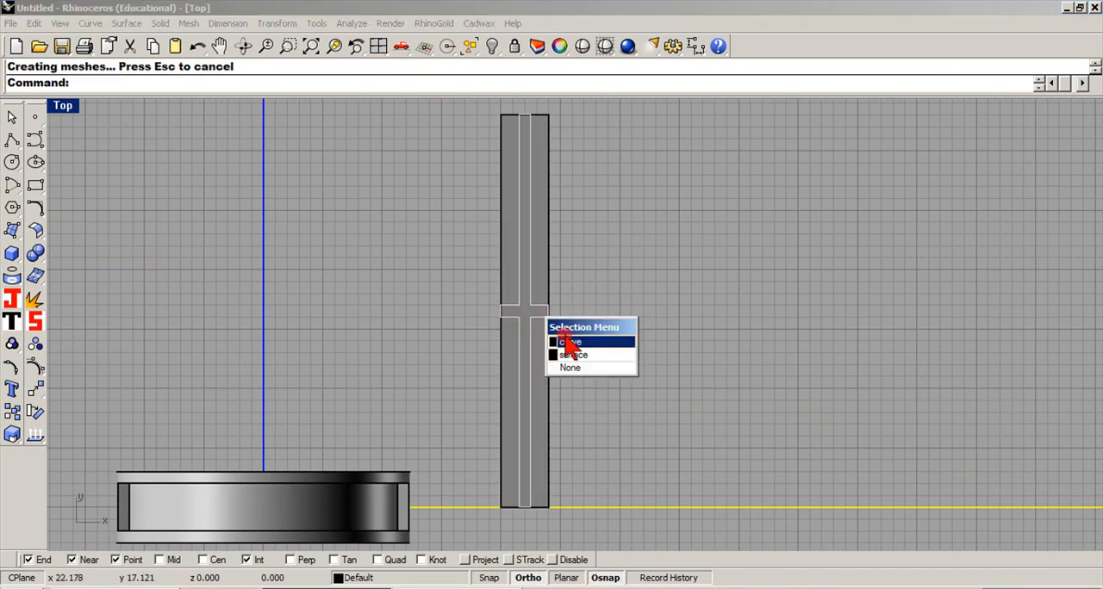
{"action": "left_click", "coordinate": [569, 341]}
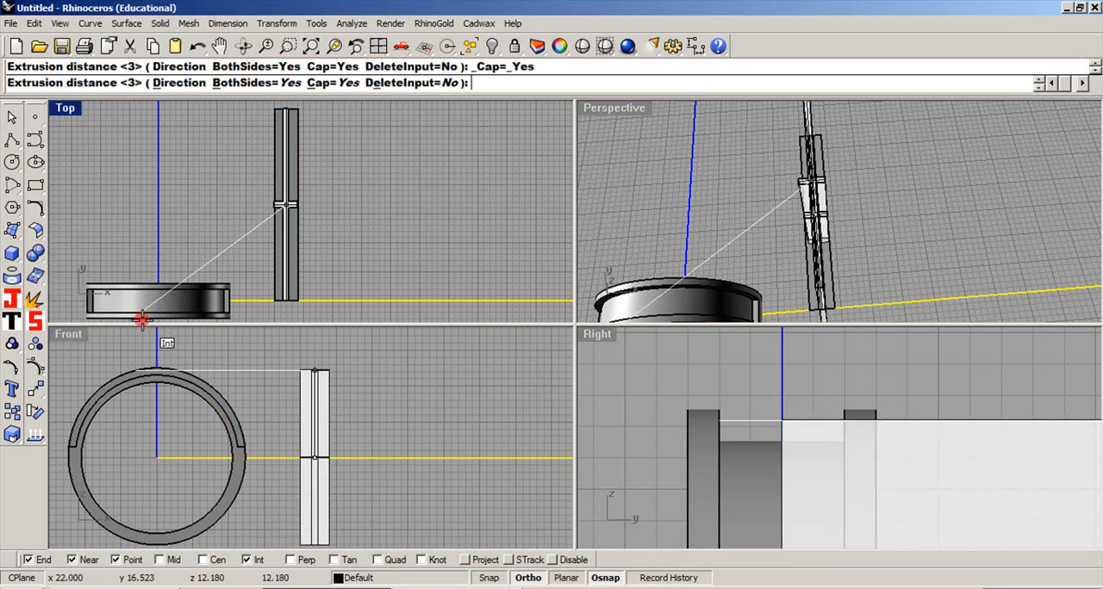
{"action": "left_click", "coordinate": [255, 66]}
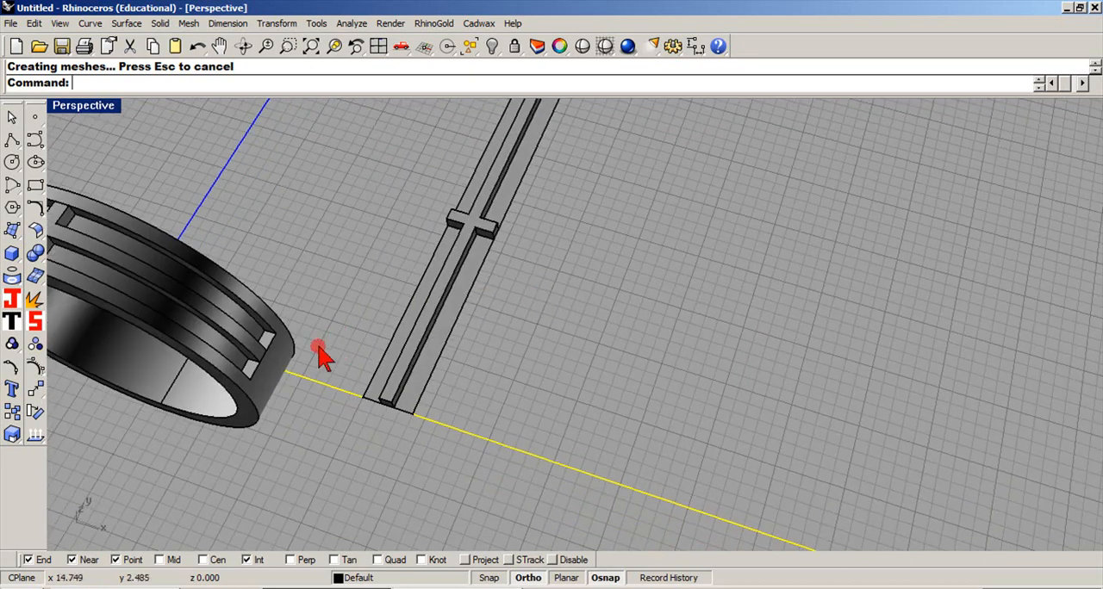
Step: In a maximized Perspective view, window-select the cross bar pieces around the second band
{"action": "left_click_drag", "start_coordinate": [323, 353], "coordinate": [418, 308]}
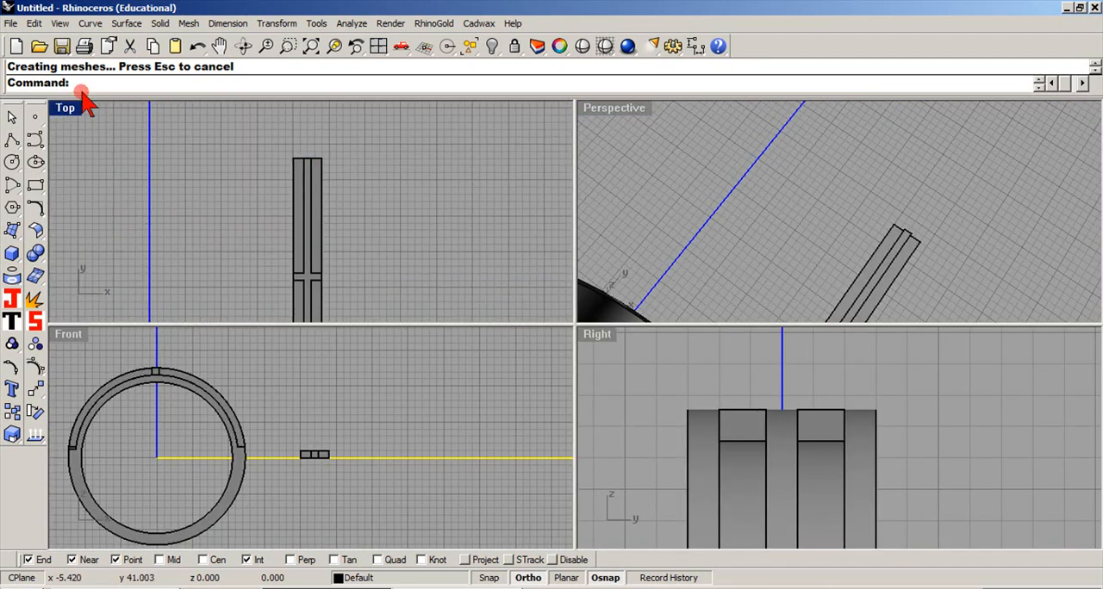
{"action": "double_click", "coordinate": [65, 106]}
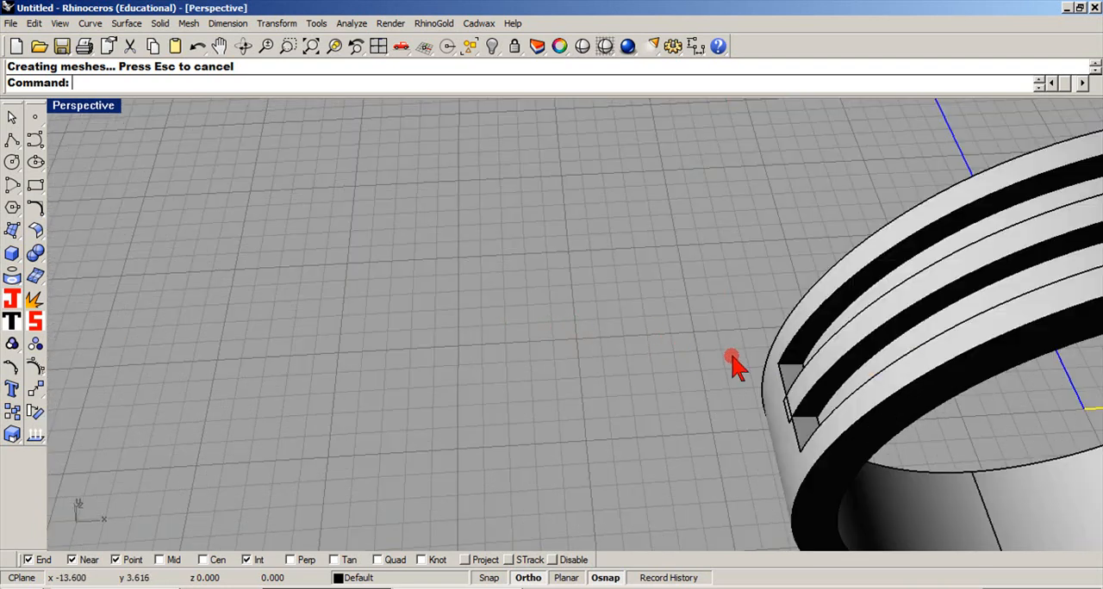
{"action": "left_click_drag", "start_coordinate": [732, 362], "coordinate": [698, 360]}
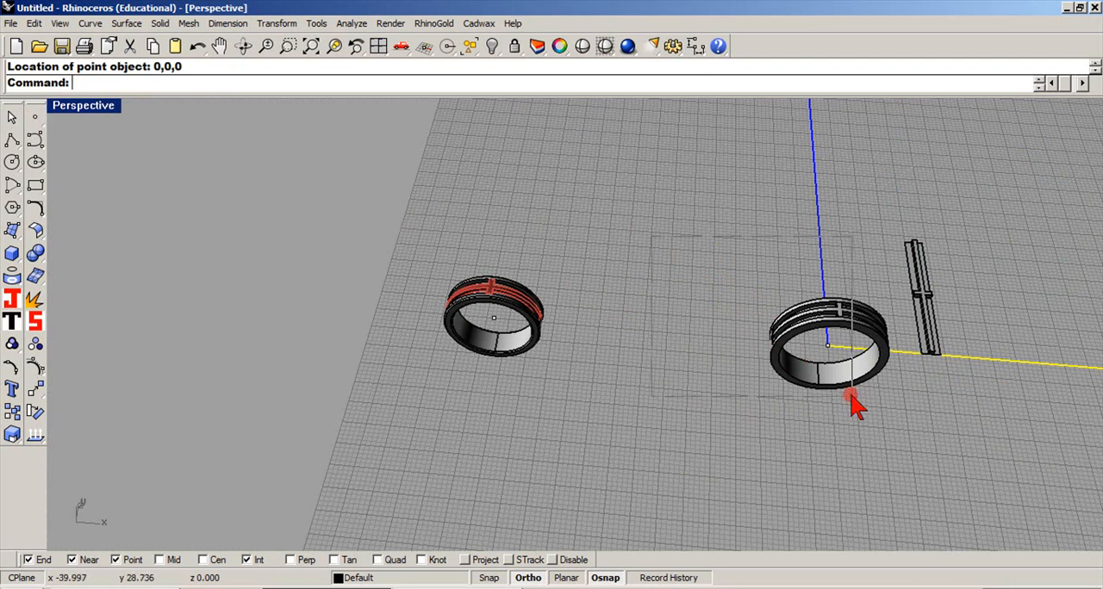
{"action": "left_click_drag", "start_coordinate": [853, 401], "coordinate": [681, 345]}
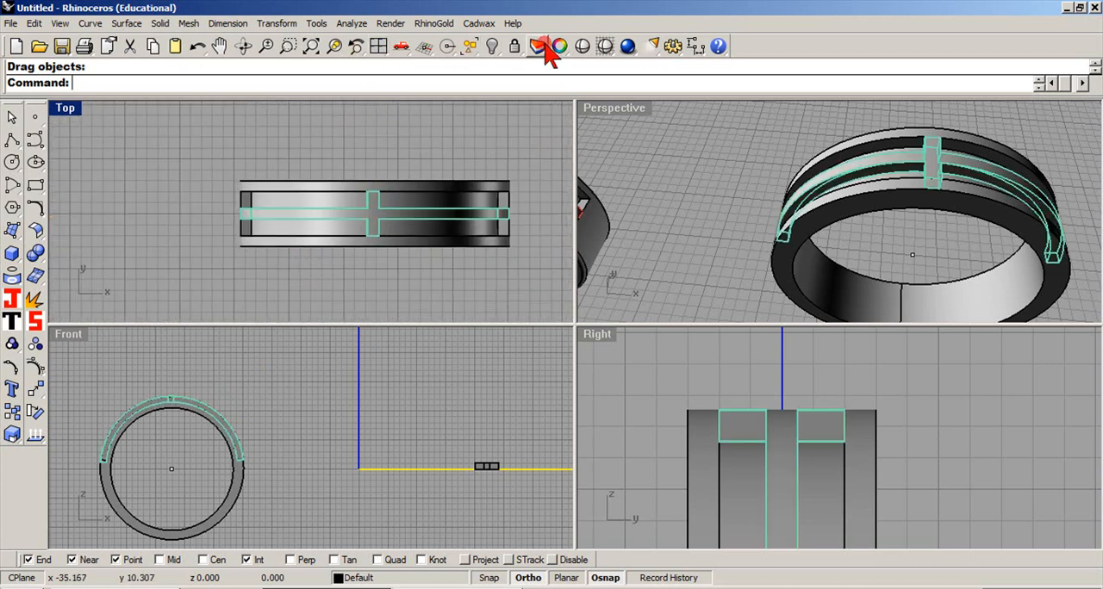
Step: Give the selected inlay a custom red display colour and orbit the Perspective view
{"action": "left_click", "coordinate": [558, 47]}
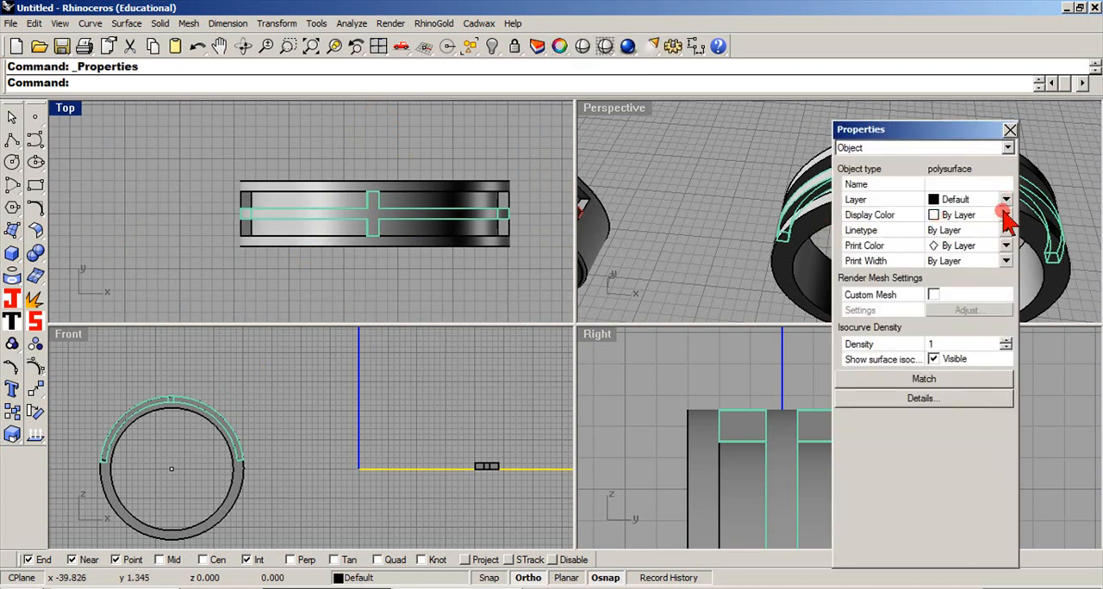
{"action": "left_click", "coordinate": [1005, 215]}
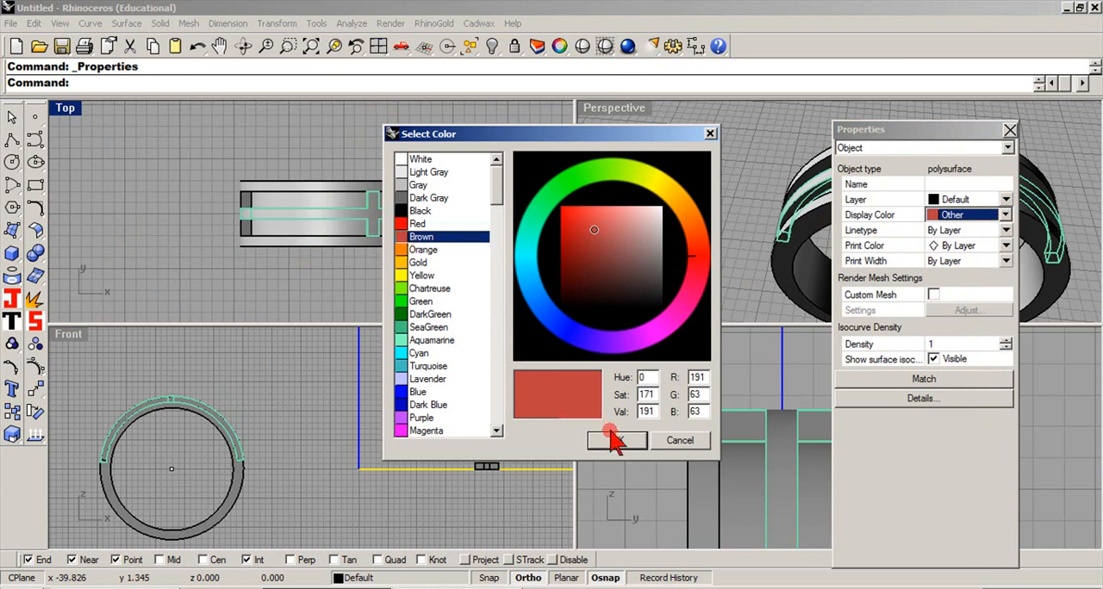
{"action": "left_click", "coordinate": [615, 440]}
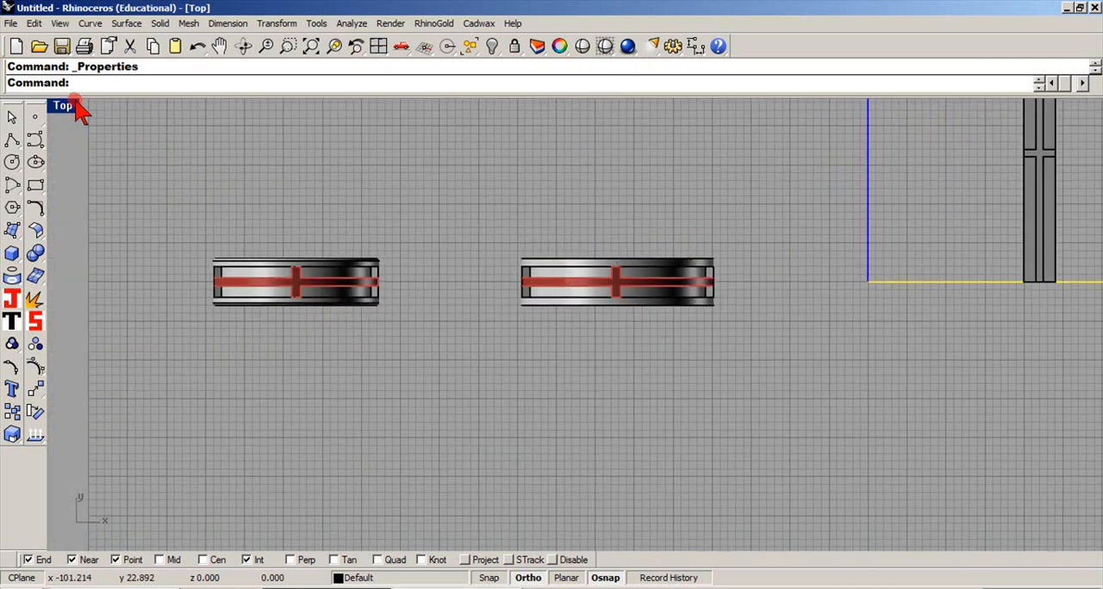
{"action": "left_click", "coordinate": [62, 105]}
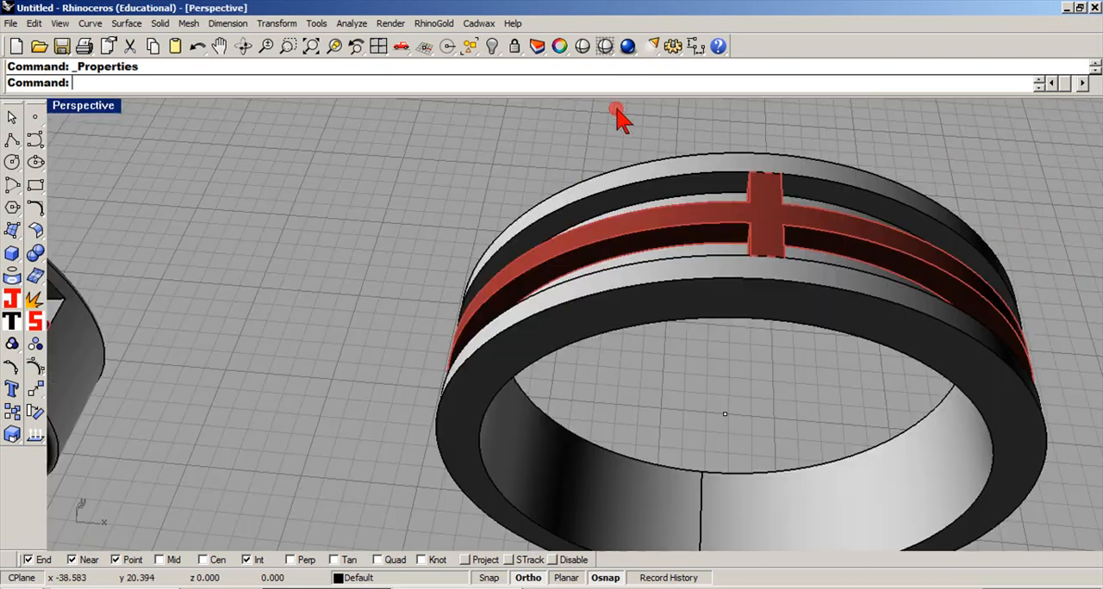
{"action": "left_click_drag", "start_coordinate": [616, 112], "coordinate": [69, 310]}
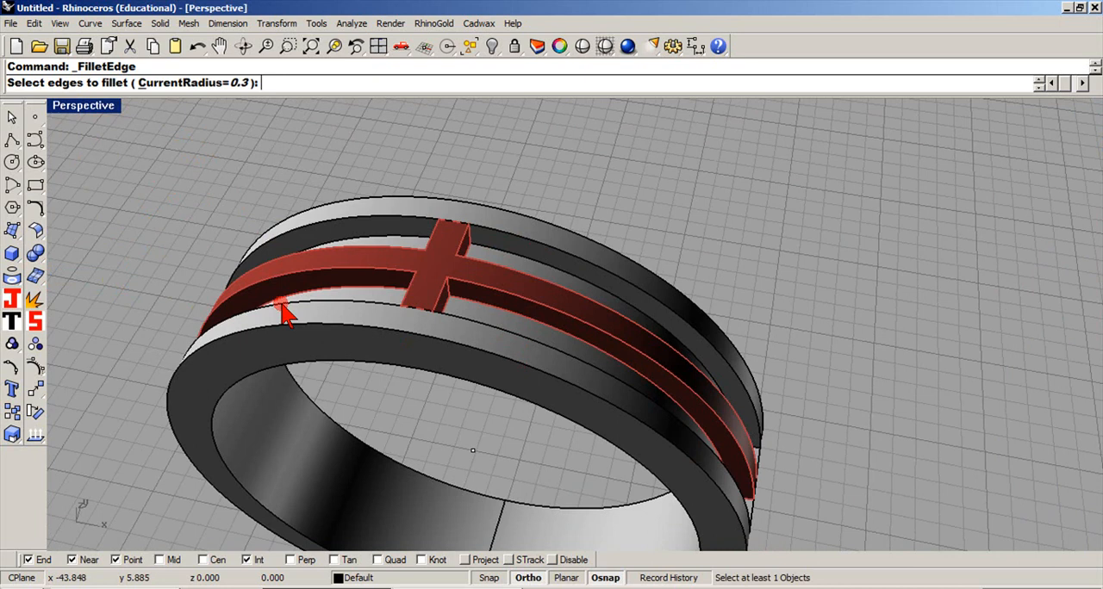
Step: Fillet the band's rim edges, including the top rim, with radius 0.3
{"action": "left_click", "coordinate": [289, 314]}
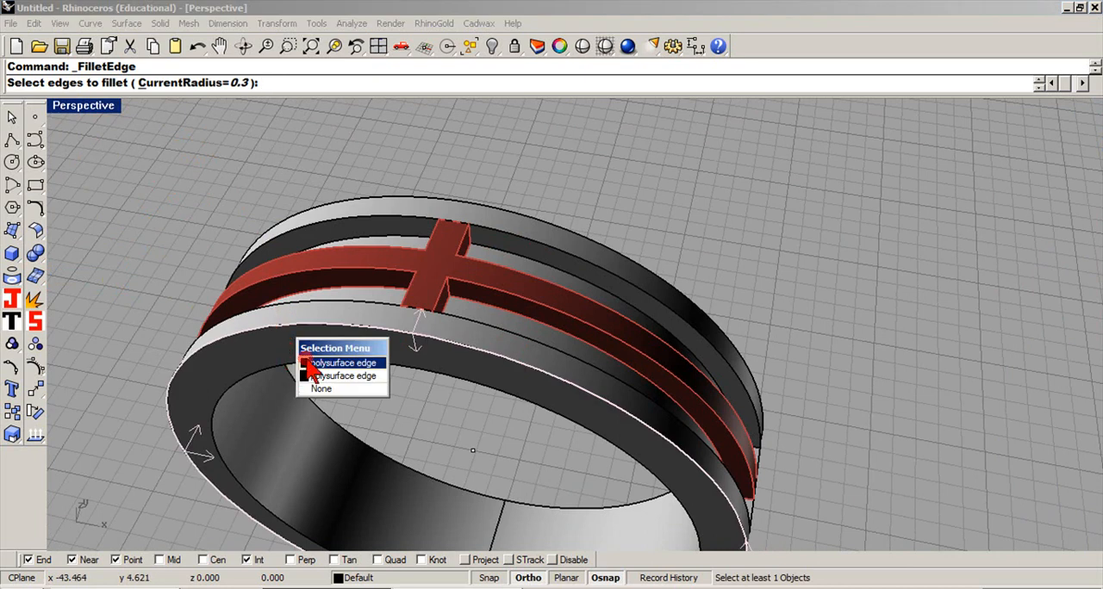
{"action": "left_click", "coordinate": [341, 363]}
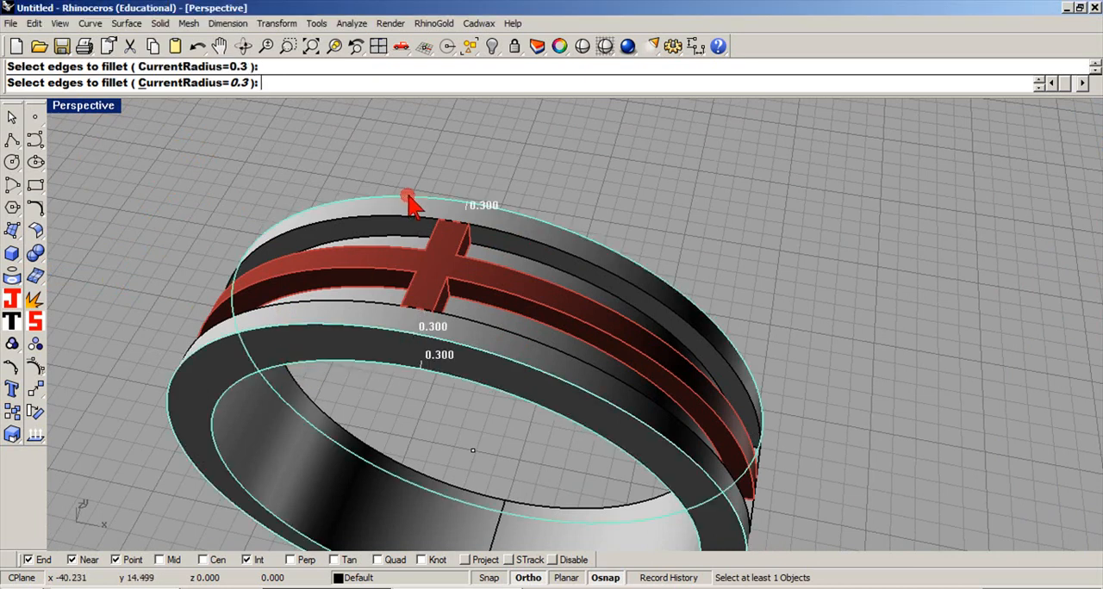
{"action": "left_click", "coordinate": [407, 197]}
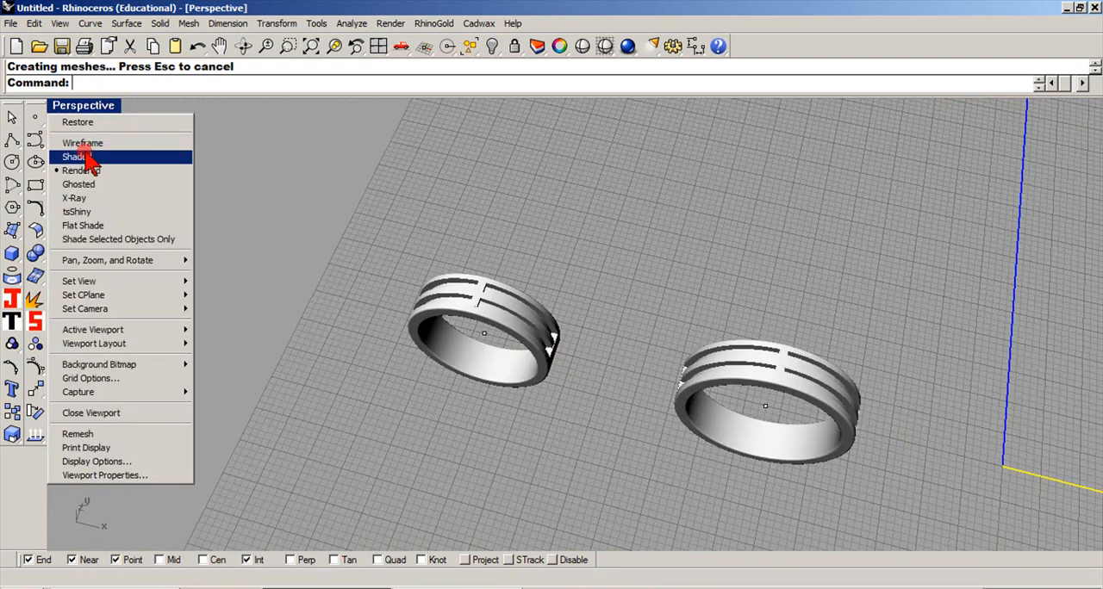
Step: Switch Perspective to Shaded display and open the RhinoGold menu for the materials browser
{"action": "left_click", "coordinate": [75, 156]}
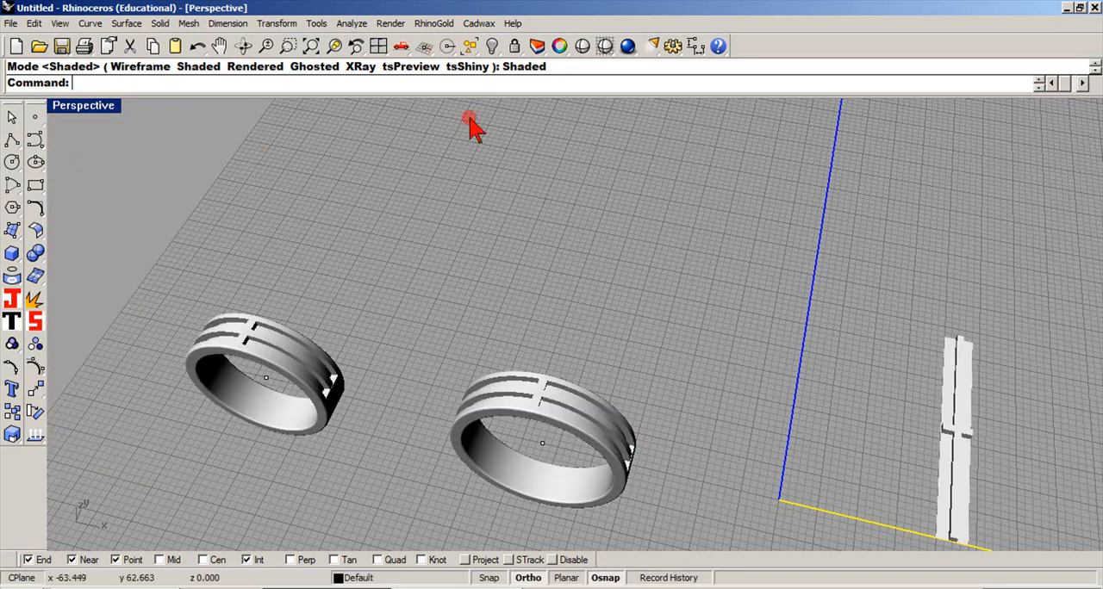
{"action": "left_click", "coordinate": [435, 23]}
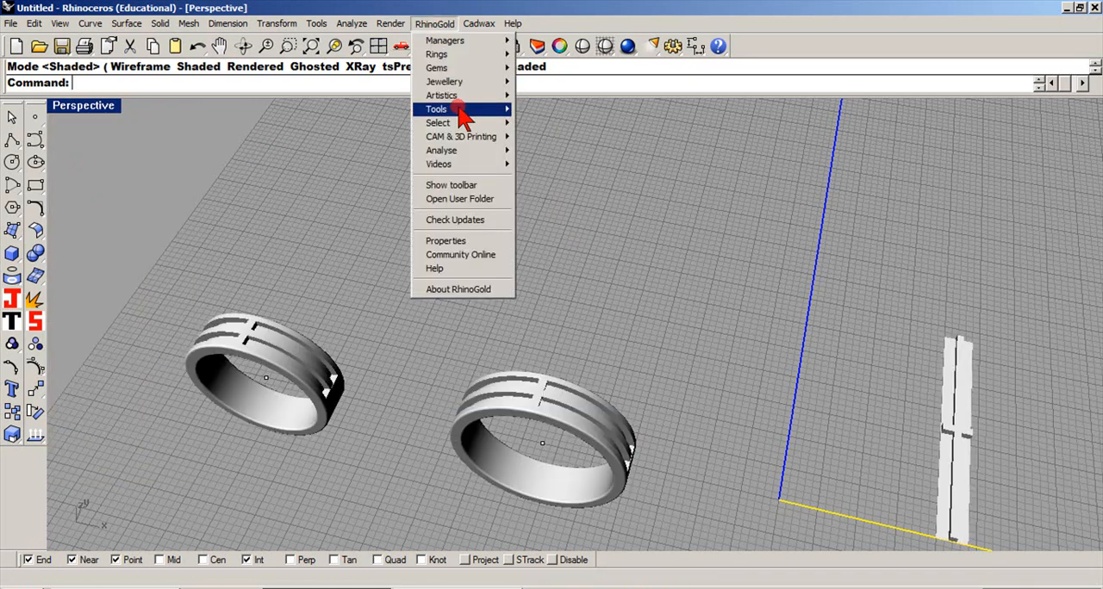
{"action": "mouse_move", "coordinate": [445, 41]}
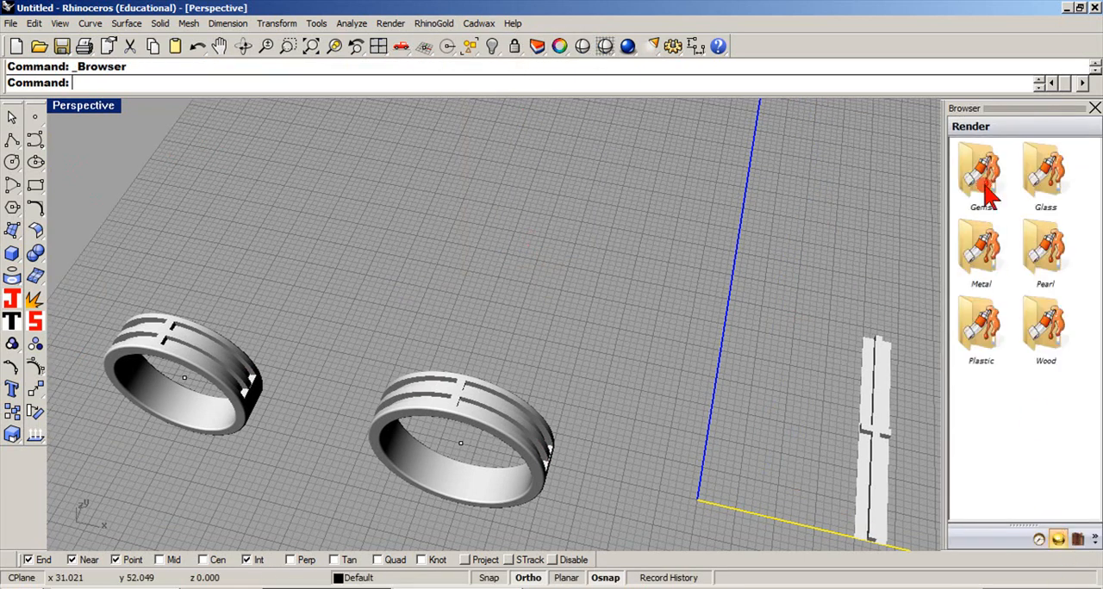
Step: Open the Metal materials folder and scroll through it toward Silver 925 Polish
{"action": "double_click", "coordinate": [981, 172]}
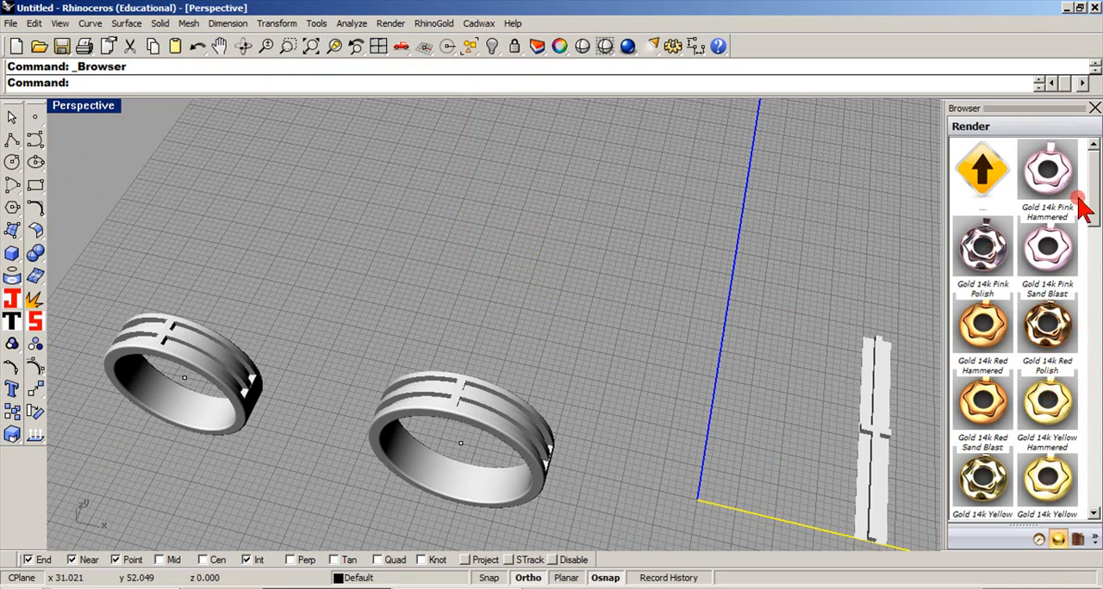
{"action": "scroll", "scroll_direction": "down", "scroll_amount": 3}
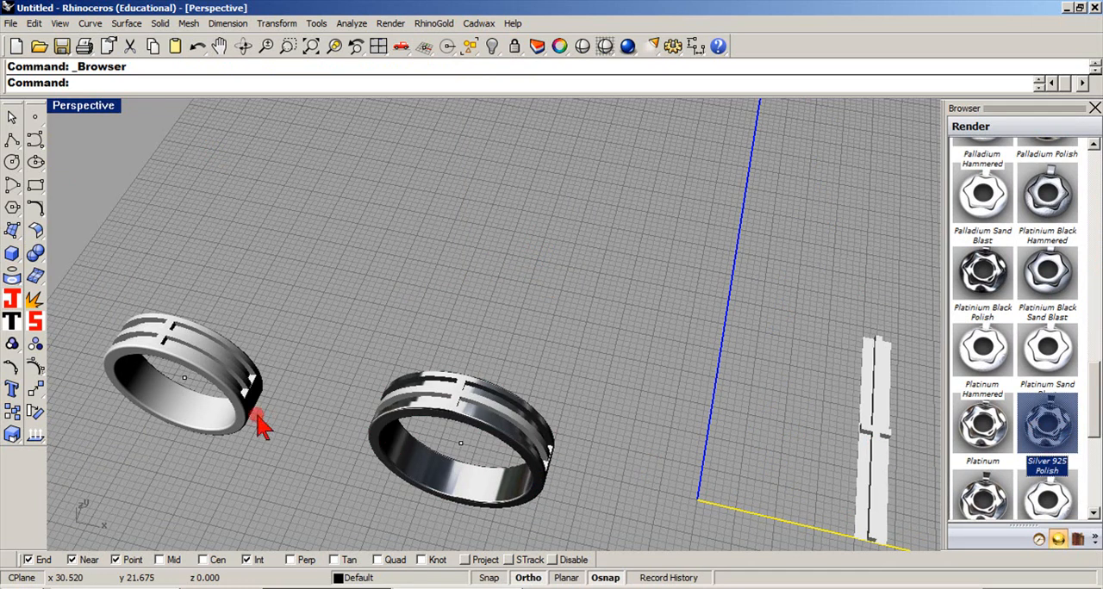
{"action": "scroll", "scroll_direction": "down", "scroll_amount": 3}
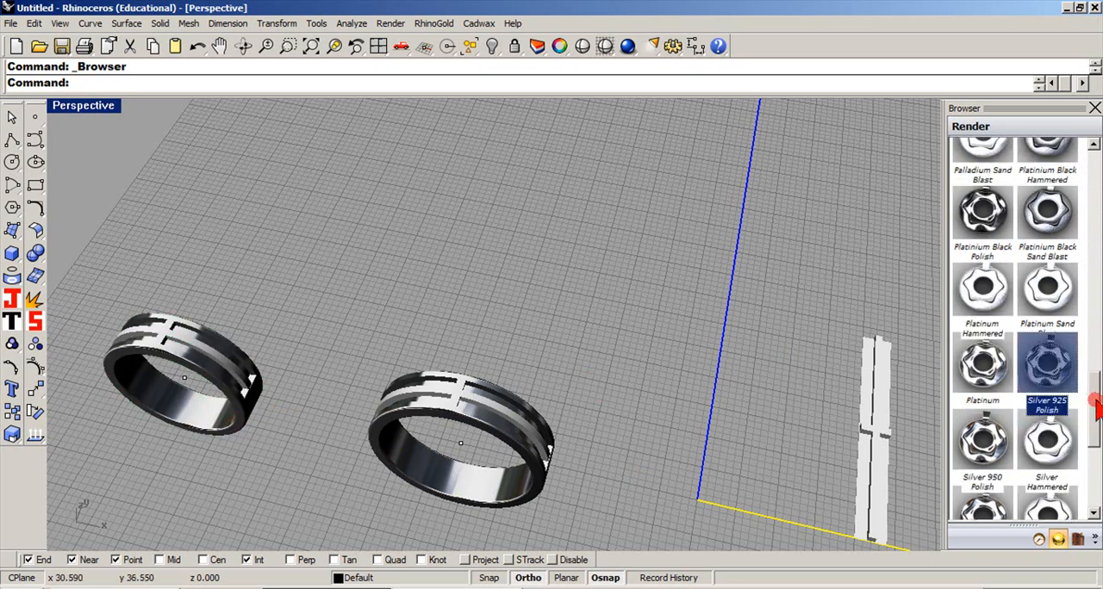
{"action": "scroll", "scroll_direction": "down", "scroll_amount": 3}
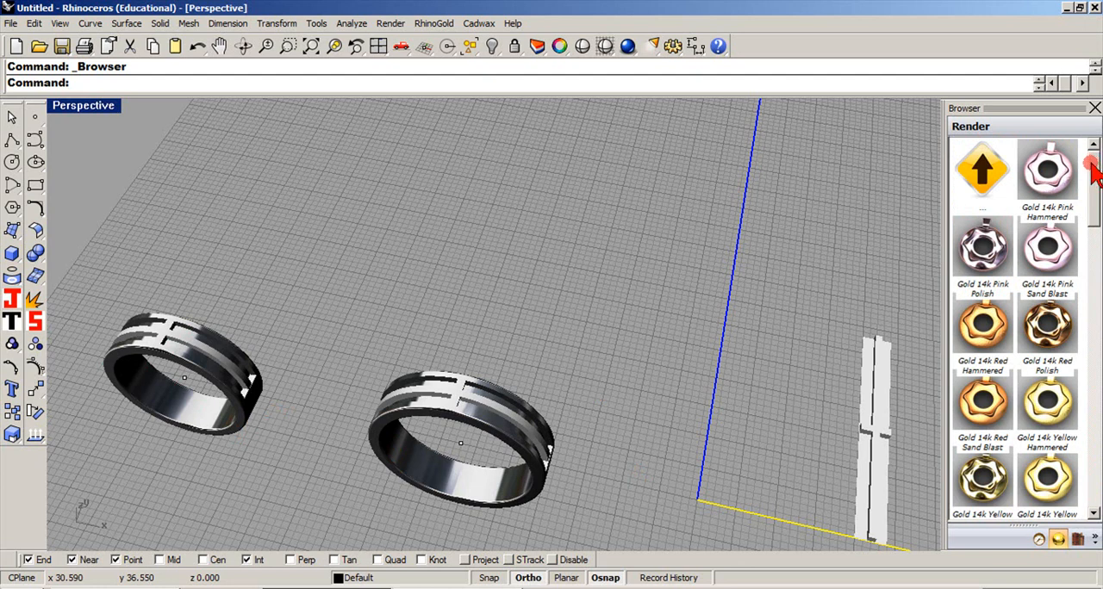
{"action": "scroll", "scroll_direction": "down", "scroll_amount": 3}
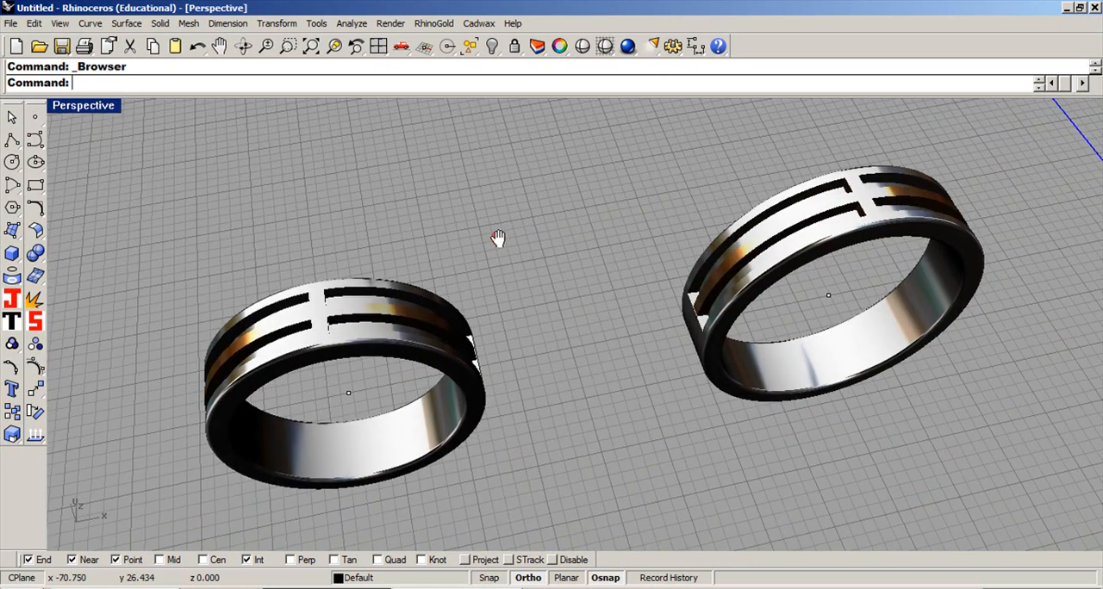
Step: Turn off Show grid lines and Show grid axes in Grid Options, then view the bands side-on
{"action": "left_click", "coordinate": [82, 105]}
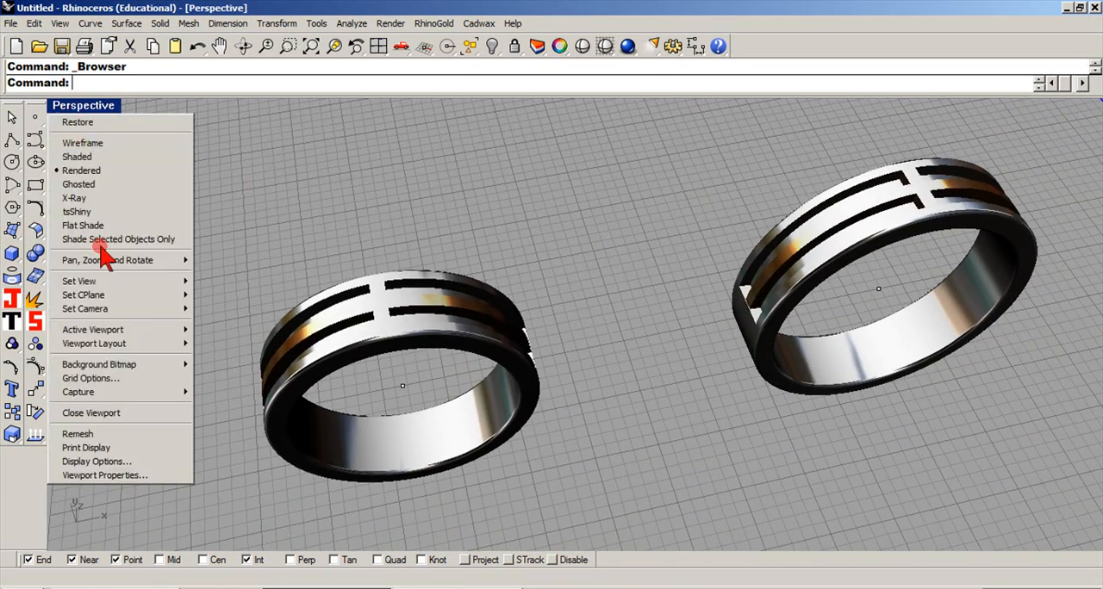
{"action": "left_click", "coordinate": [90, 378]}
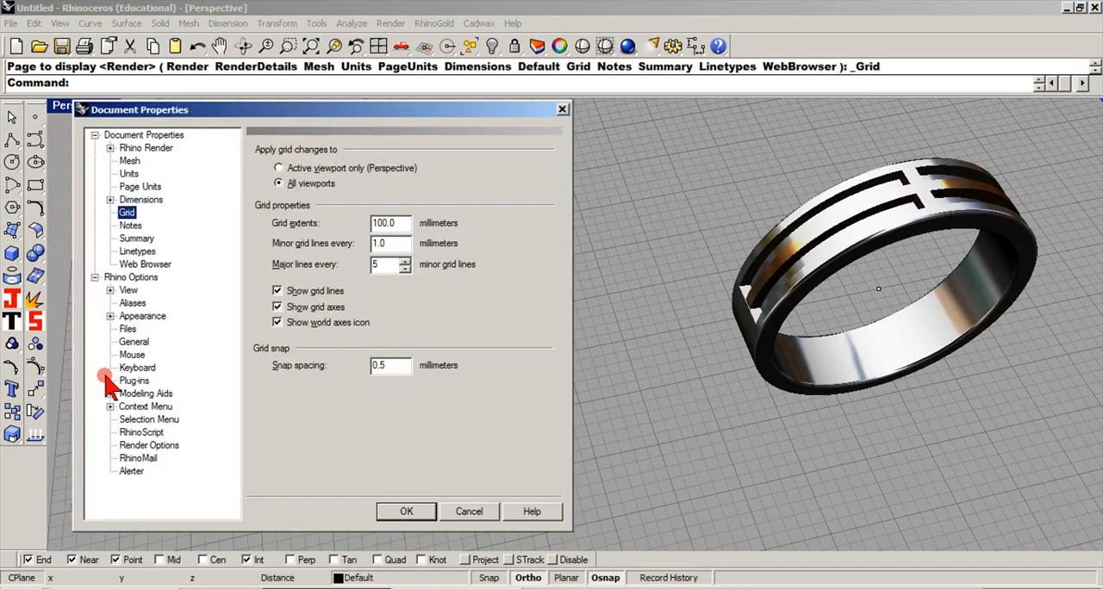
{"action": "left_click", "coordinate": [278, 306]}
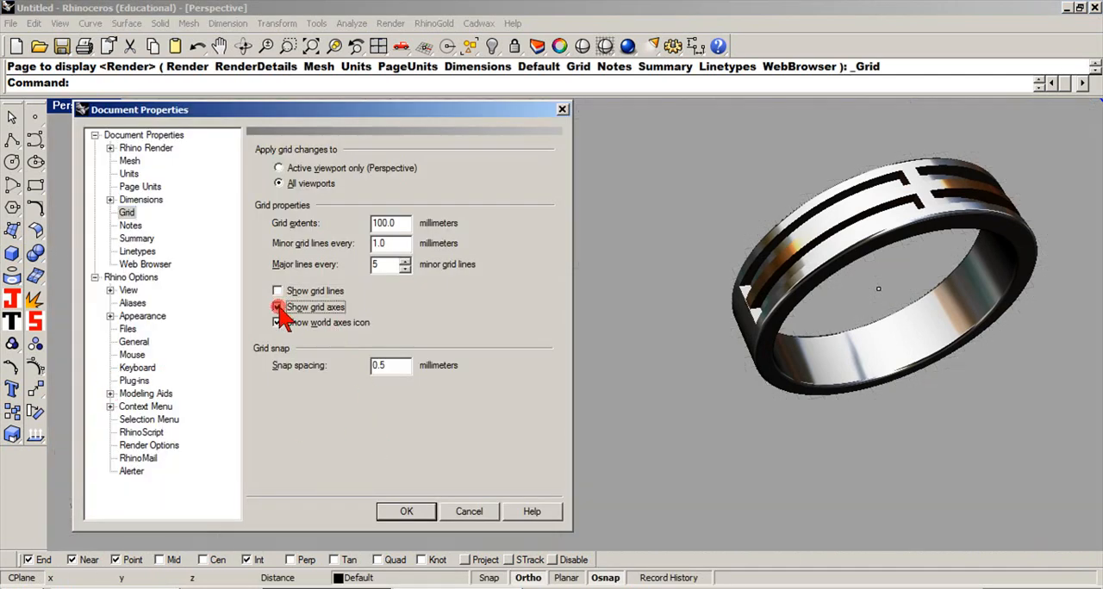
{"action": "left_click", "coordinate": [406, 511]}
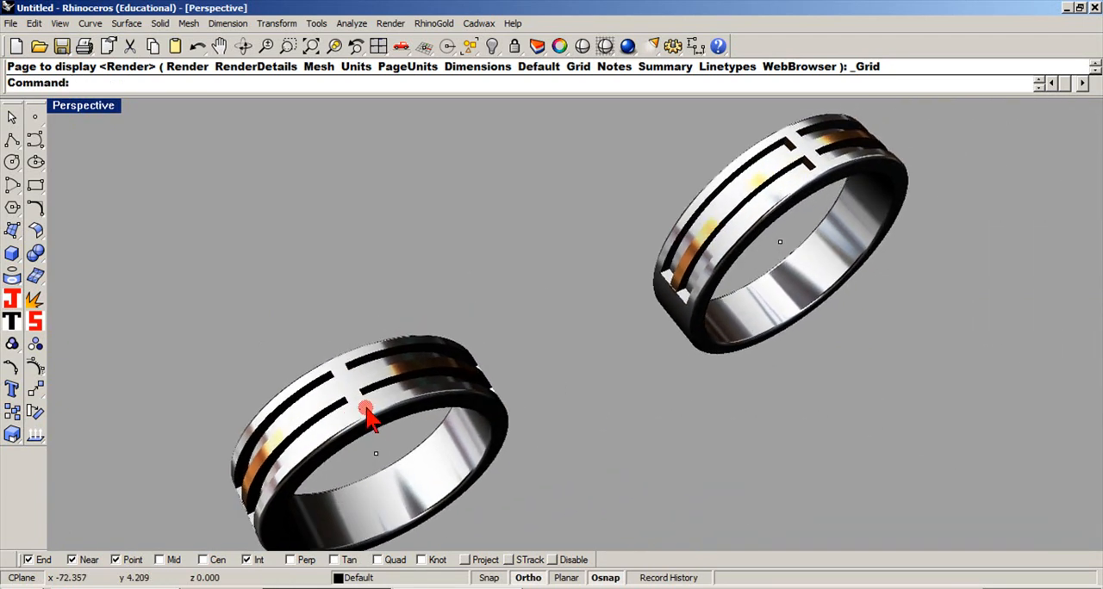
{"action": "left_click_drag", "start_coordinate": [367, 414], "coordinate": [350, 360]}
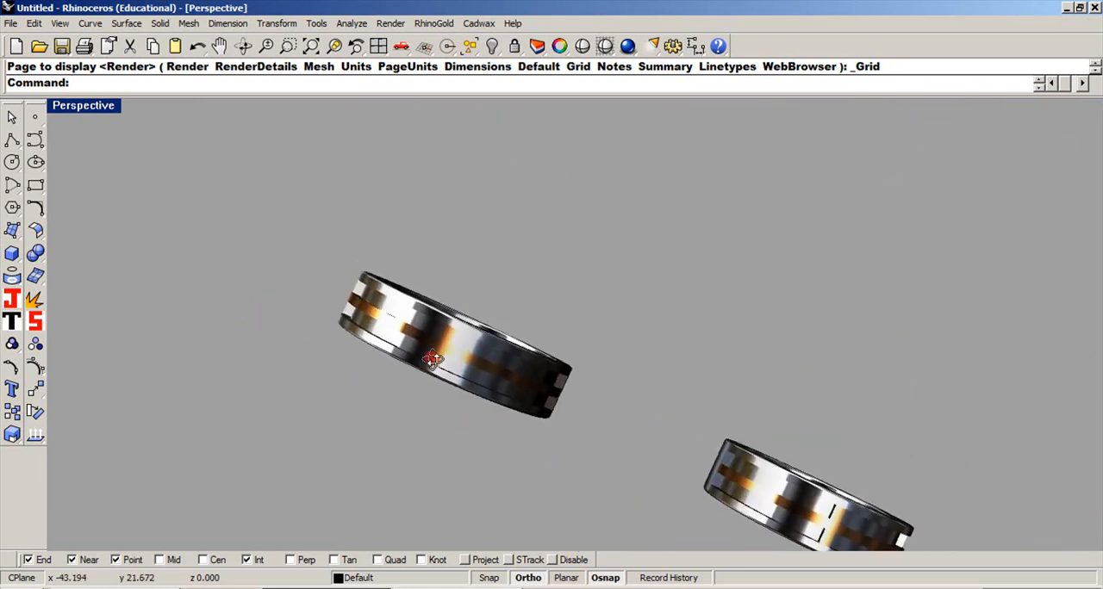
{"action": "left_click_drag", "start_coordinate": [431, 360], "coordinate": [452, 391]}
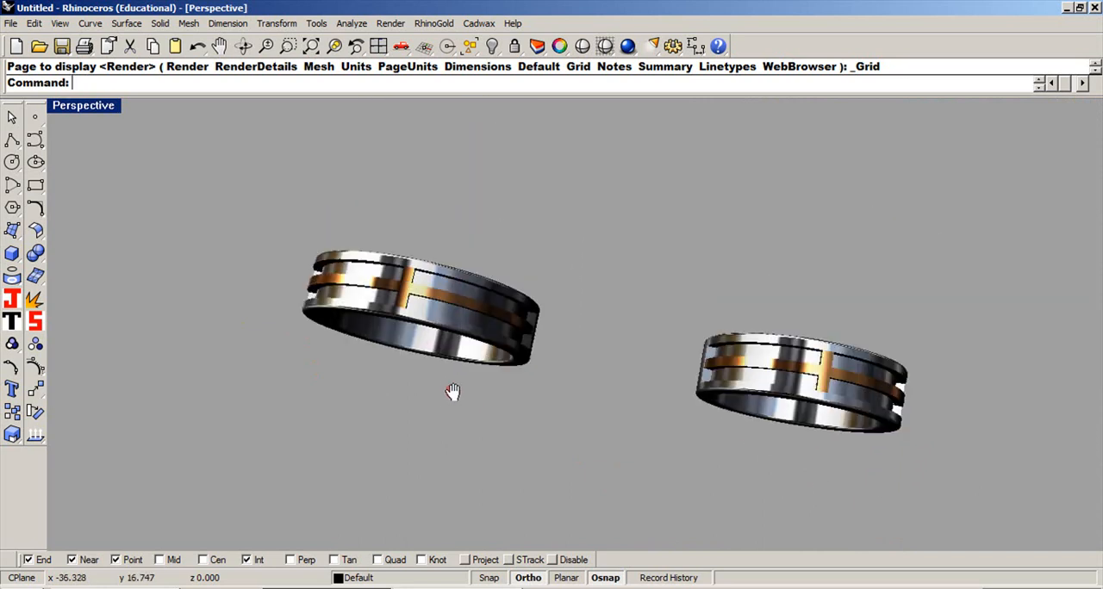